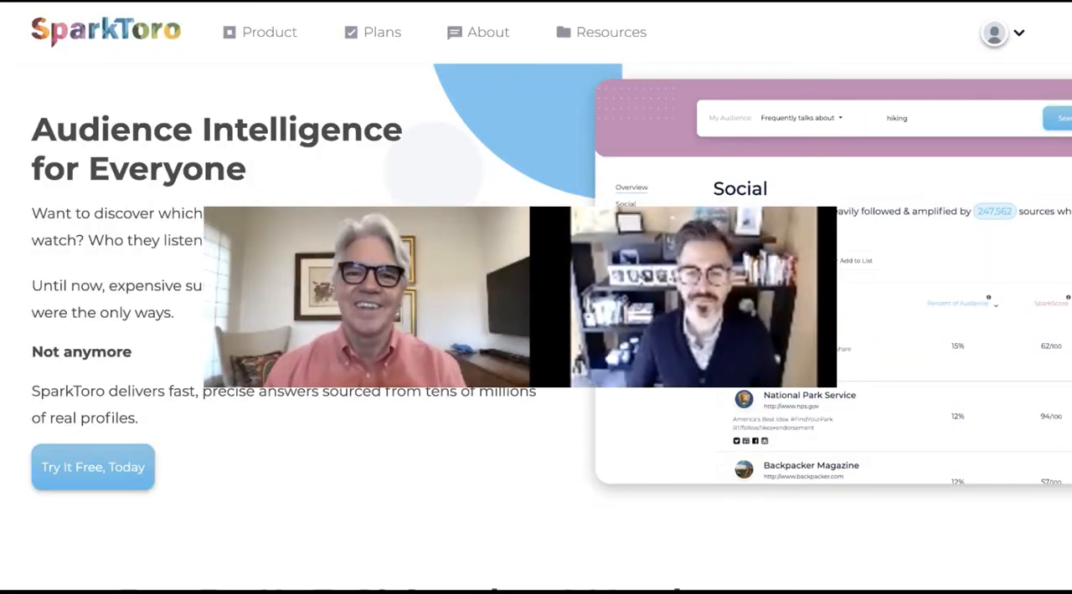
Step: Scroll through the current SparkToro page and back up toward the top
{"action": "scroll", "scroll_direction": "down", "scroll_amount": 3}
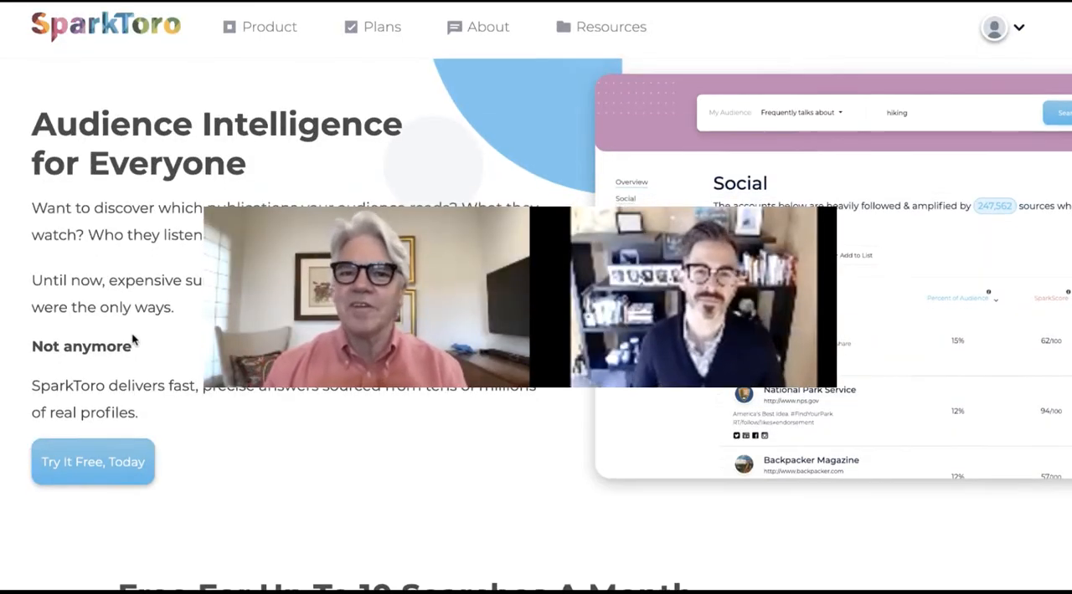
{"action": "scroll", "scroll_direction": "down", "scroll_amount": 3}
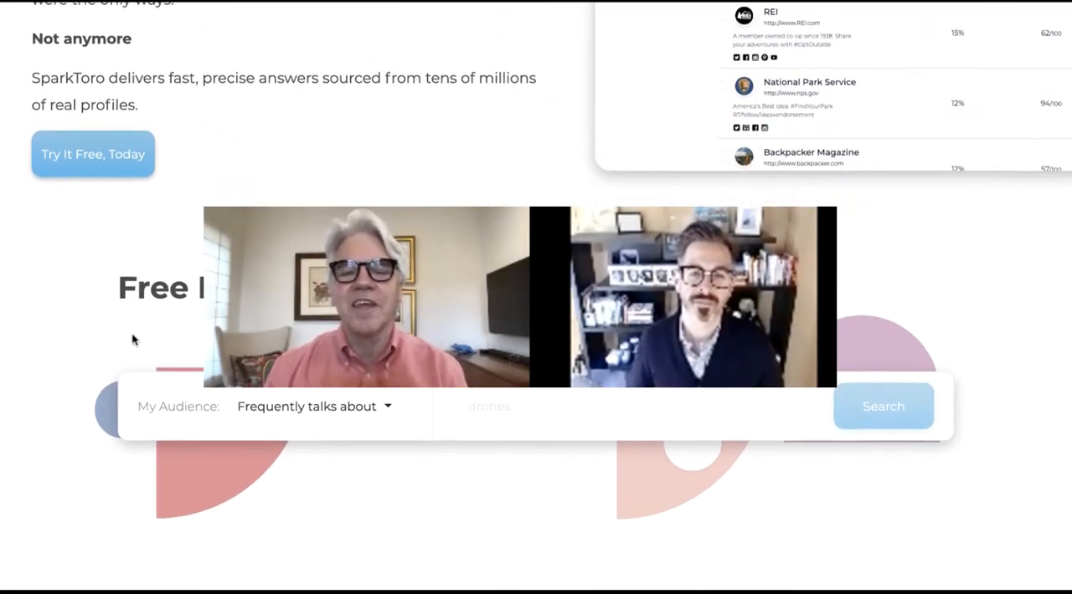
{"action": "scroll", "scroll_direction": "down", "scroll_amount": 3}
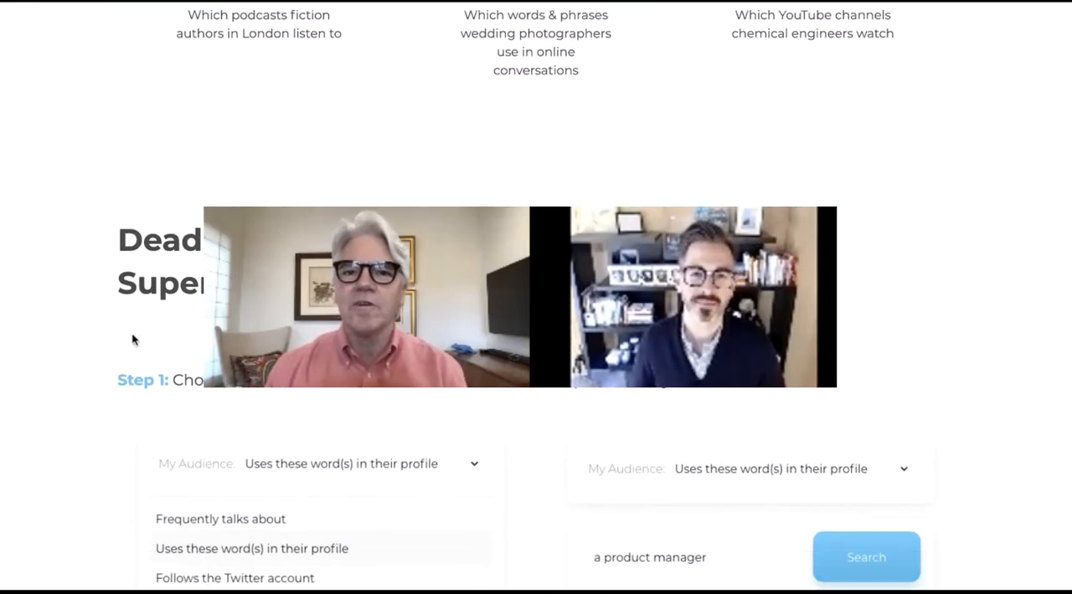
{"action": "scroll", "scroll_direction": "down", "scroll_amount": 3}
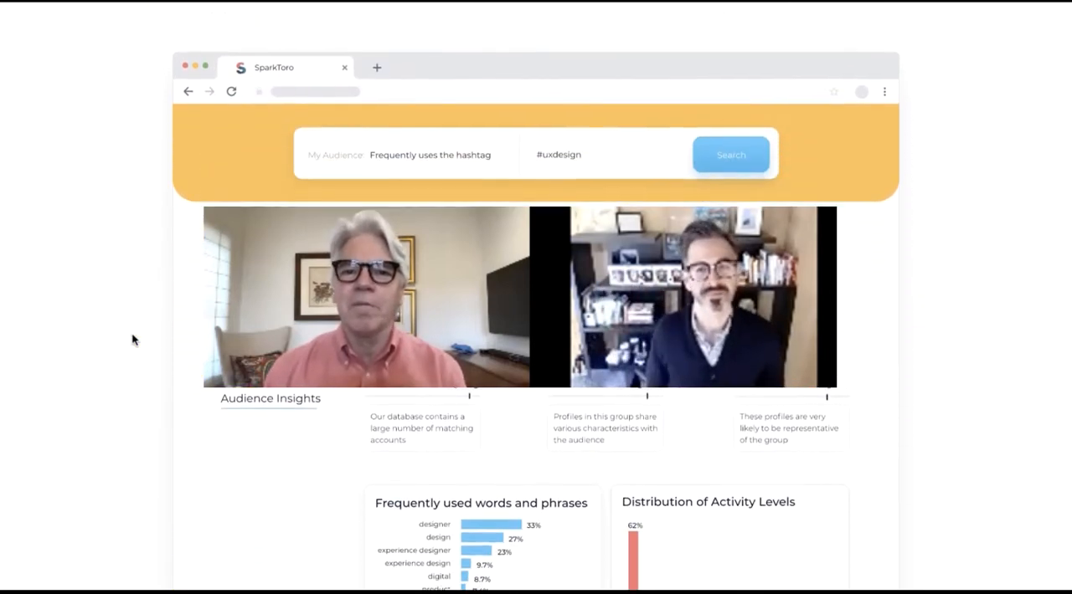
{"action": "scroll", "scroll_direction": "down", "scroll_amount": 3}
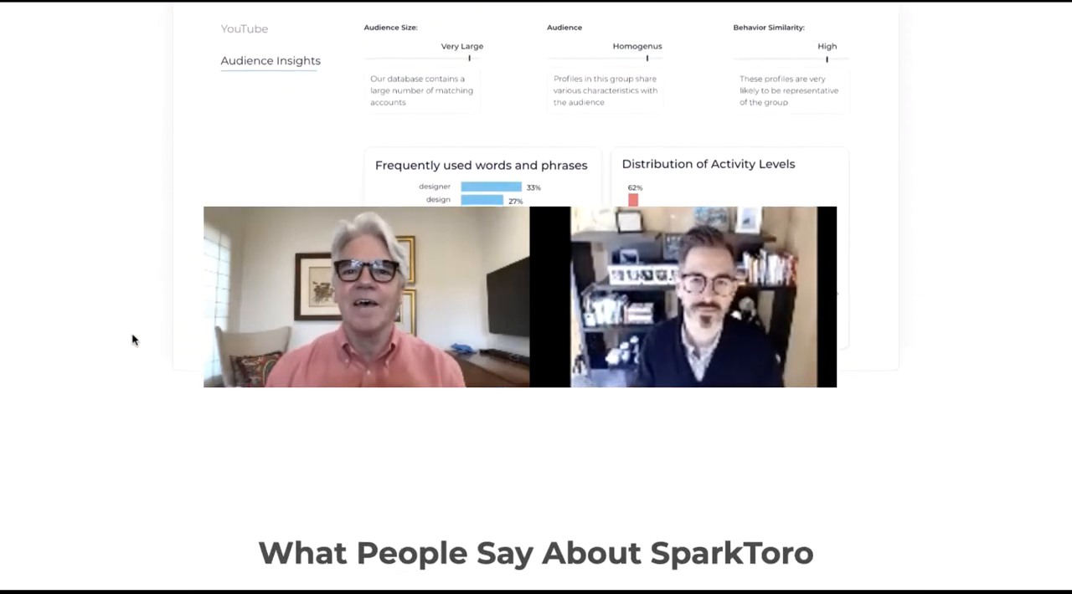
{"action": "scroll", "scroll_direction": "down", "scroll_amount": 3}
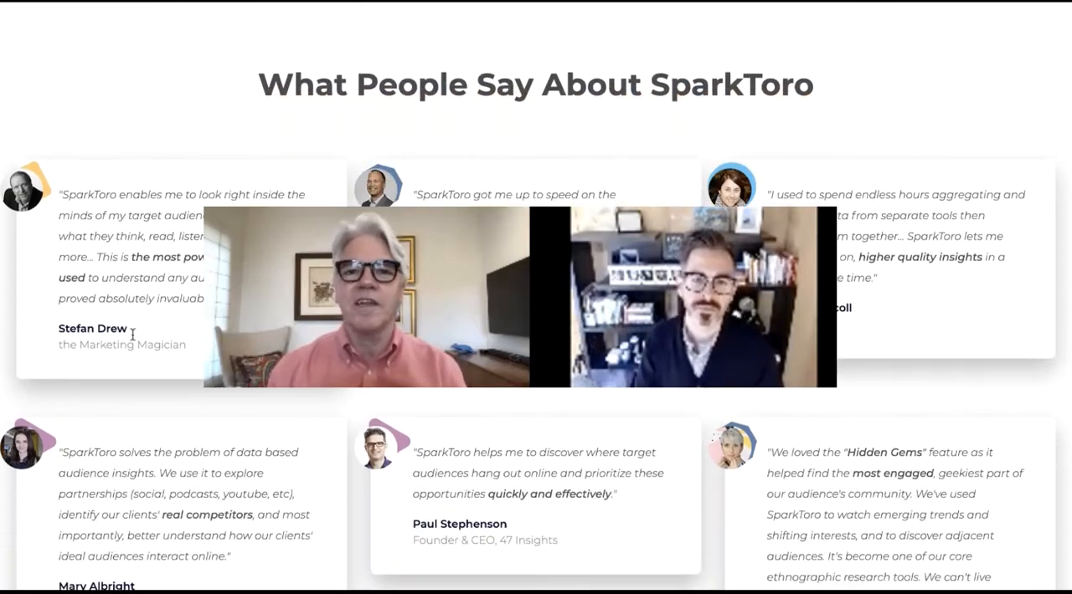
{"action": "scroll", "scroll_direction": "down", "scroll_amount": 3}
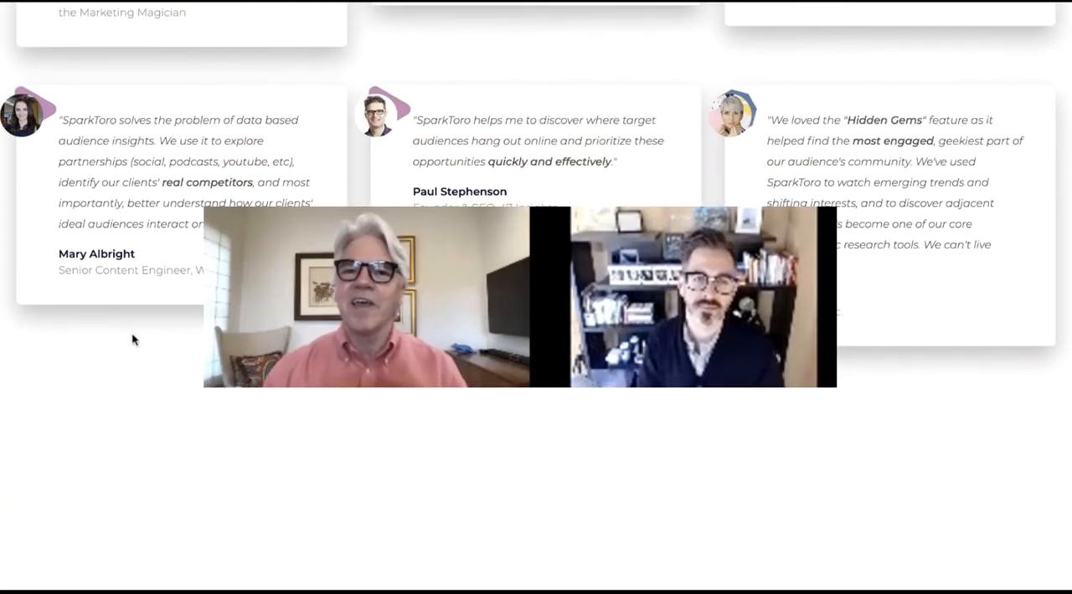
{"action": "scroll", "scroll_direction": "down", "scroll_amount": 3}
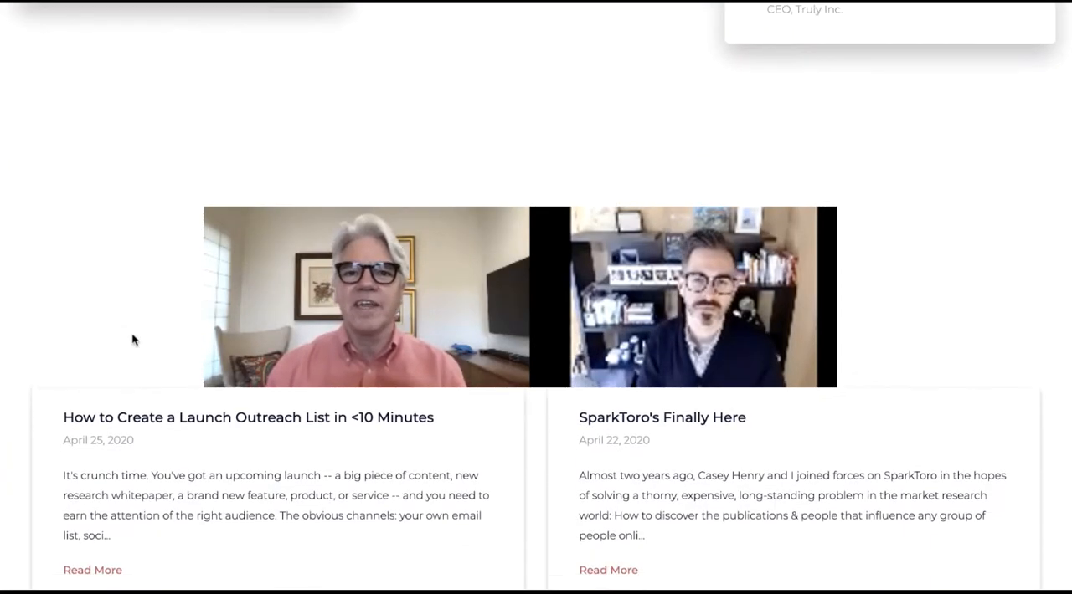
{"action": "scroll", "scroll_direction": "down", "scroll_amount": 3}
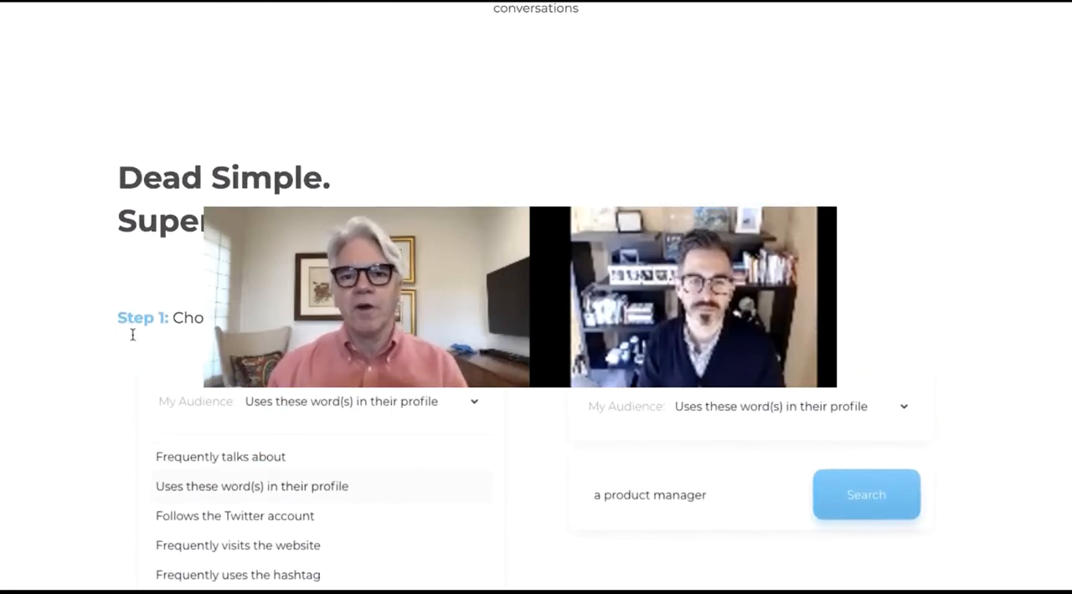
{"action": "scroll", "scroll_direction": "up", "scroll_amount": 3}
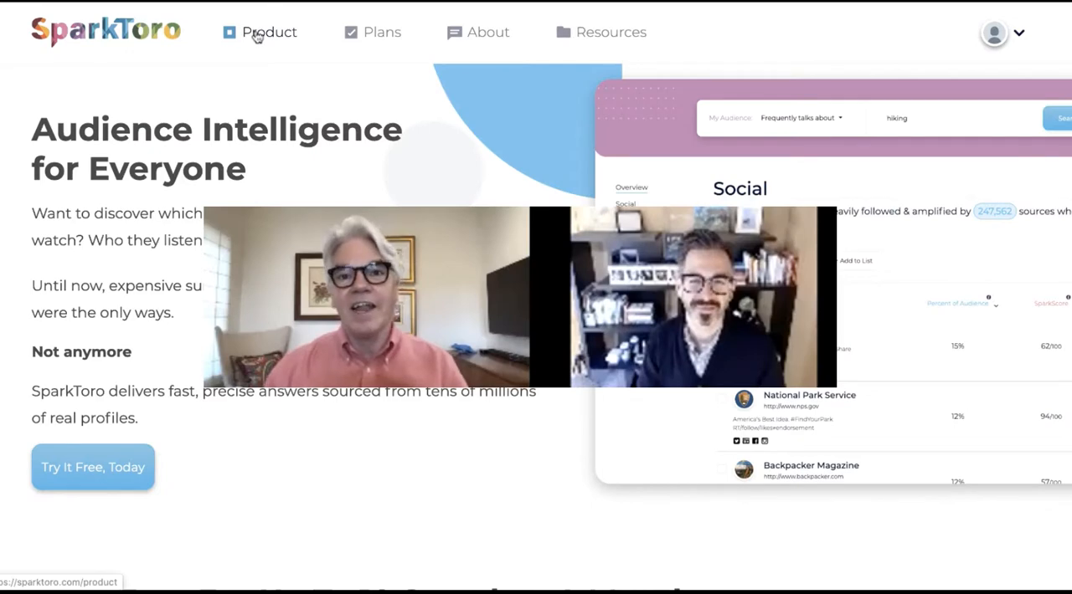
Step: From the Product page, run an audience search for 'Pickup trucks' with 'Frequently talks about'
{"action": "left_click", "coordinate": [268, 32]}
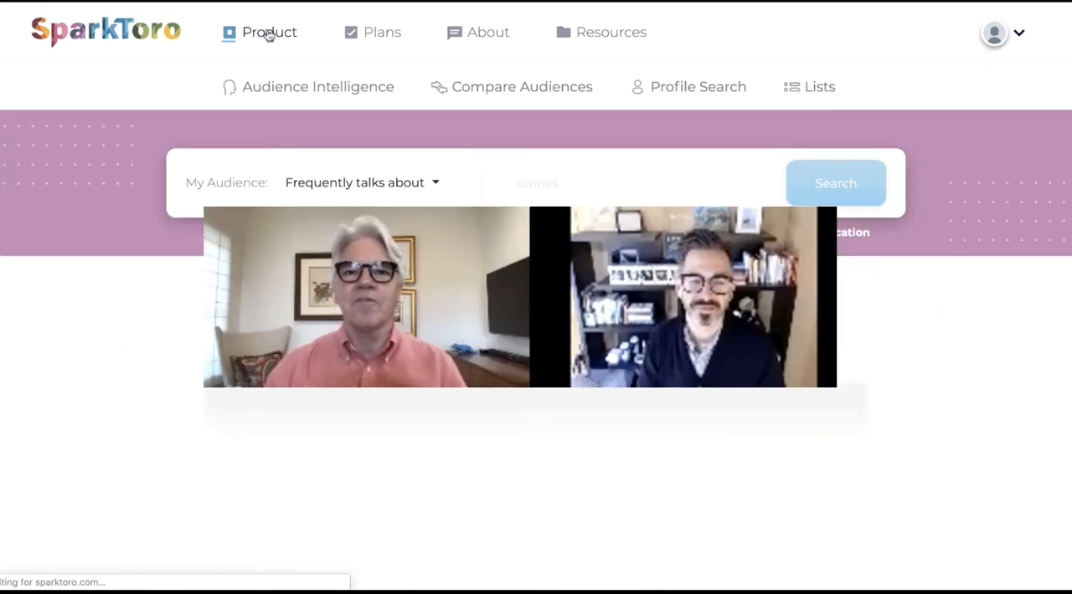
{"action": "left_click", "coordinate": [536, 183]}
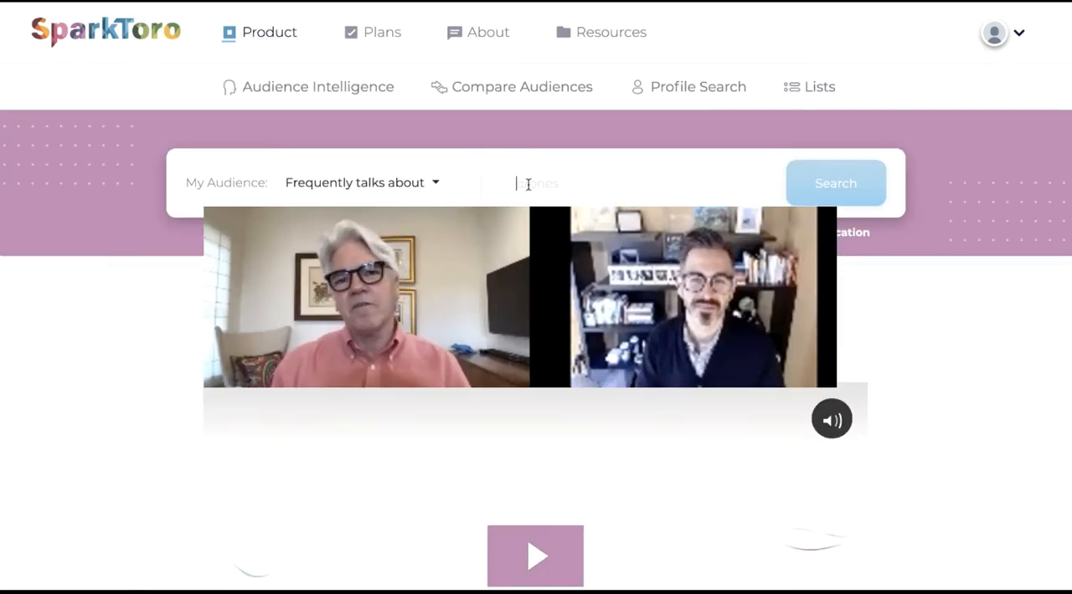
{"action": "type", "text": "Pid"}
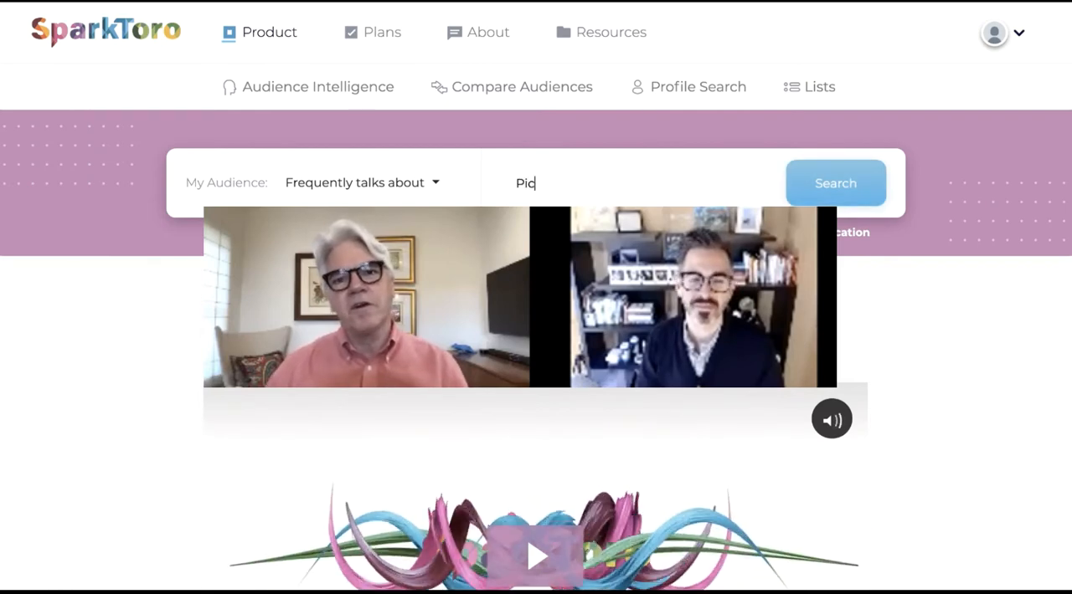
{"action": "type", "text": "kup tru"}
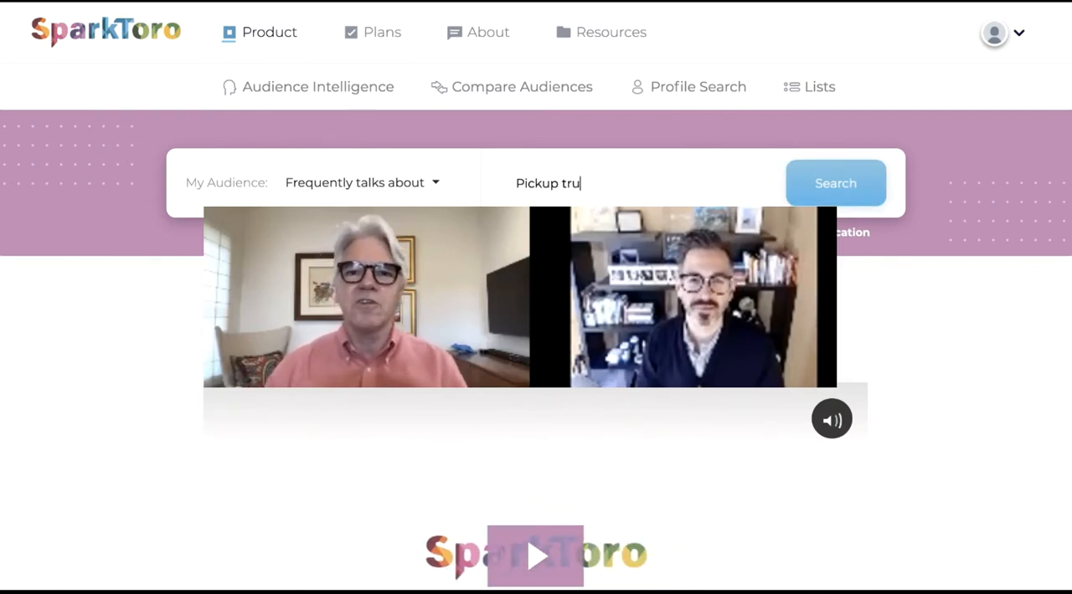
{"action": "left_click", "coordinate": [835, 183]}
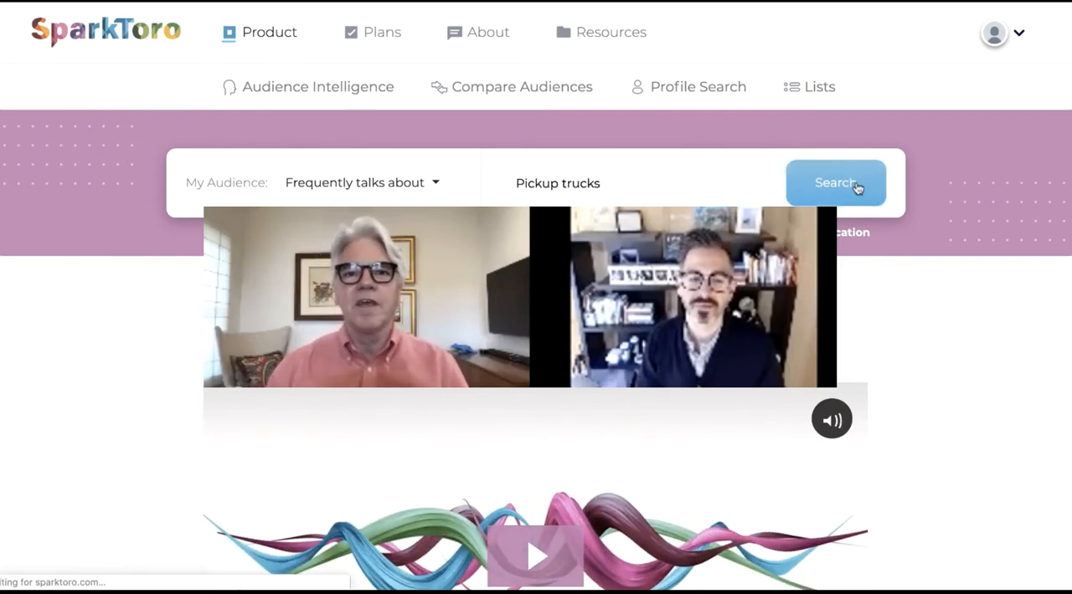
{"action": "left_click", "coordinate": [835, 183]}
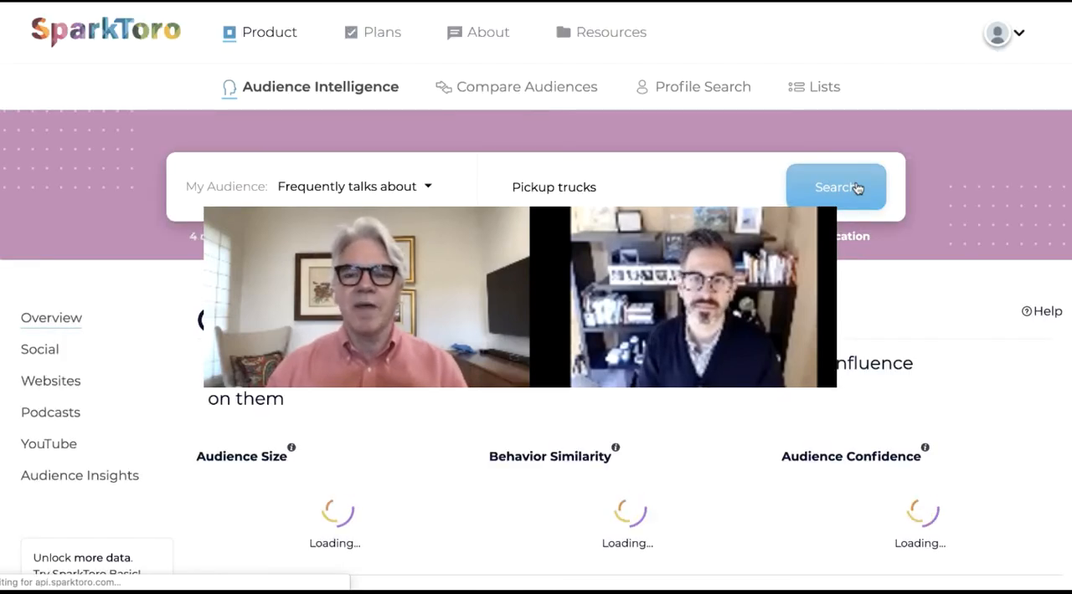
{"action": "mouse_move", "coordinate": [971, 230]}
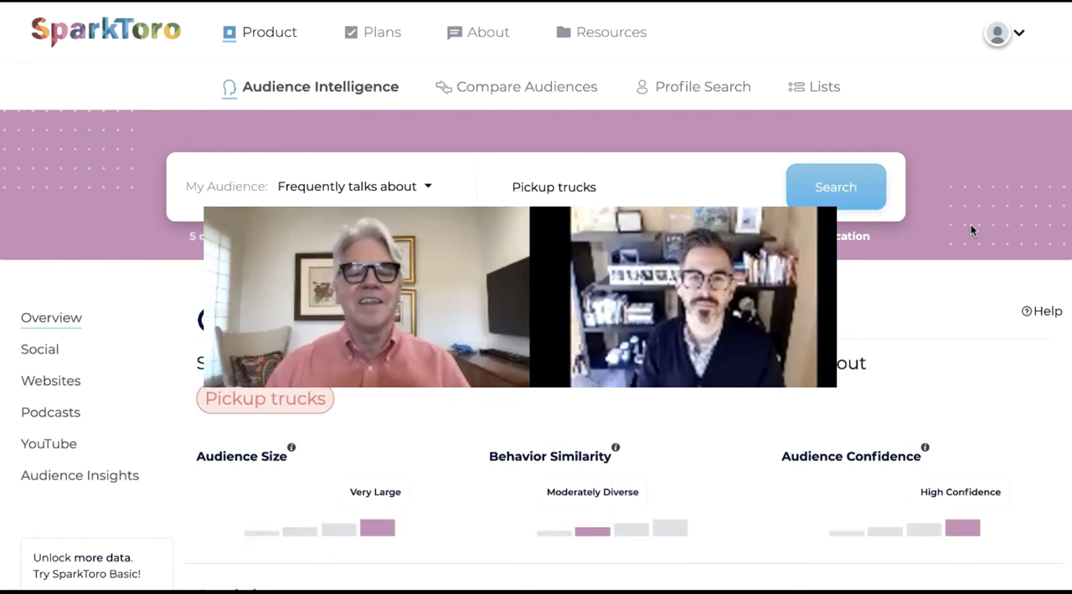
{"action": "scroll", "scroll_direction": "down", "scroll_amount": 3}
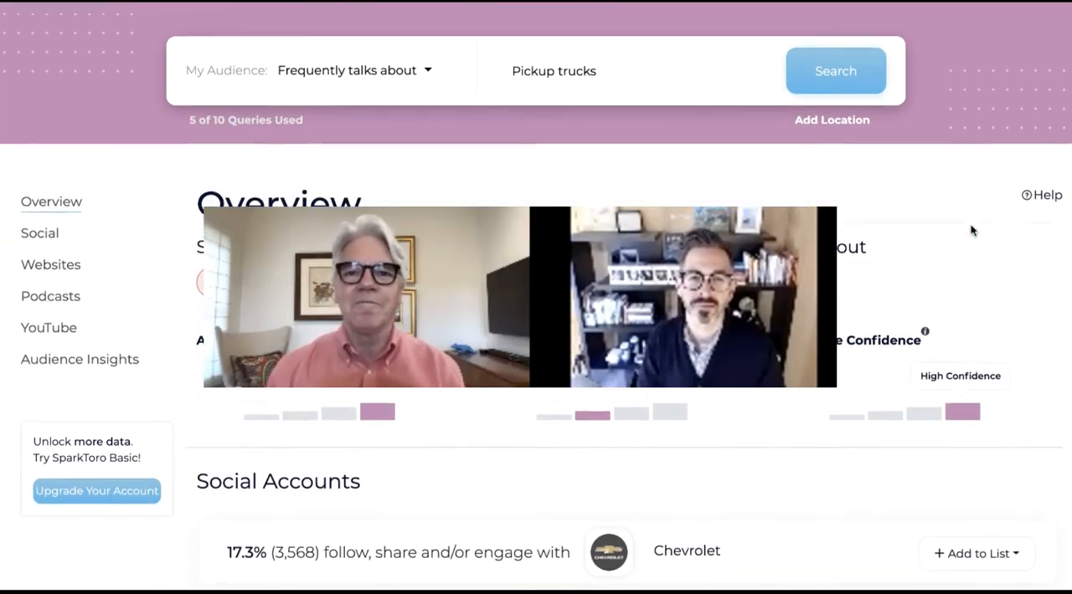
{"action": "scroll", "scroll_direction": "down", "scroll_amount": 3}
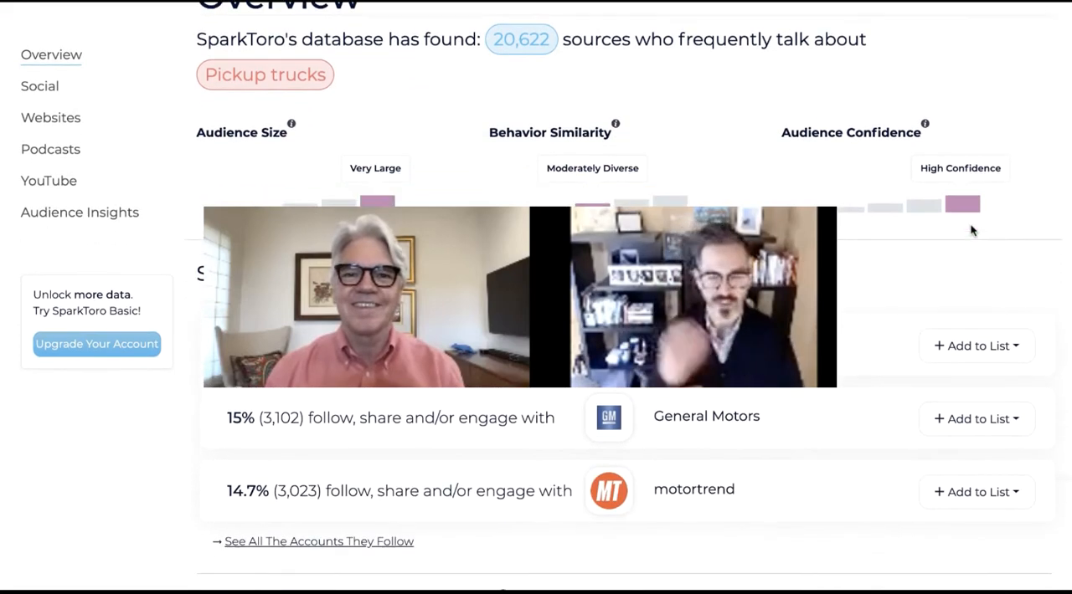
{"action": "scroll", "scroll_direction": "down", "scroll_amount": 3}
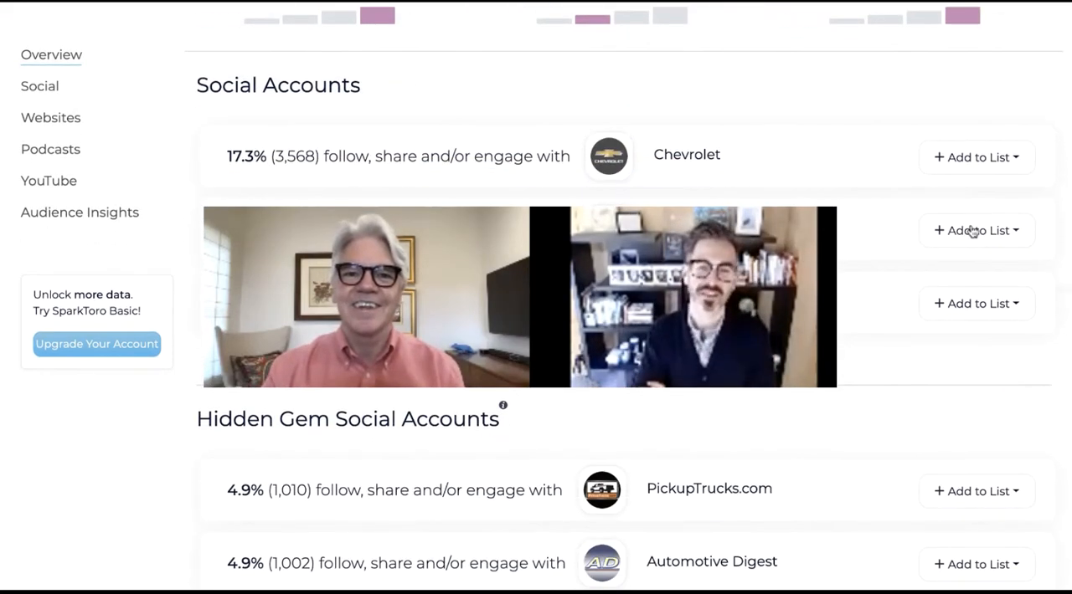
{"action": "scroll", "scroll_direction": "down", "scroll_amount": 3}
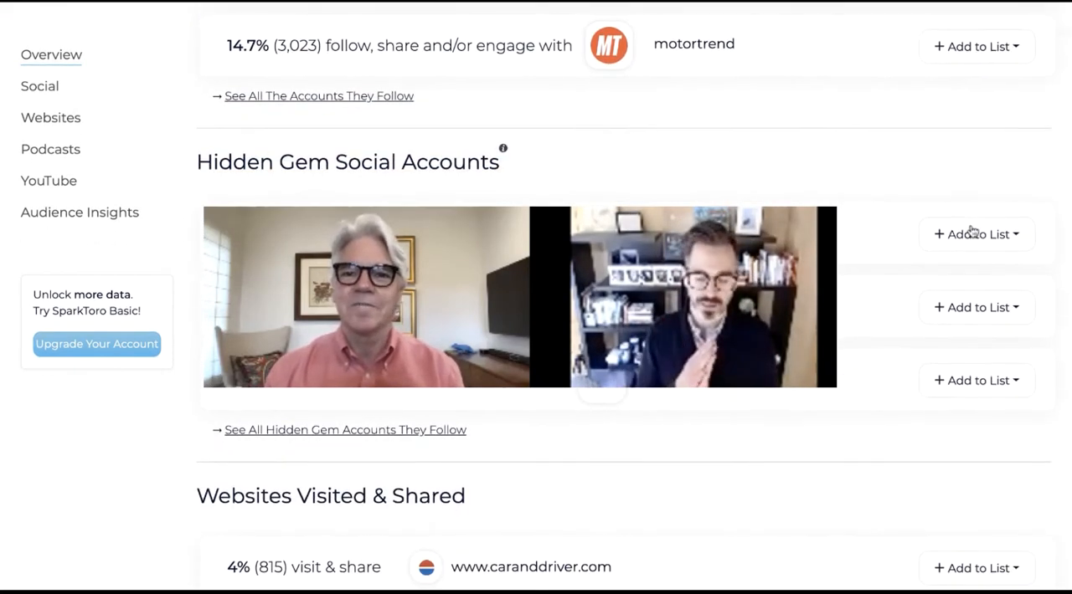
{"action": "scroll", "scroll_direction": "down", "scroll_amount": 3}
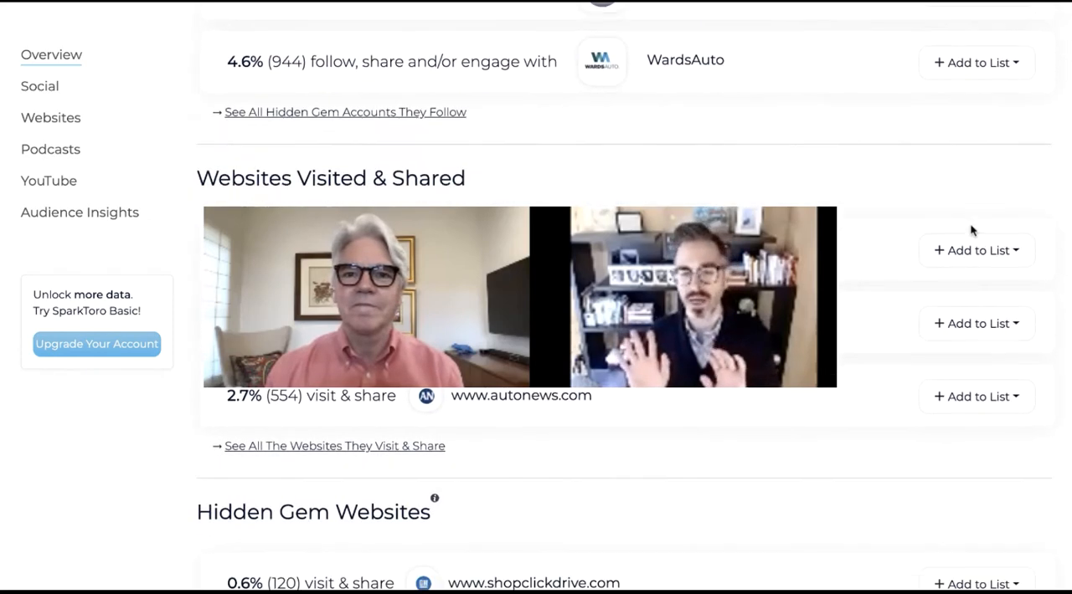
{"action": "scroll", "scroll_direction": "down", "scroll_amount": 3}
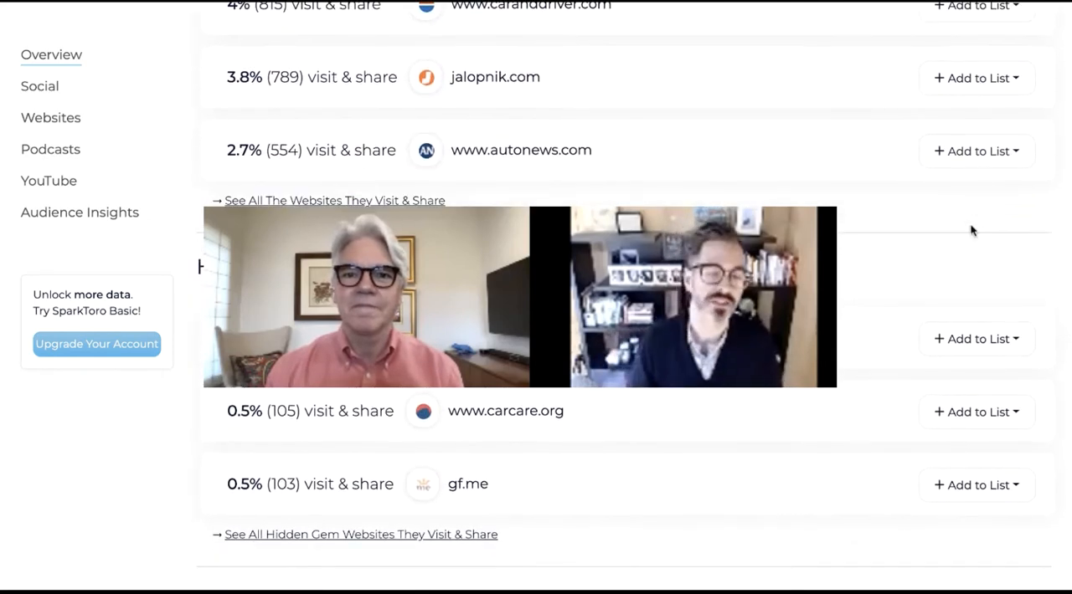
{"action": "scroll", "scroll_direction": "up", "scroll_amount": 3}
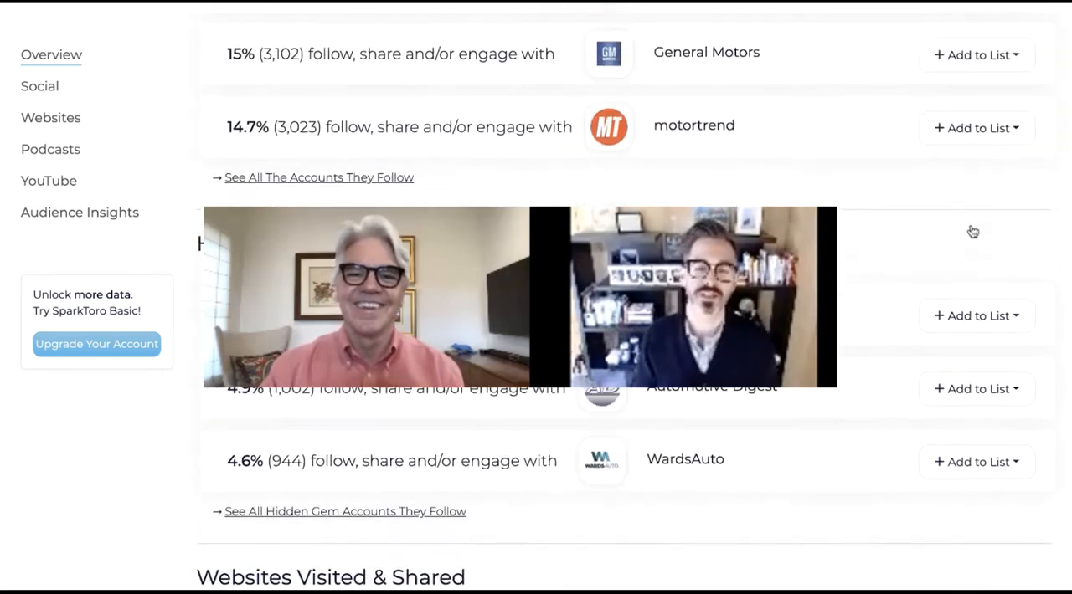
{"action": "scroll", "scroll_direction": "up", "scroll_amount": 3}
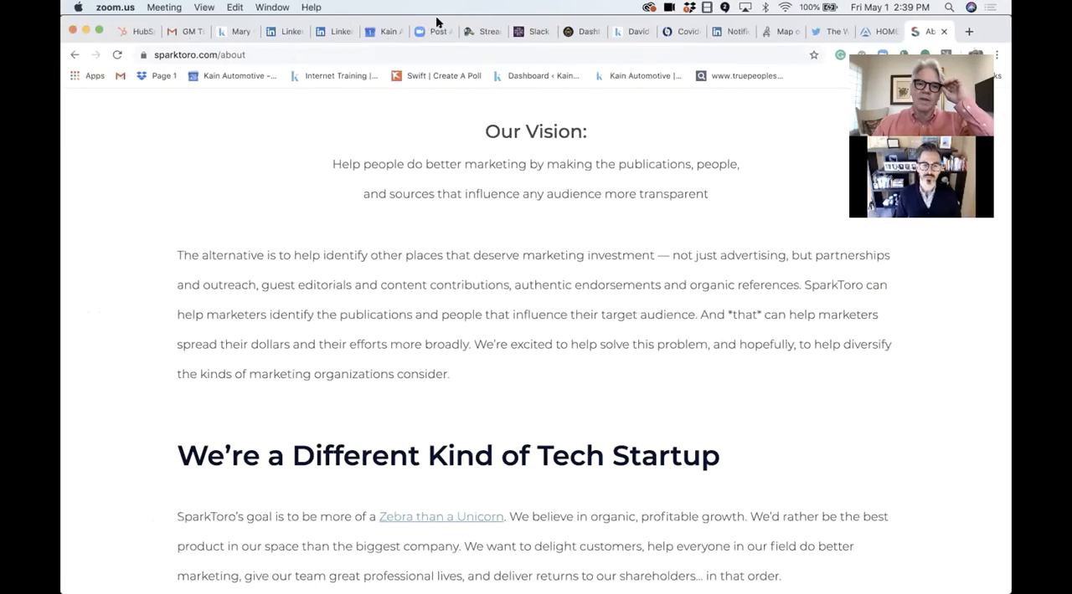
Step: Return to the SparkToro homepage headed 'Audience Intelligence for Everyone'
{"action": "scroll", "scroll_direction": "up", "scroll_amount": 3}
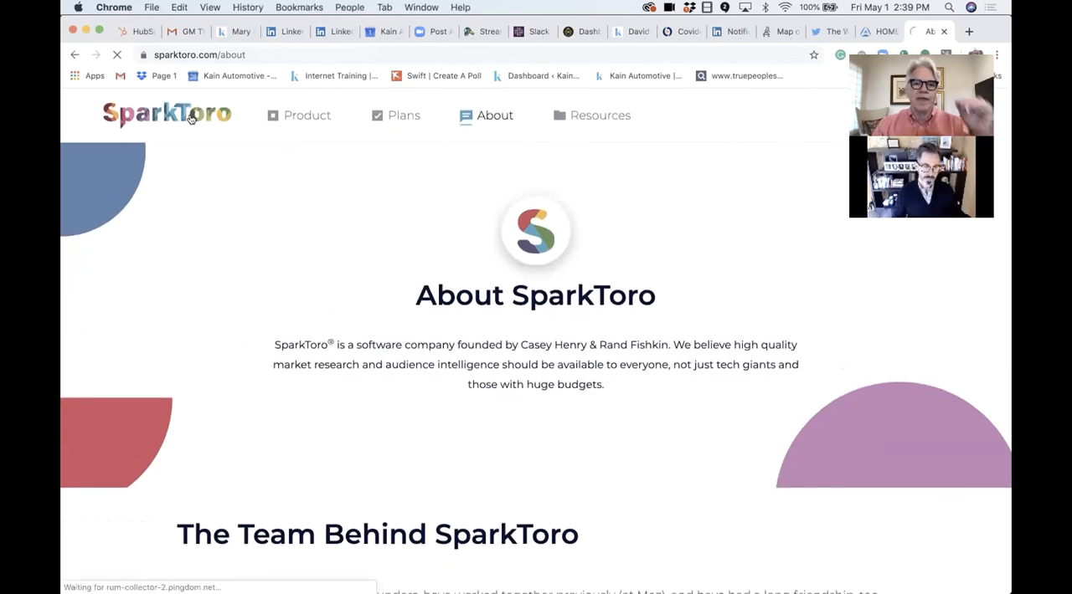
{"action": "left_click", "coordinate": [166, 115]}
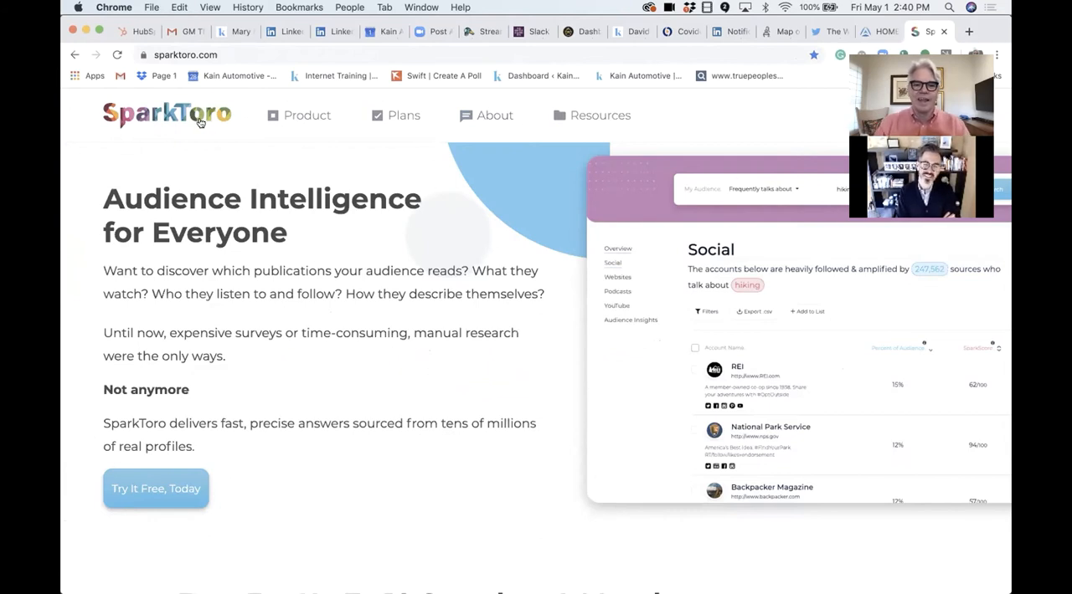
{"action": "mouse_move", "coordinate": [156, 489]}
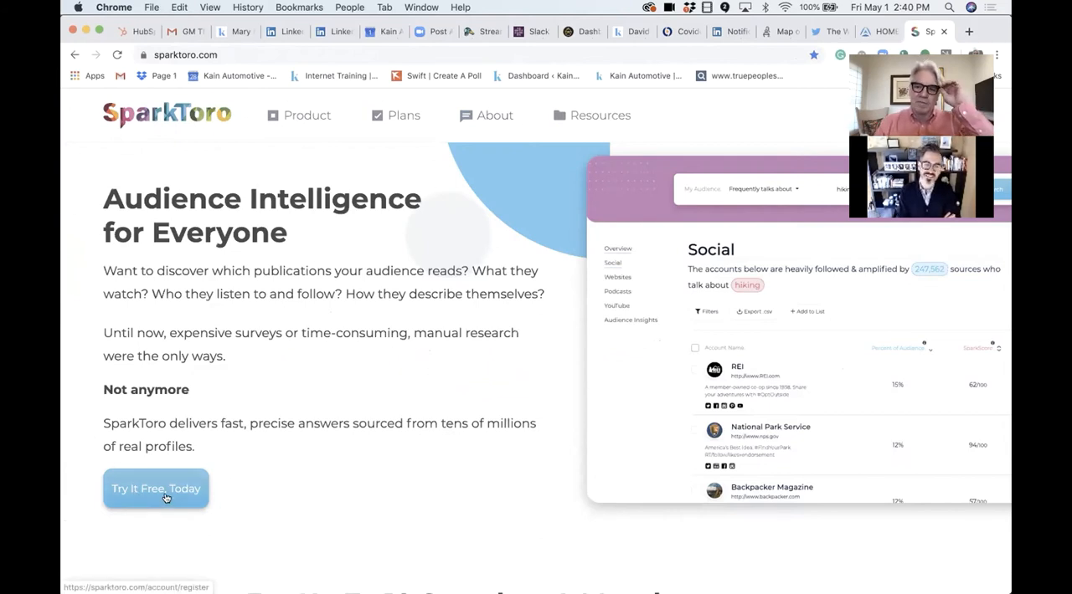
Step: Via Try It Free Today, run an audience search for 'Sport utility vehicles'
{"action": "left_click", "coordinate": [156, 489]}
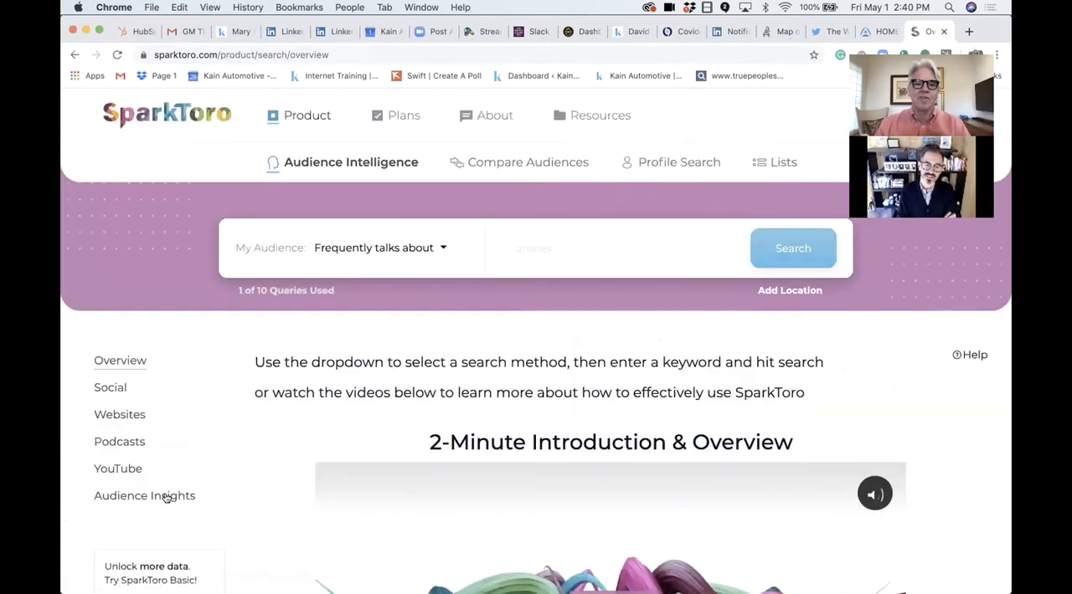
{"action": "left_click", "coordinate": [524, 248]}
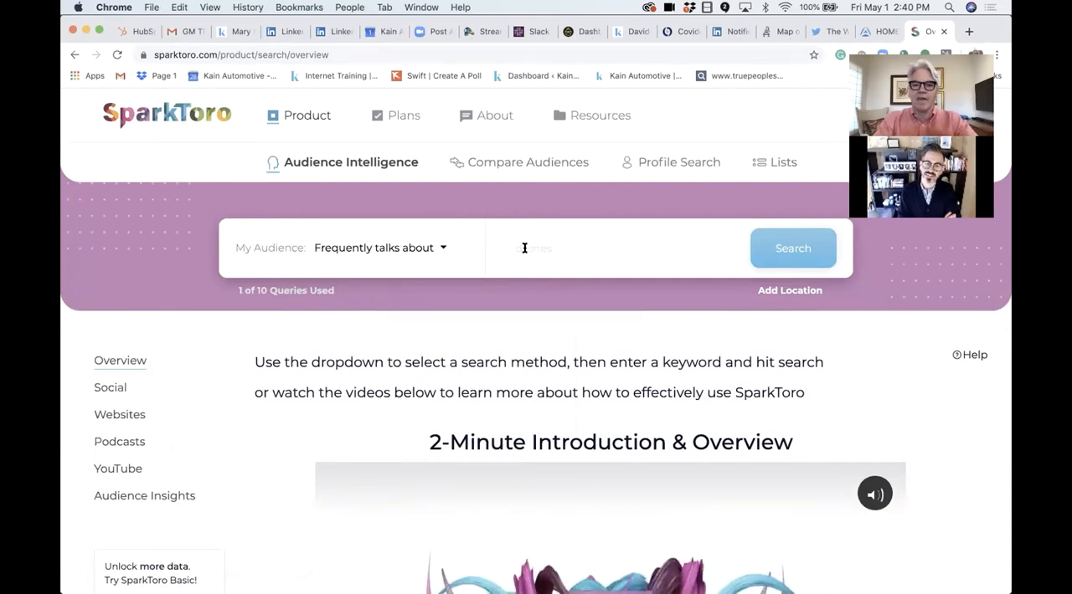
{"action": "type", "text": "s"}
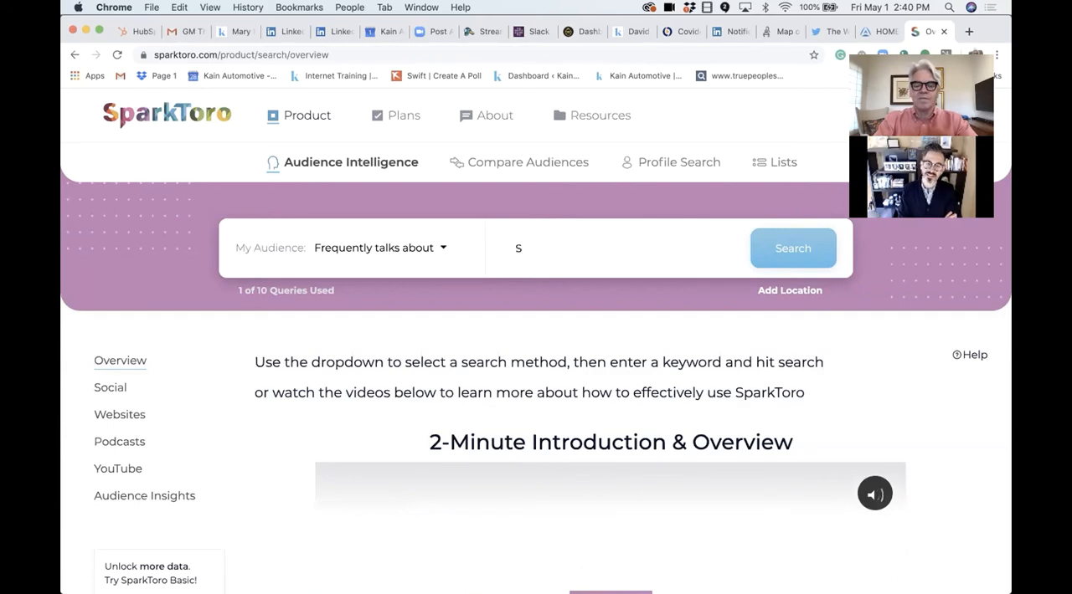
{"action": "type", "text": "port utilit"}
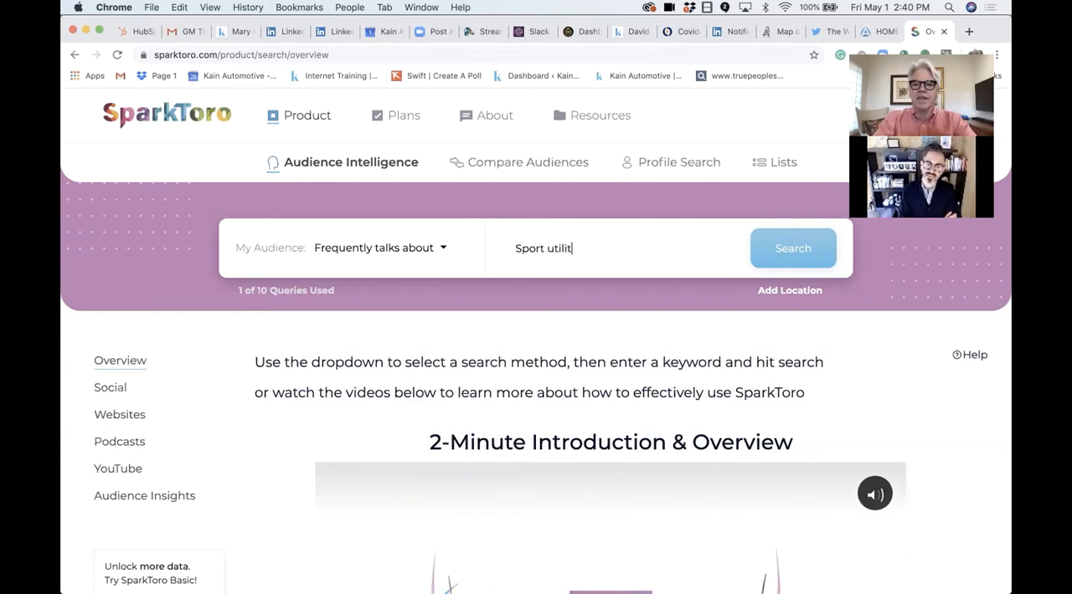
{"action": "type", "text": "y vehicles"}
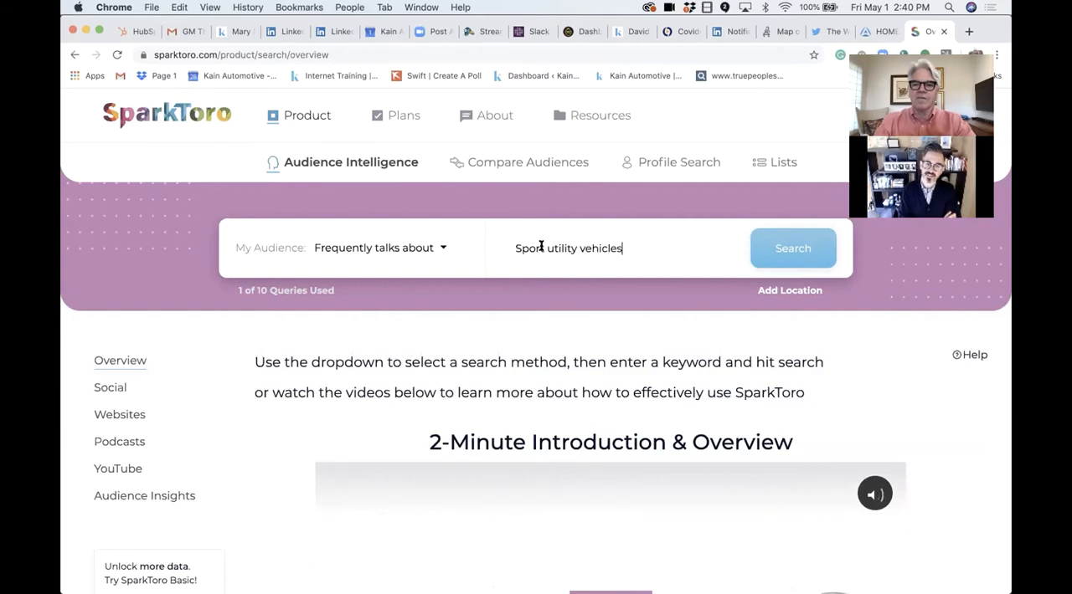
{"action": "left_click", "coordinate": [792, 248]}
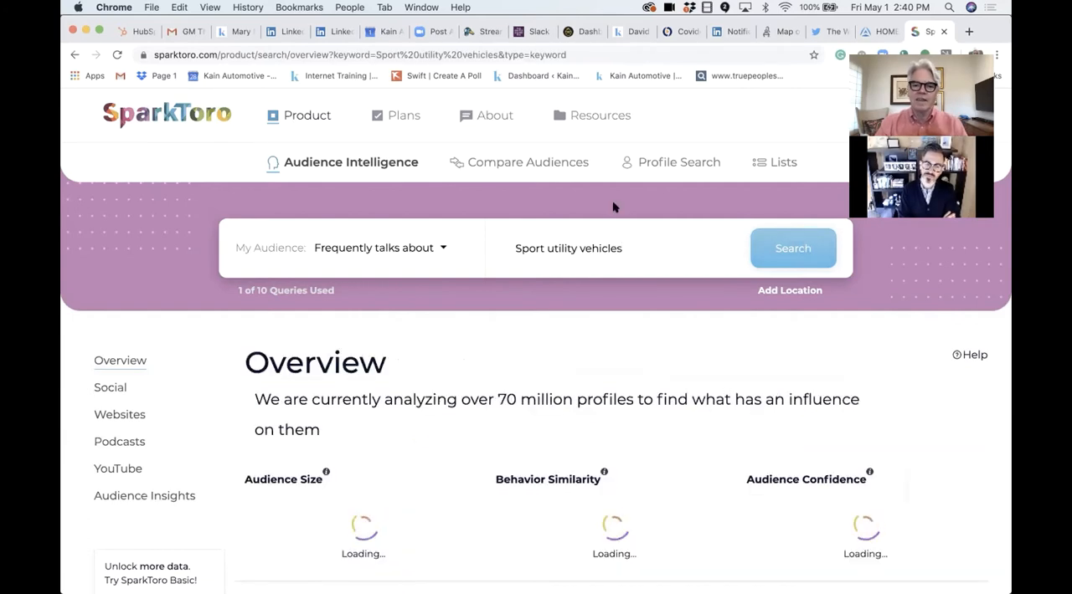
Step: Scroll the 1,549-source Sport utility vehicles overview down to the Social Accounts section
{"action": "scroll", "scroll_direction": "down", "scroll_amount": 3}
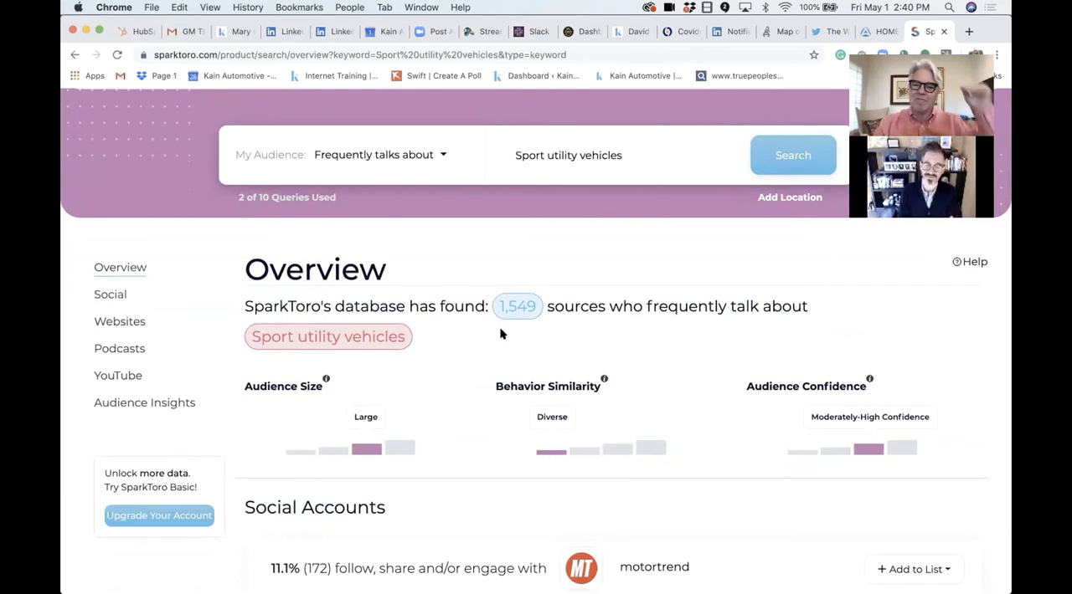
{"action": "scroll", "scroll_direction": "down", "scroll_amount": 3}
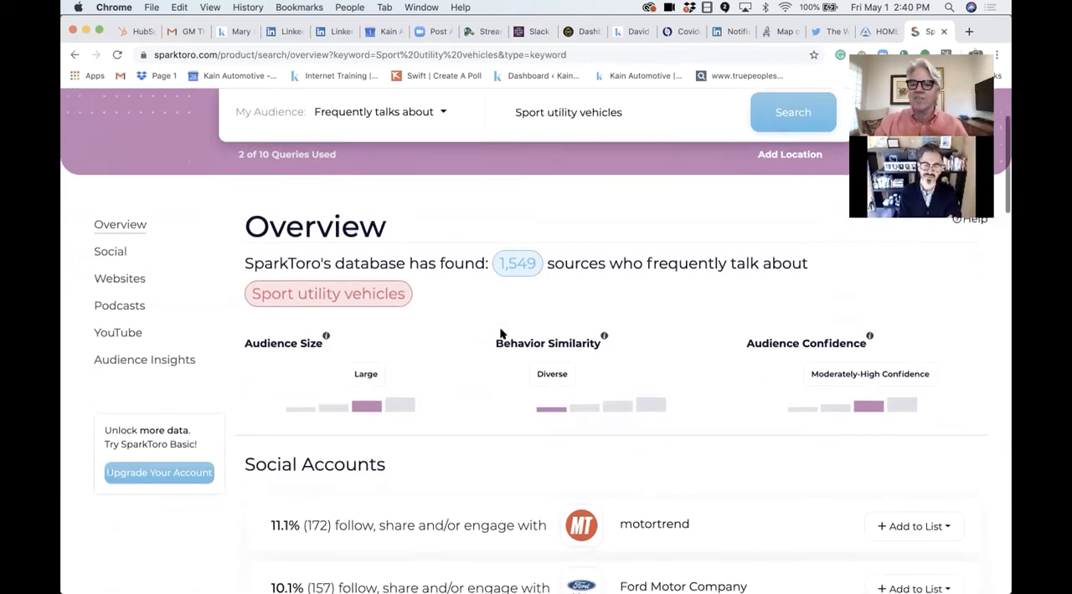
{"action": "scroll", "scroll_direction": "down", "scroll_amount": 3}
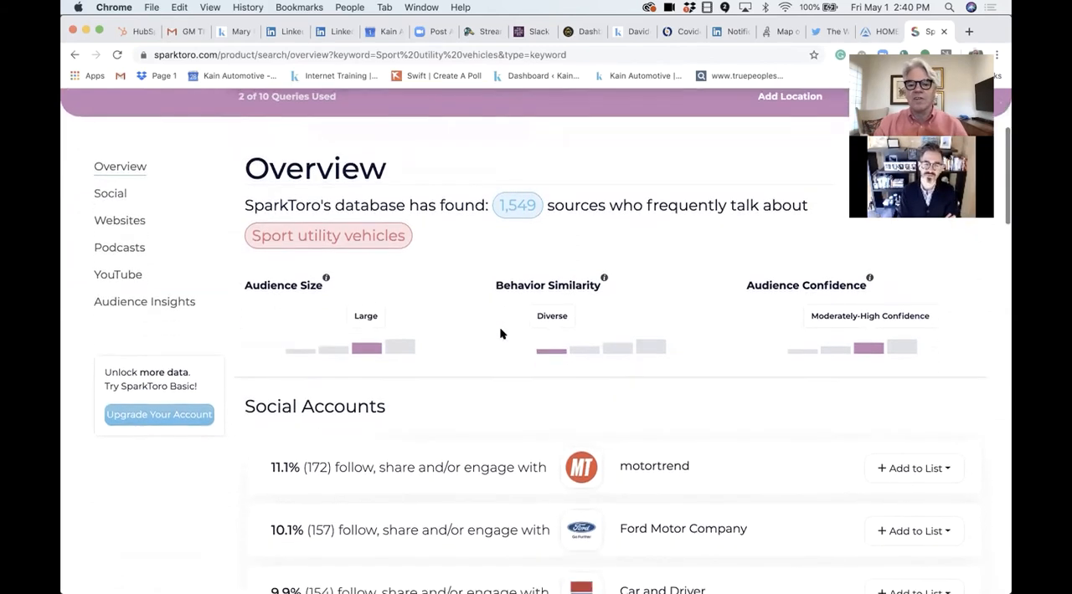
{"action": "scroll", "scroll_direction": "down", "scroll_amount": 3}
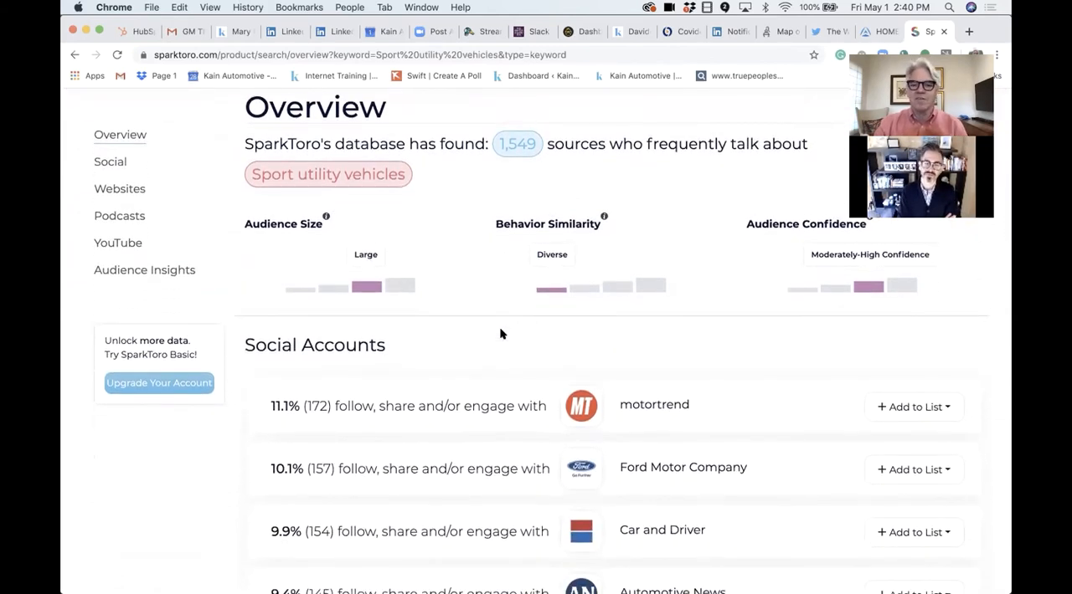
{"action": "scroll", "scroll_direction": "down", "scroll_amount": 3}
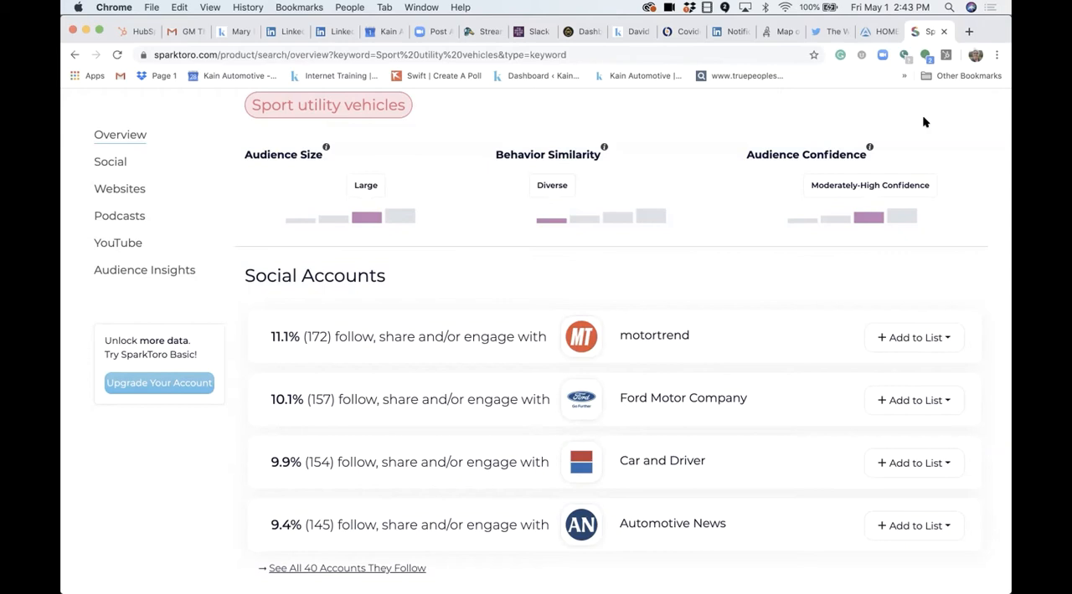
{"action": "mouse_move", "coordinate": [941, 217]}
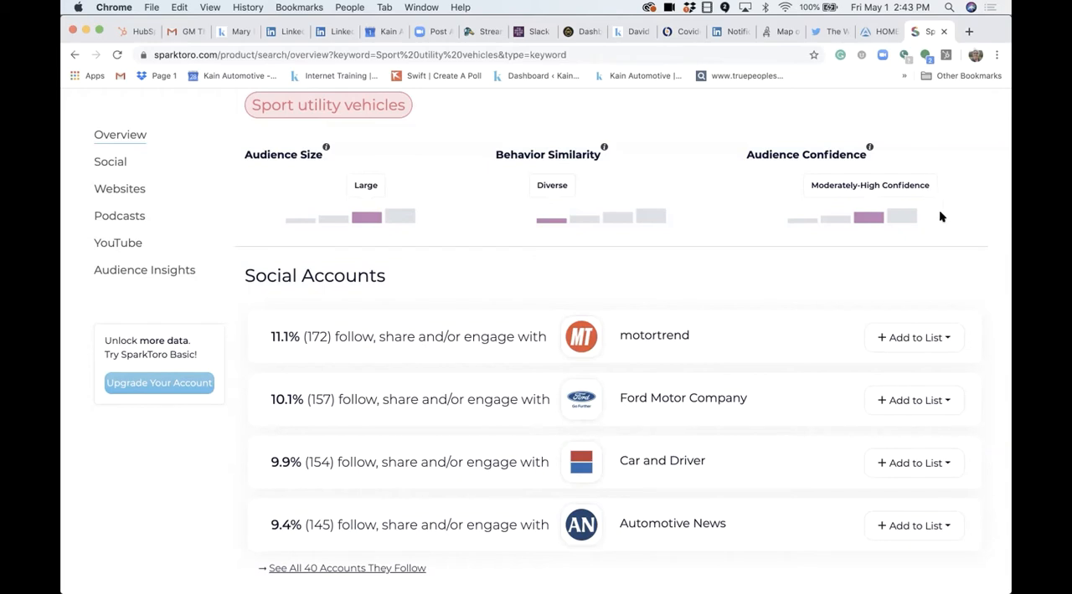
{"action": "scroll", "scroll_direction": "down", "scroll_amount": 3}
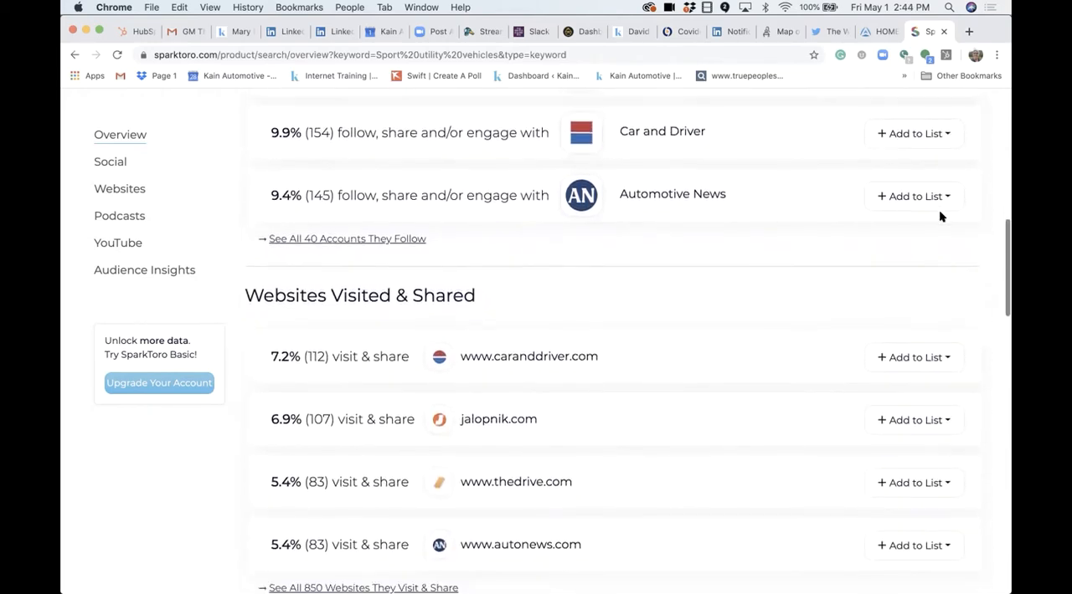
{"action": "scroll", "scroll_direction": "down", "scroll_amount": 3}
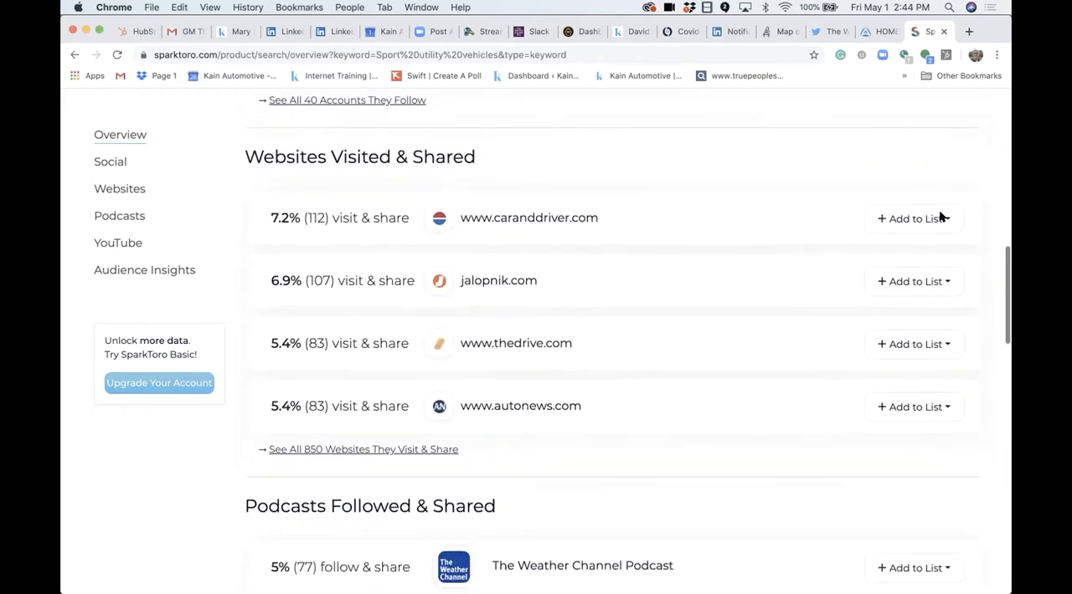
{"action": "scroll", "scroll_direction": "down", "scroll_amount": 3}
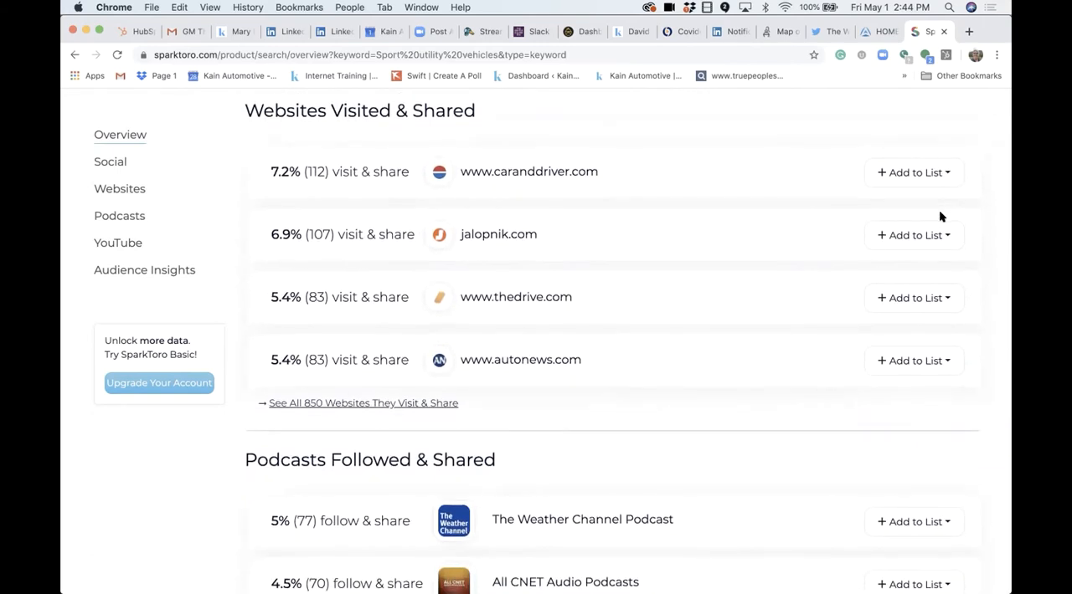
{"action": "scroll", "scroll_direction": "down", "scroll_amount": 3}
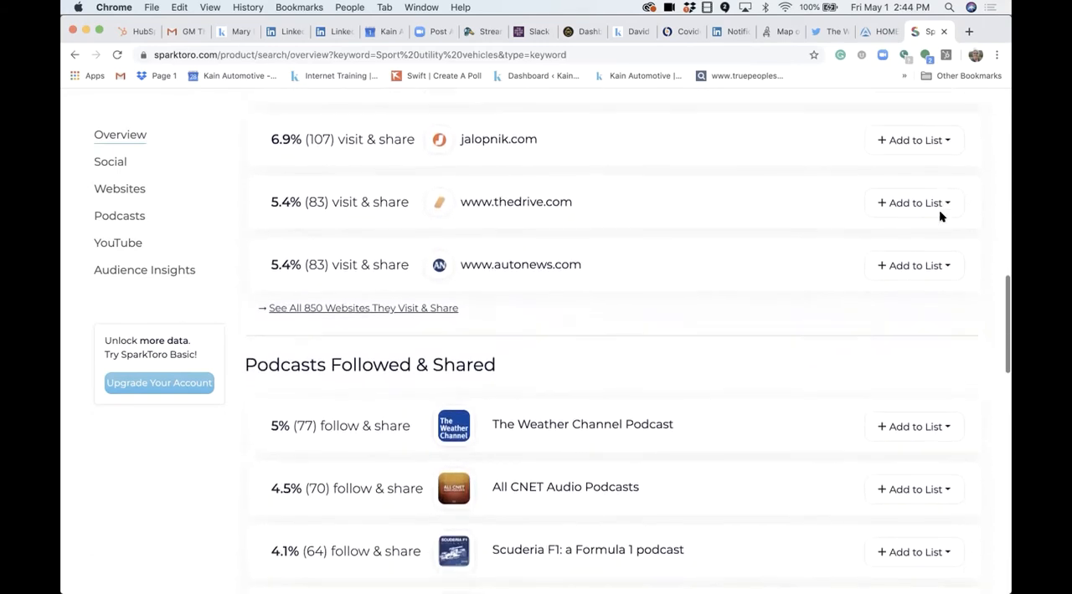
{"action": "scroll", "scroll_direction": "down", "scroll_amount": 3}
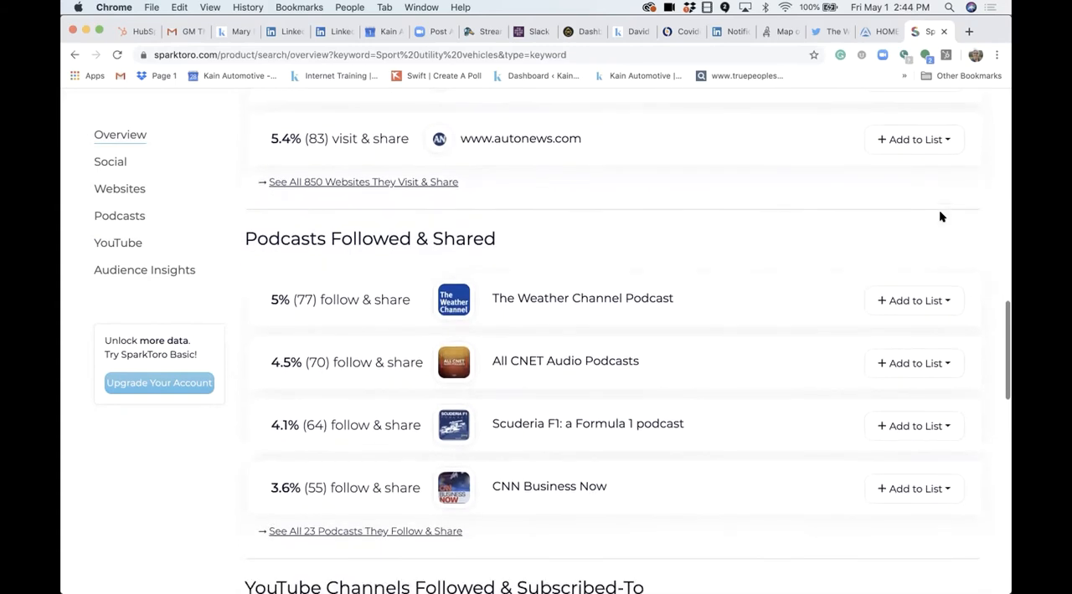
{"action": "scroll", "scroll_direction": "down", "scroll_amount": 3}
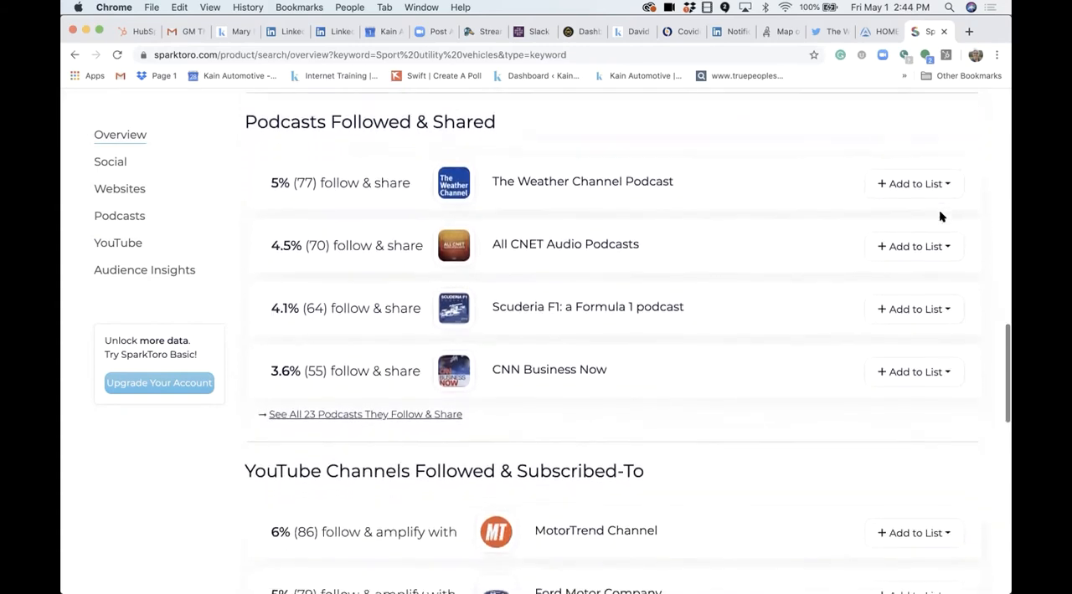
{"action": "scroll", "scroll_direction": "down", "scroll_amount": 3}
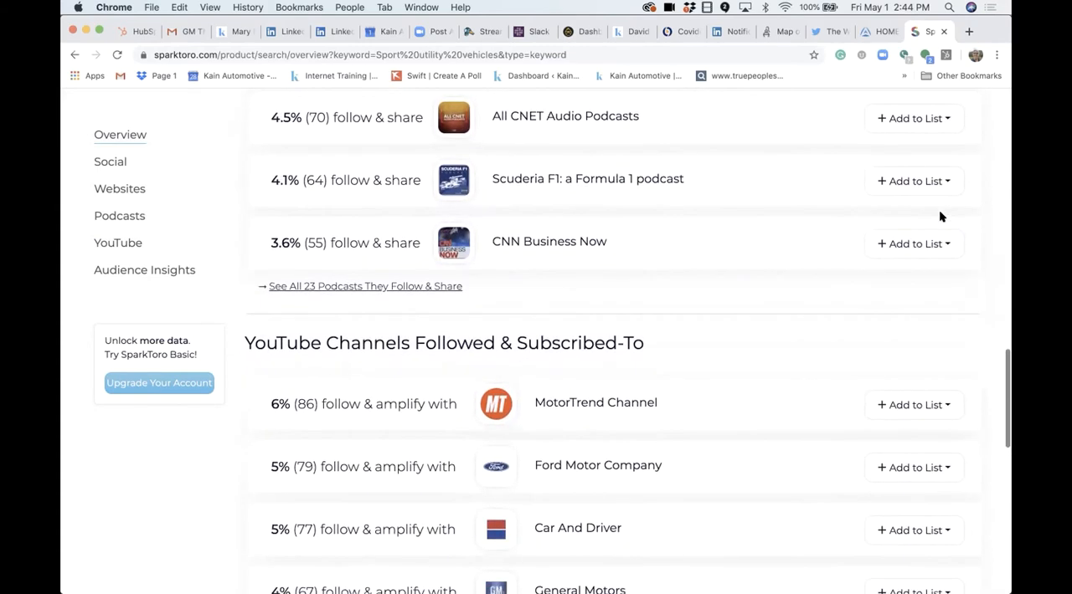
{"action": "scroll", "scroll_direction": "down", "scroll_amount": 3}
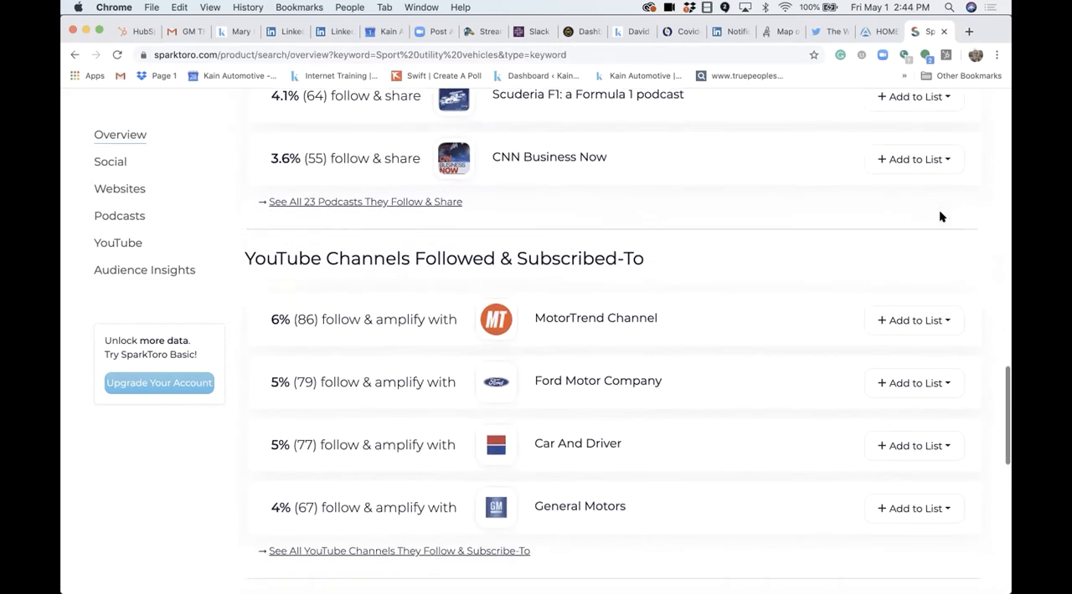
{"action": "scroll", "scroll_direction": "down", "scroll_amount": 3}
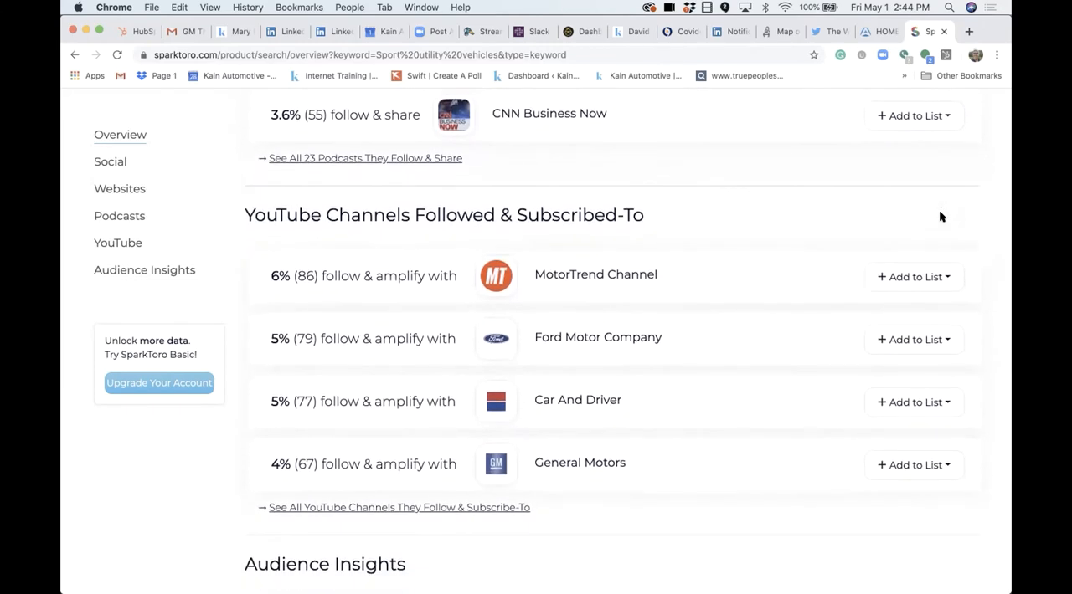
{"action": "scroll", "scroll_direction": "down", "scroll_amount": 3}
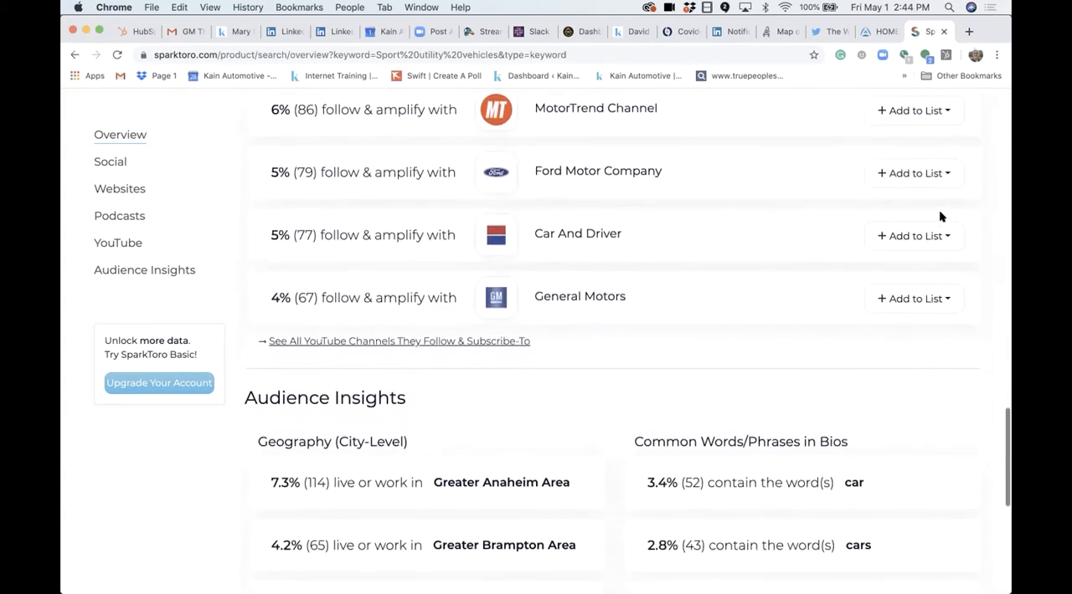
{"action": "scroll", "scroll_direction": "down", "scroll_amount": 3}
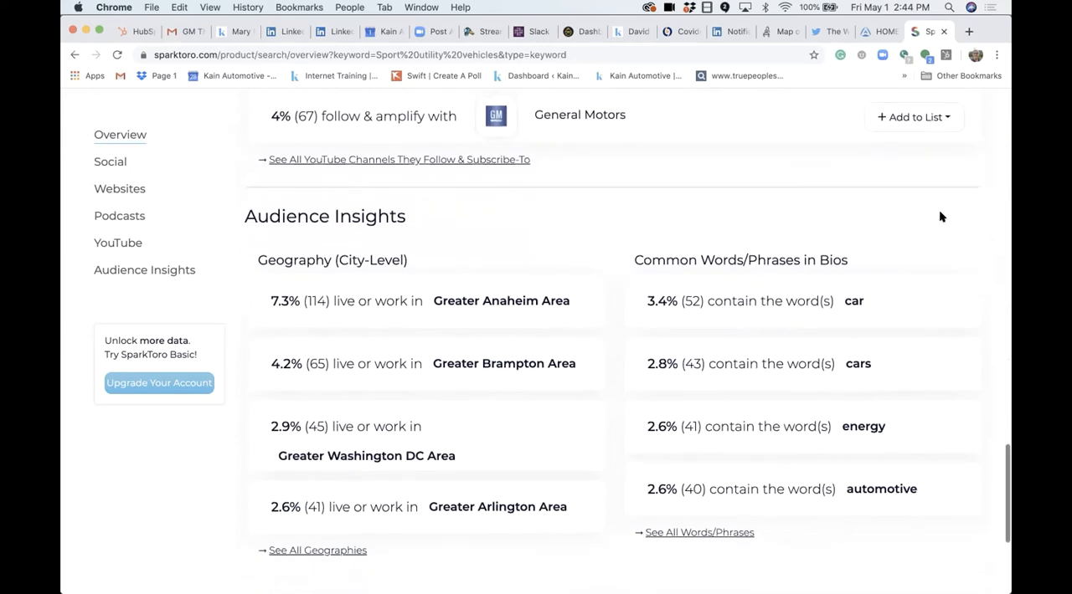
{"action": "scroll", "scroll_direction": "down", "scroll_amount": 3}
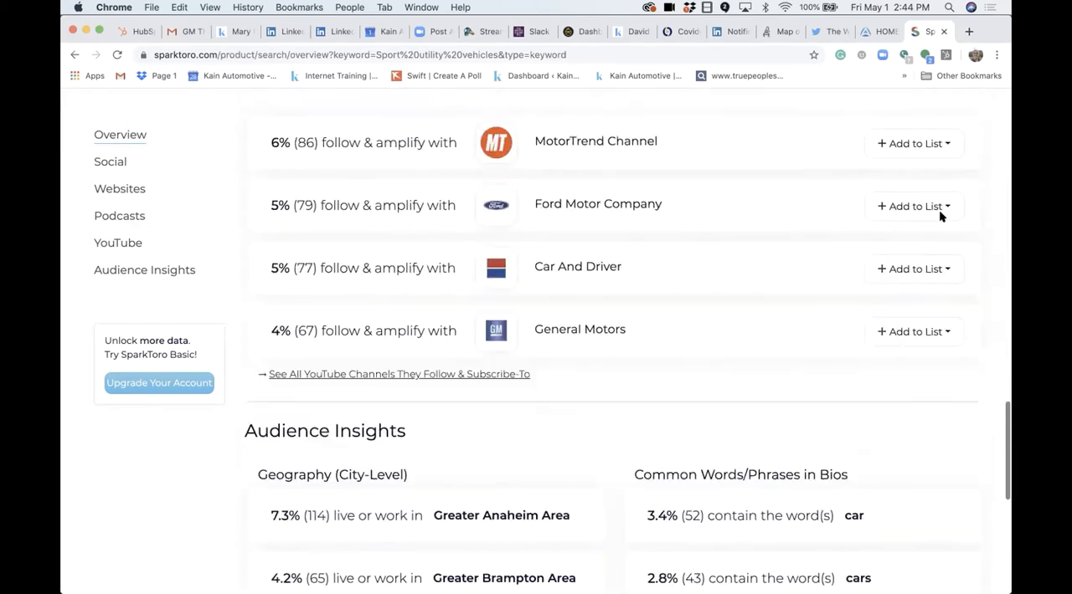
{"action": "scroll", "scroll_direction": "up", "scroll_amount": 3}
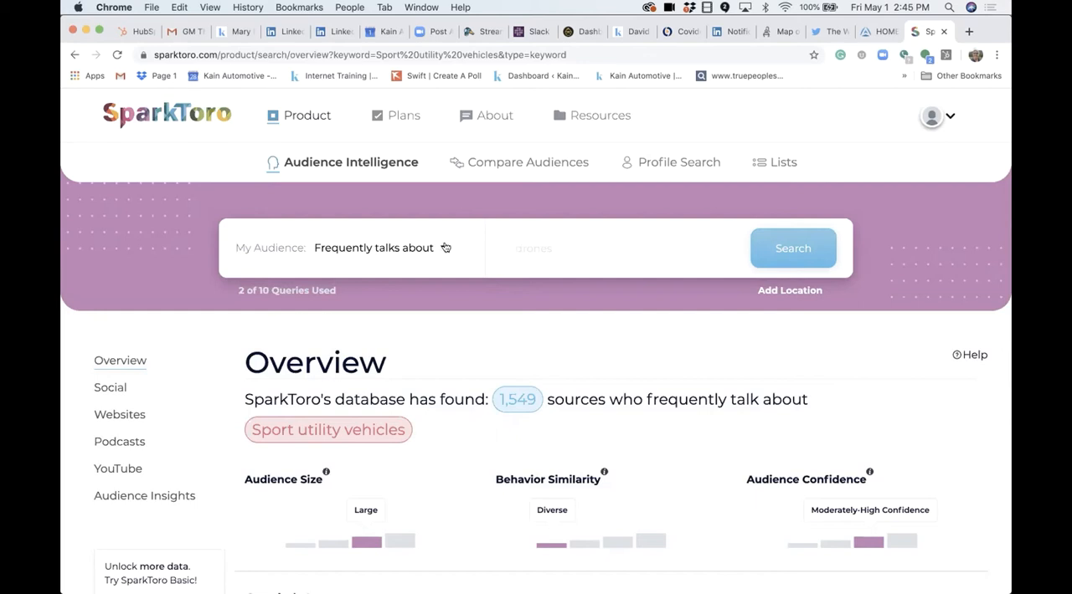
Step: Open the audience-type dropdown, keeping 'Frequently talks about' selected
{"action": "left_click", "coordinate": [443, 248]}
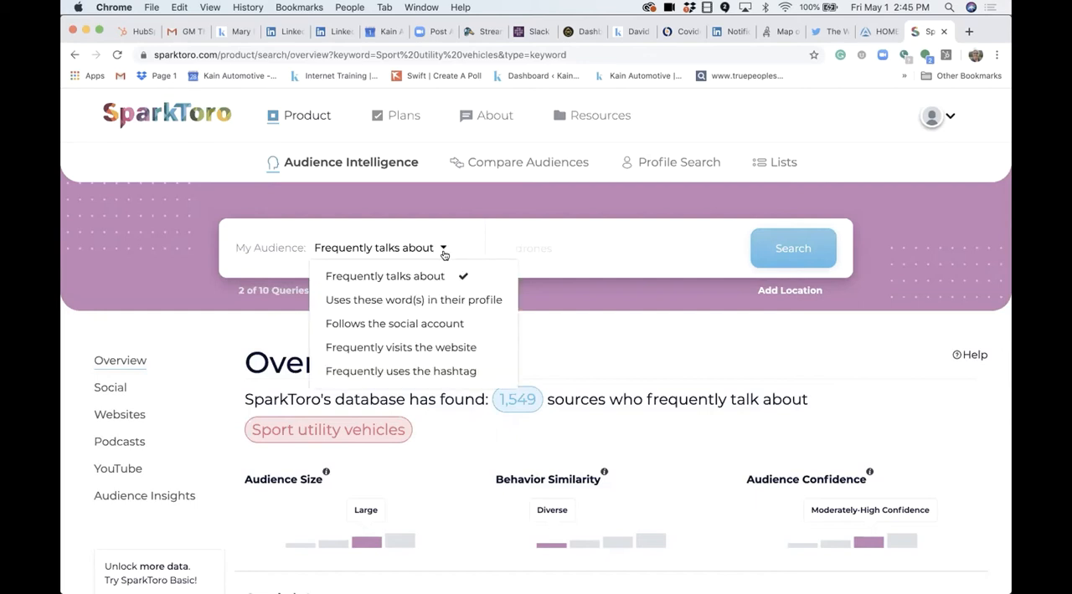
{"action": "mouse_move", "coordinate": [432, 300]}
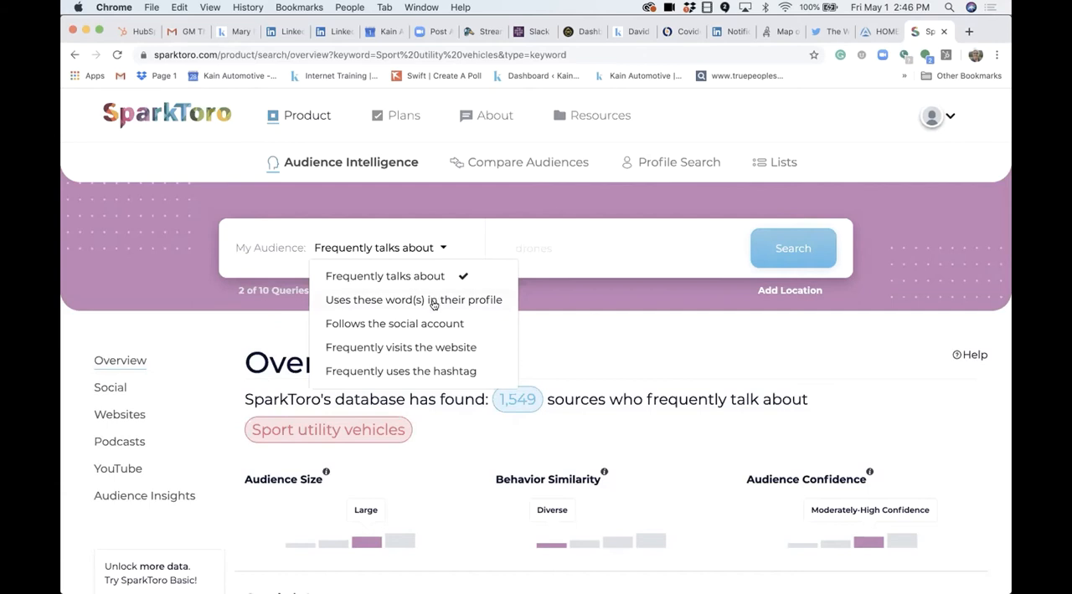
{"action": "mouse_move", "coordinate": [433, 339]}
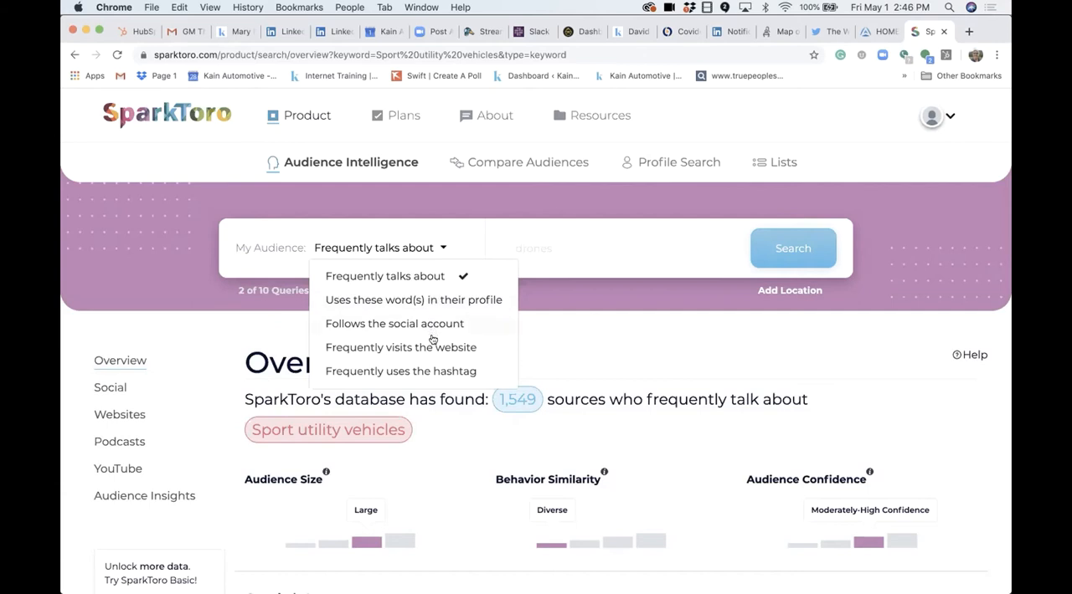
{"action": "mouse_move", "coordinate": [428, 371]}
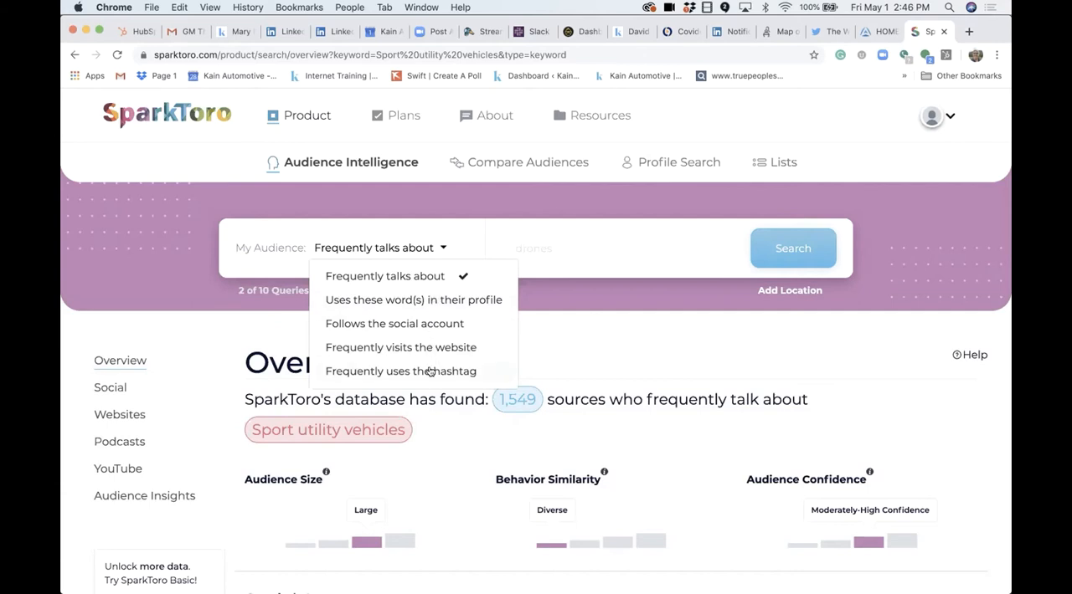
{"action": "mouse_move", "coordinate": [428, 315]}
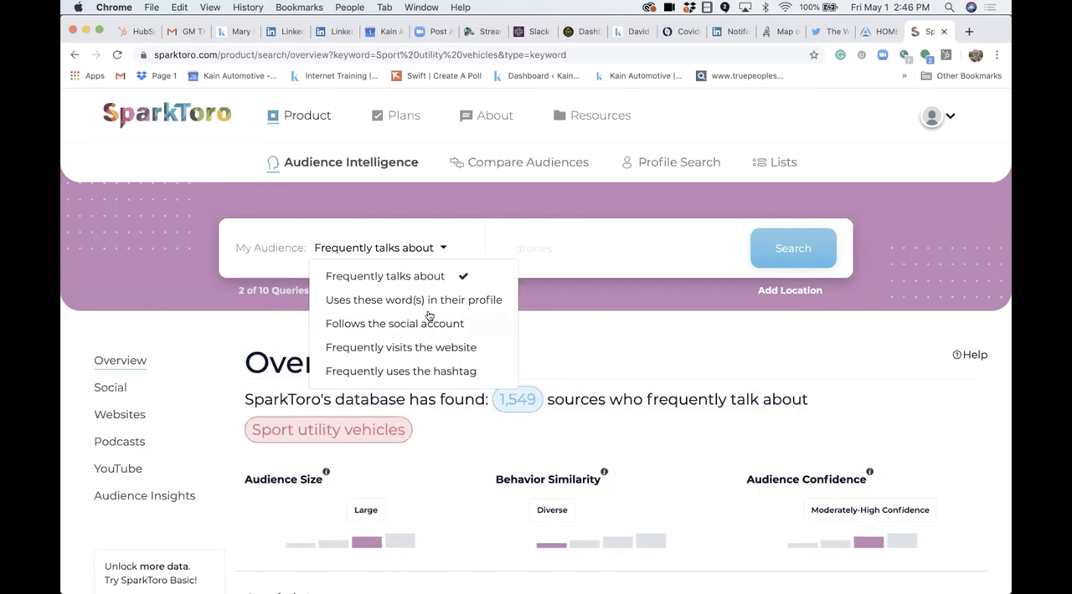
{"action": "mouse_move", "coordinate": [431, 323]}
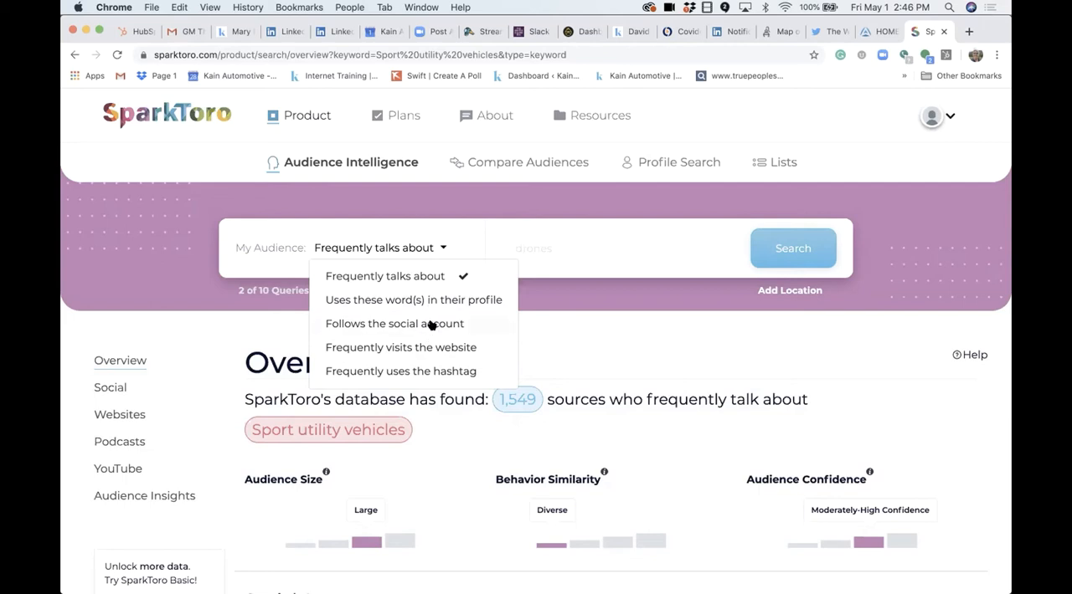
{"action": "mouse_move", "coordinate": [431, 327]}
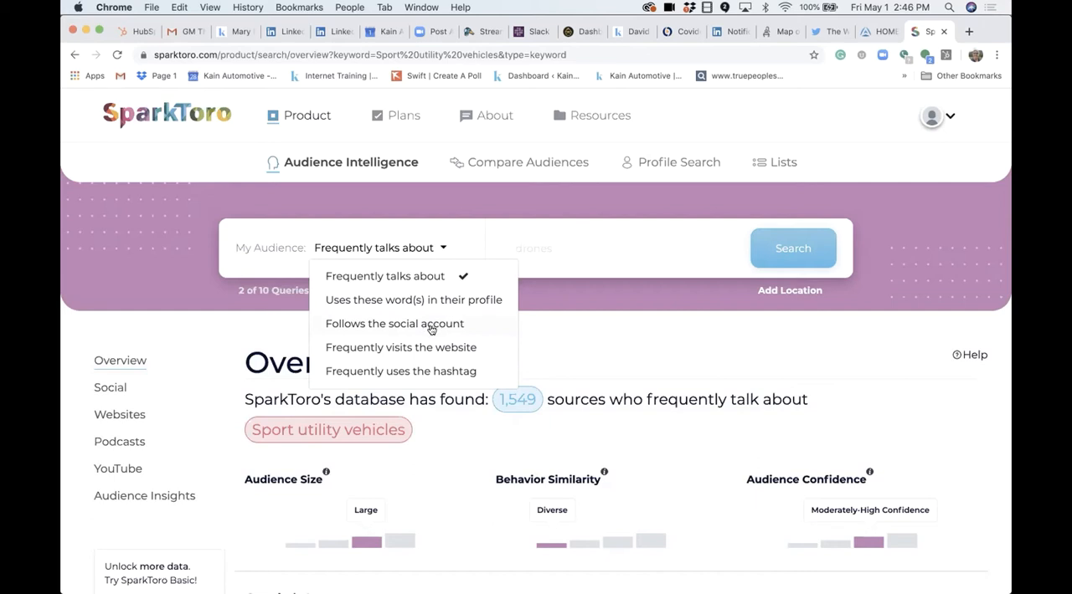
{"action": "mouse_move", "coordinate": [478, 341]}
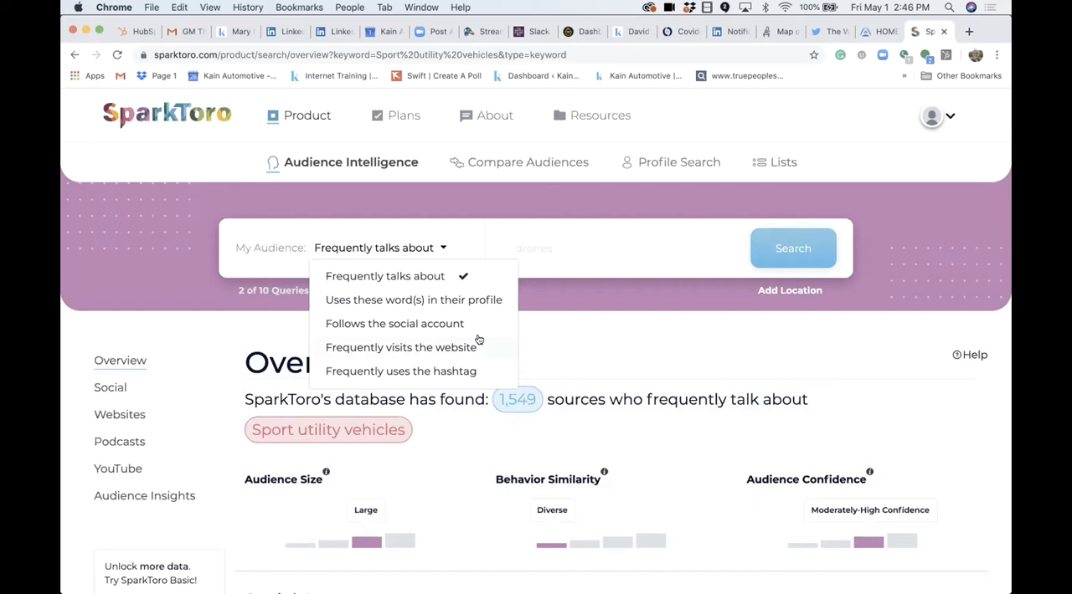
{"action": "mouse_move", "coordinate": [479, 299]}
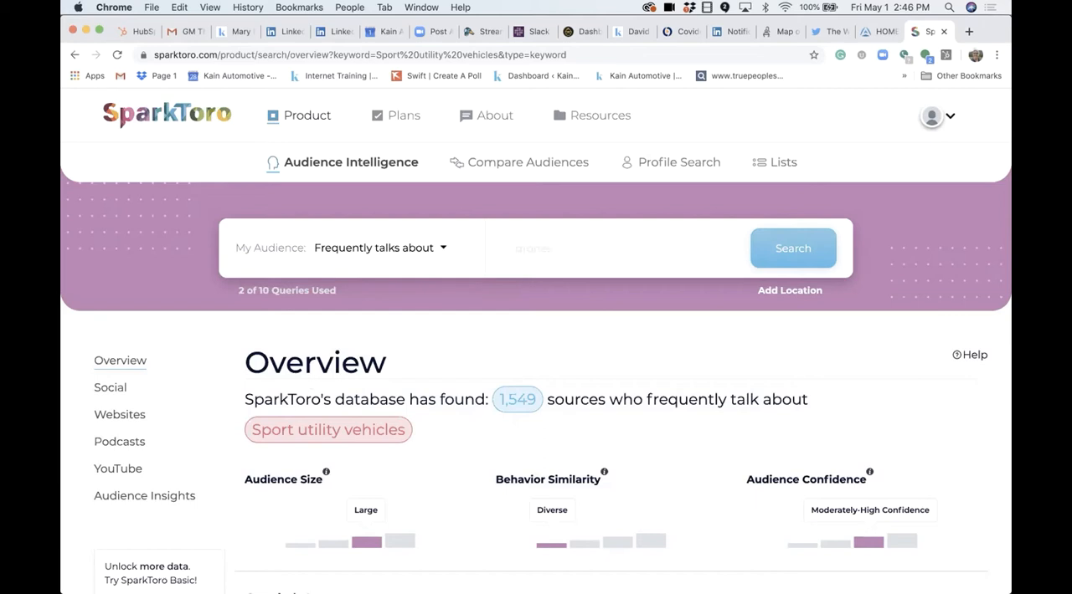
Step: Run an audience search for 'horses and pickup trucks'
{"action": "type", "text": "horse"}
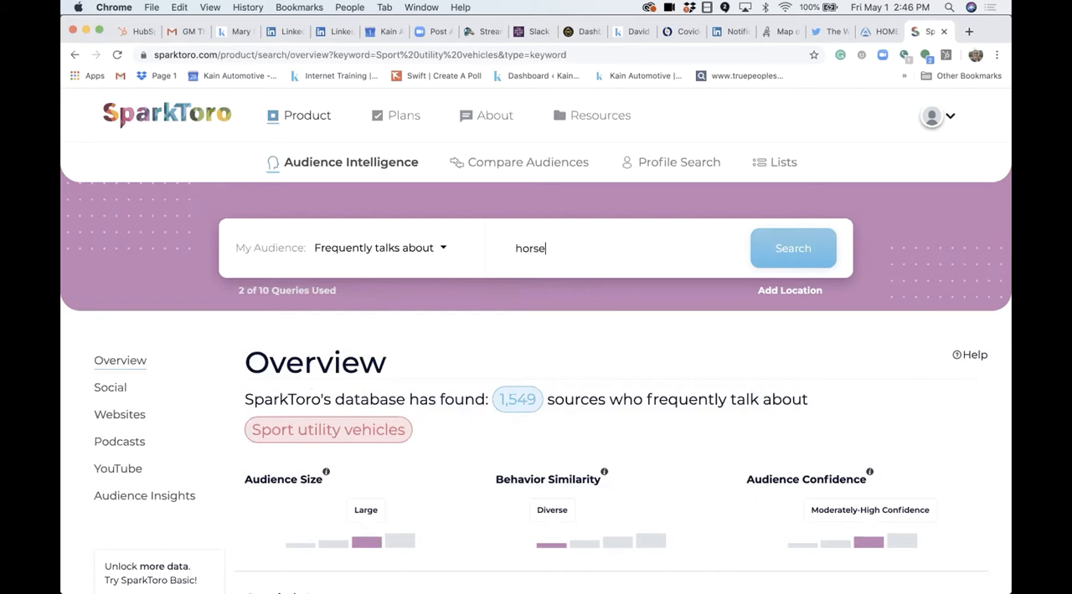
{"action": "type", "text": "s and pickup"}
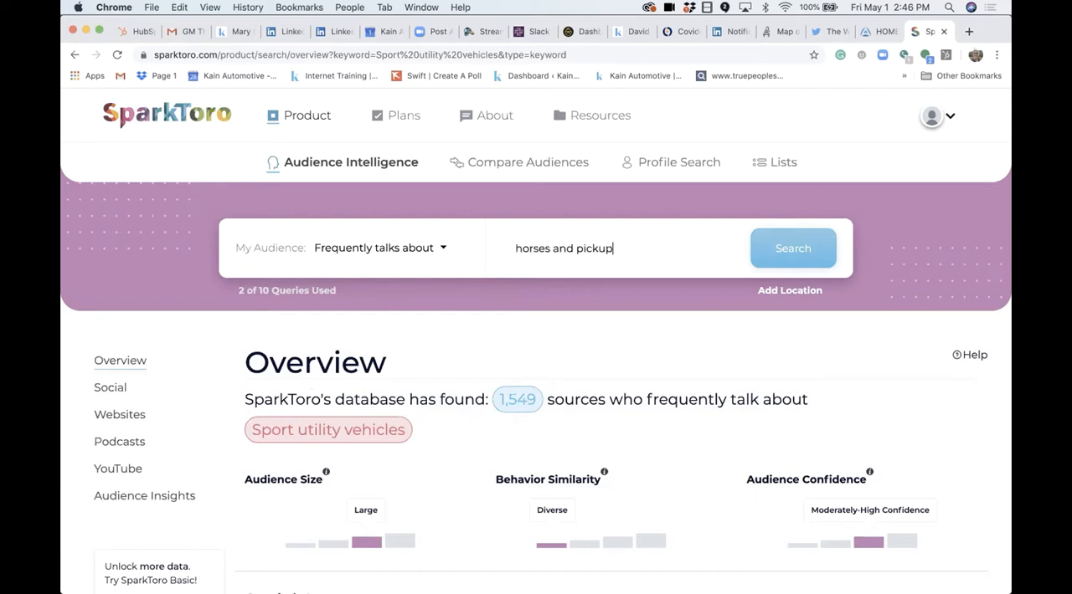
{"action": "type", "text": "trucks"}
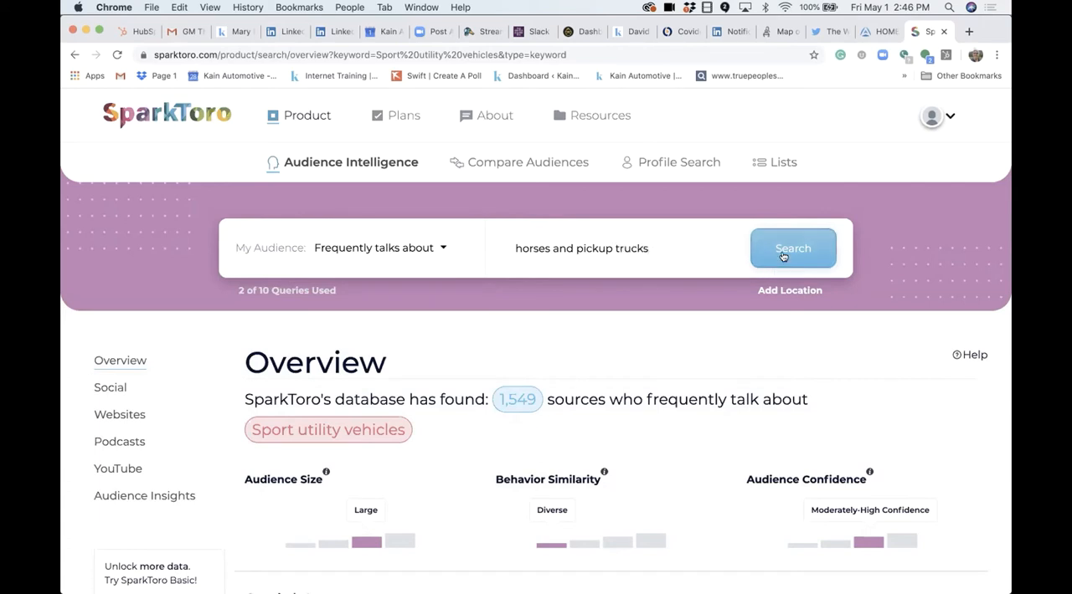
{"action": "left_click", "coordinate": [792, 248]}
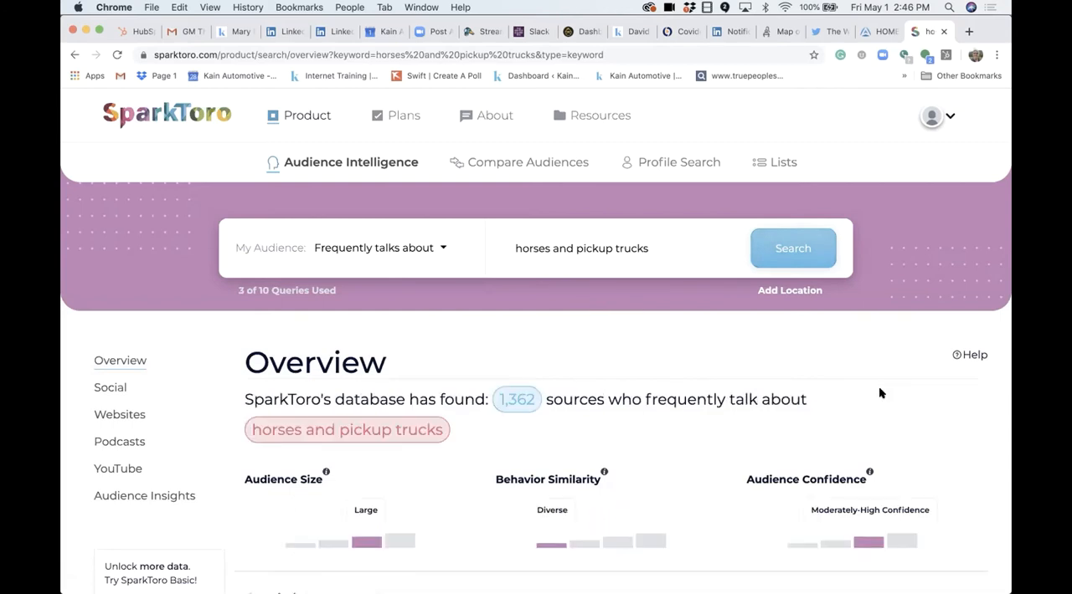
Step: Review the 1,362-source results through podcasts and YouTube channels, then return to the top
{"action": "scroll", "scroll_direction": "down", "scroll_amount": 3}
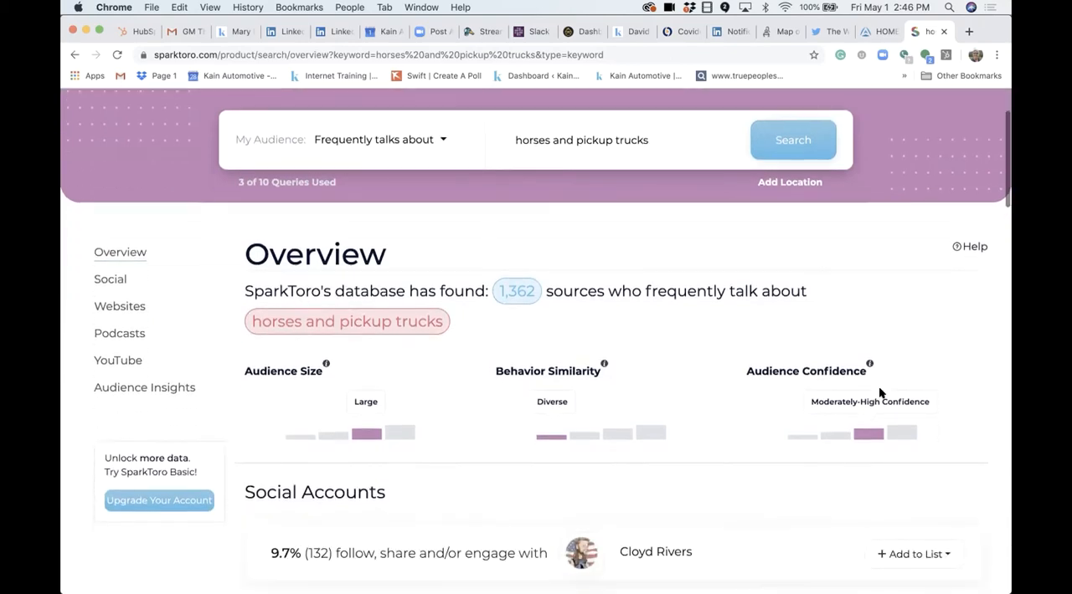
{"action": "scroll", "scroll_direction": "down", "scroll_amount": 3}
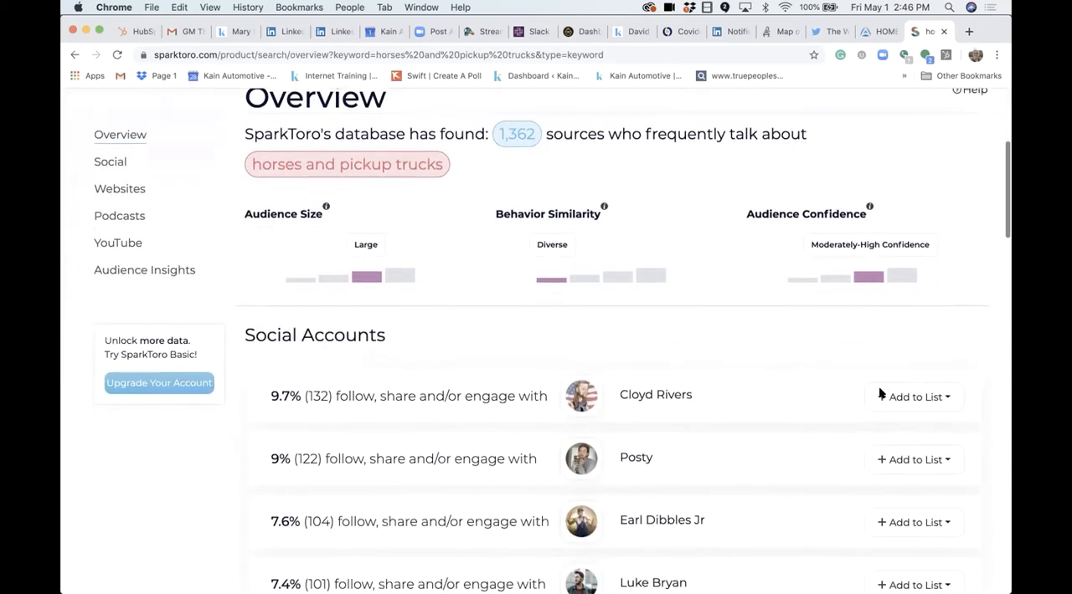
{"action": "scroll", "scroll_direction": "down", "scroll_amount": 3}
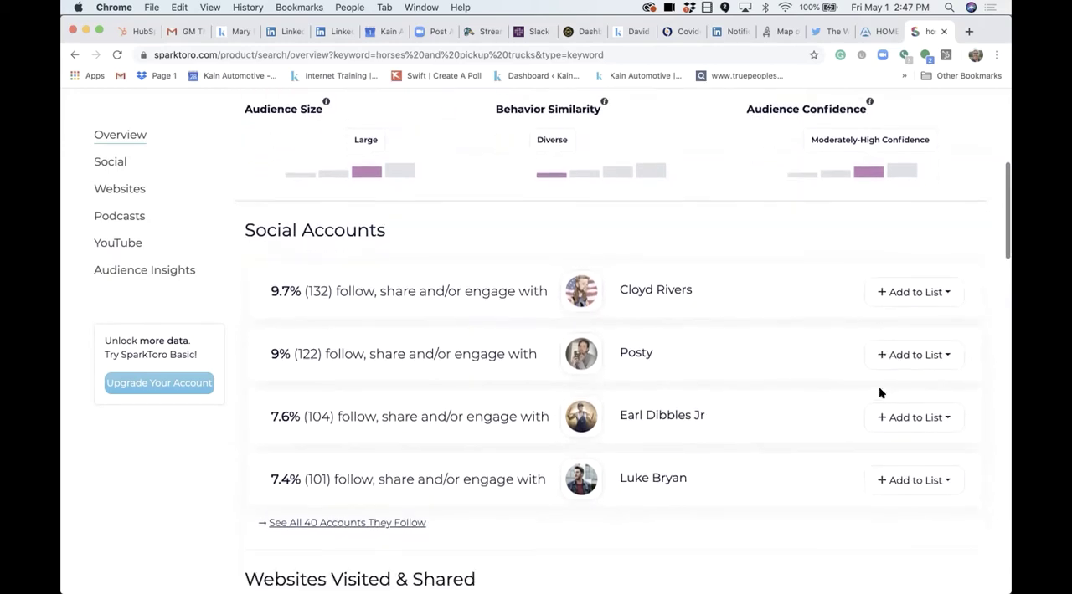
{"action": "scroll", "scroll_direction": "down", "scroll_amount": 3}
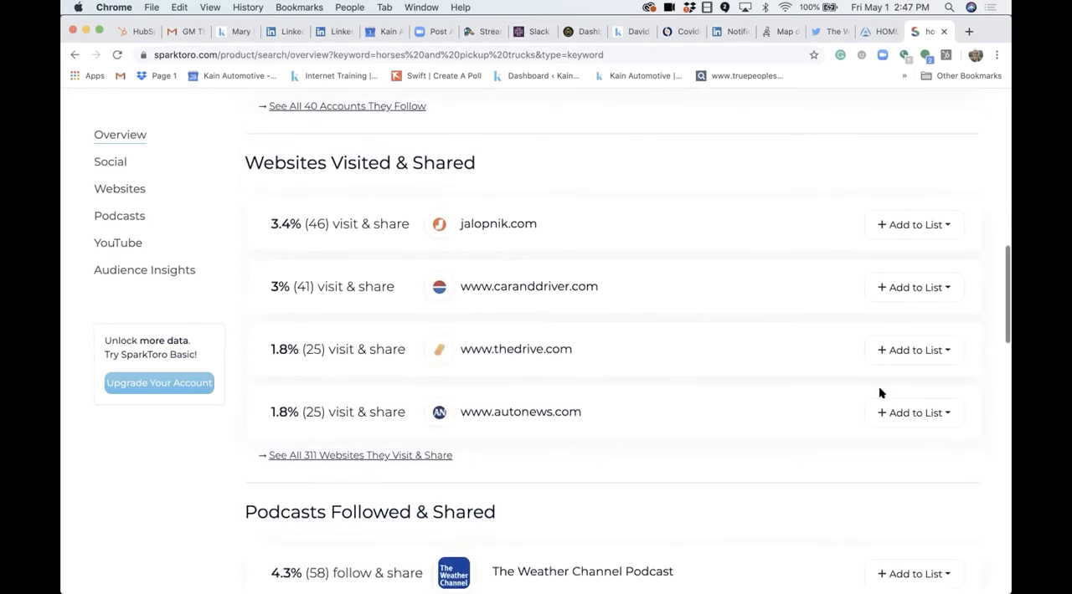
{"action": "scroll", "scroll_direction": "down", "scroll_amount": 3}
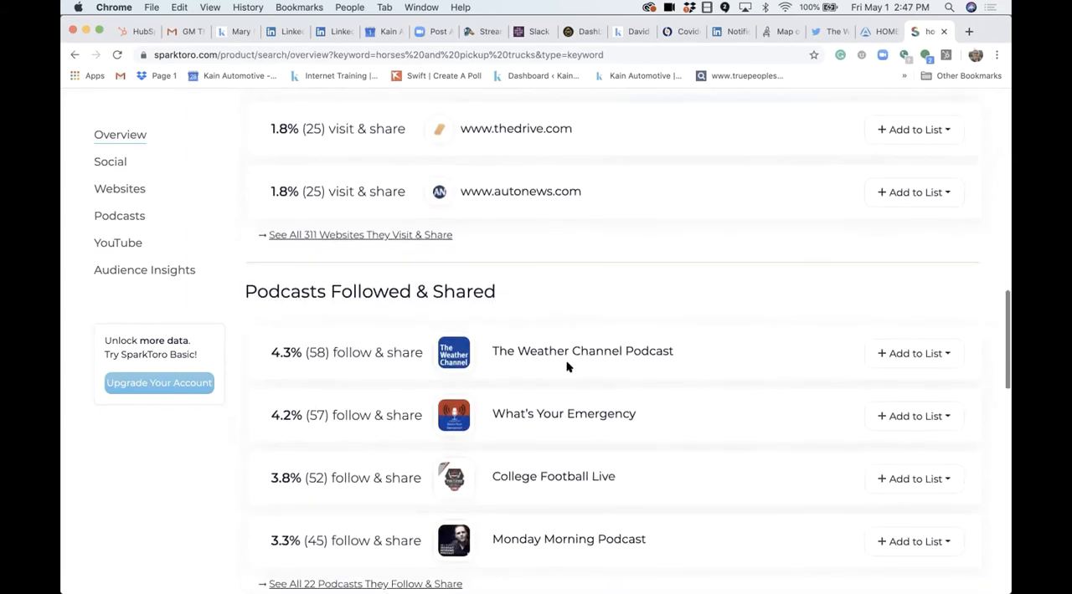
{"action": "scroll", "scroll_direction": "down", "scroll_amount": 3}
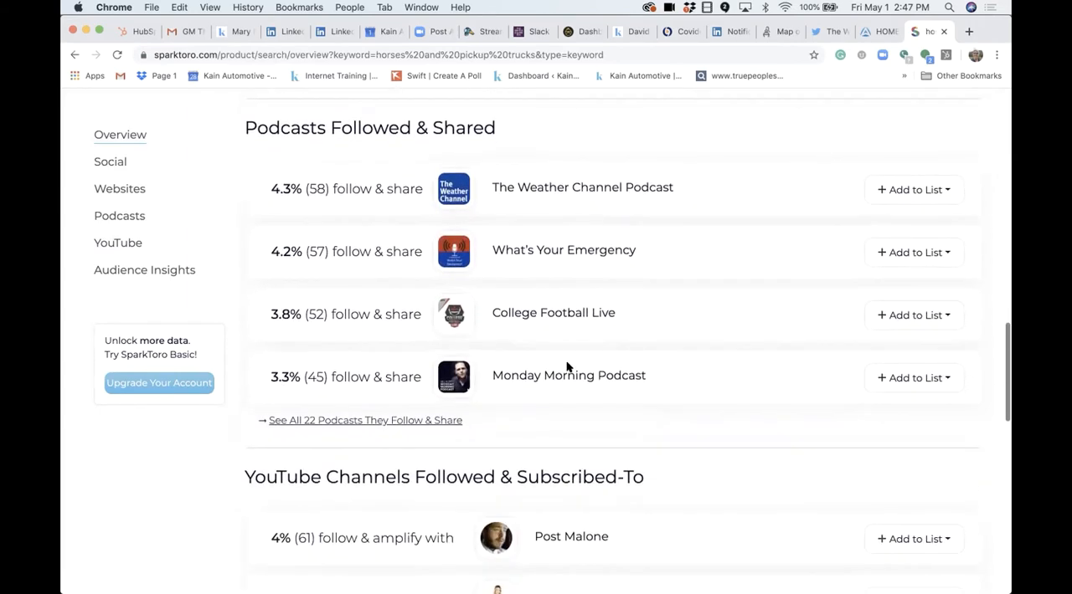
{"action": "scroll", "scroll_direction": "down", "scroll_amount": 3}
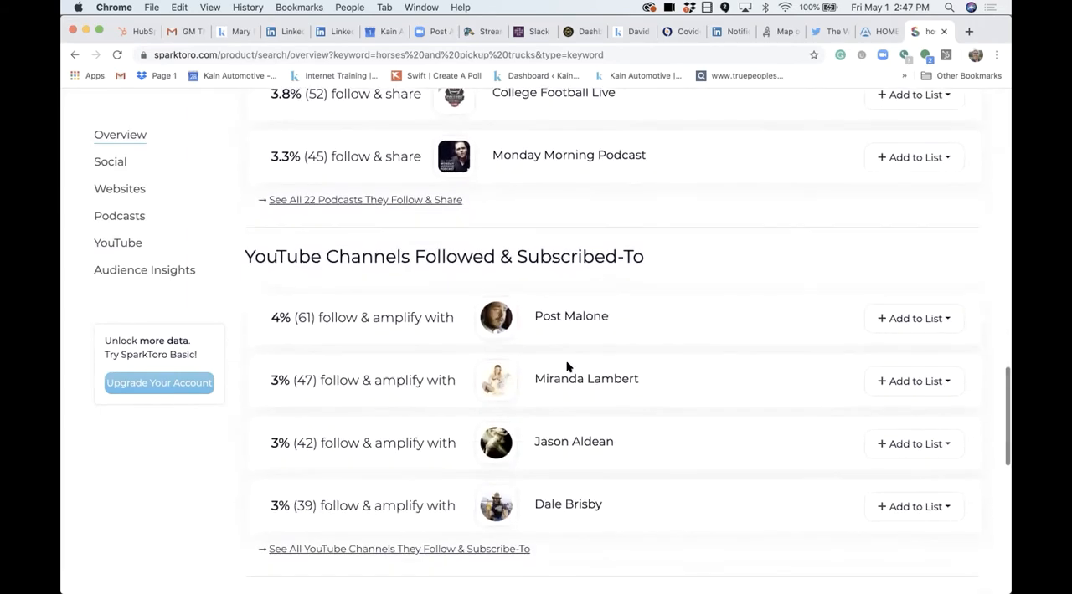
{"action": "scroll", "scroll_direction": "up", "scroll_amount": 3}
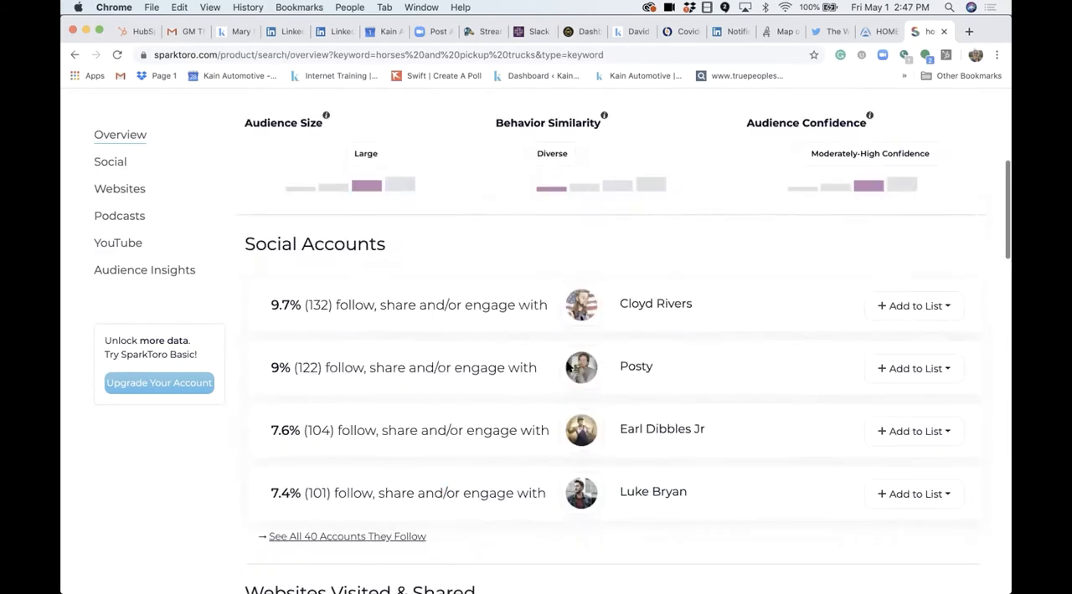
{"action": "scroll", "scroll_direction": "up", "scroll_amount": 3}
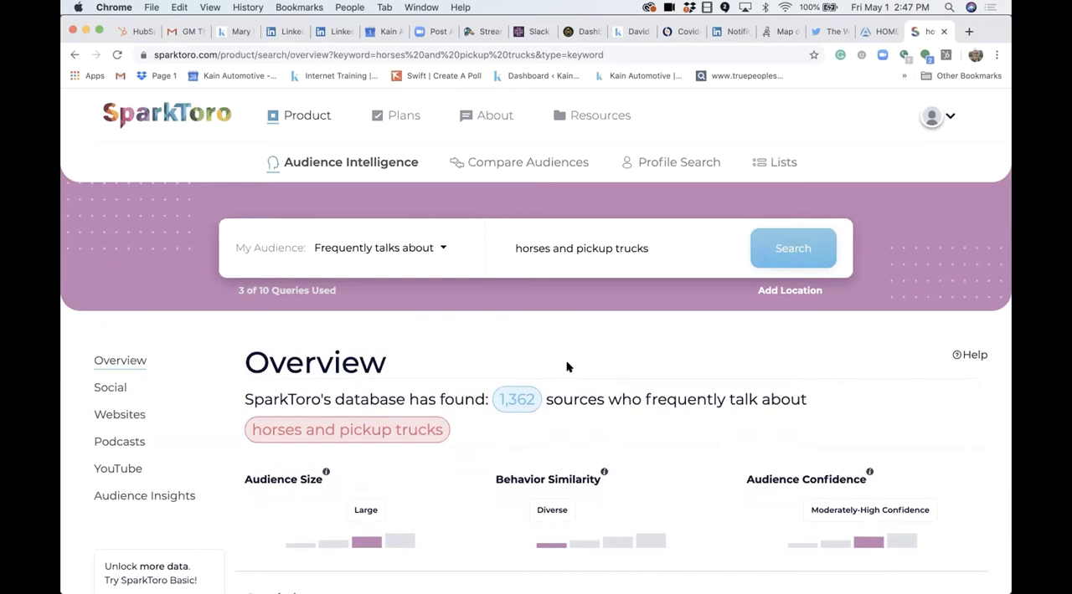
{"action": "mouse_move", "coordinate": [576, 309]}
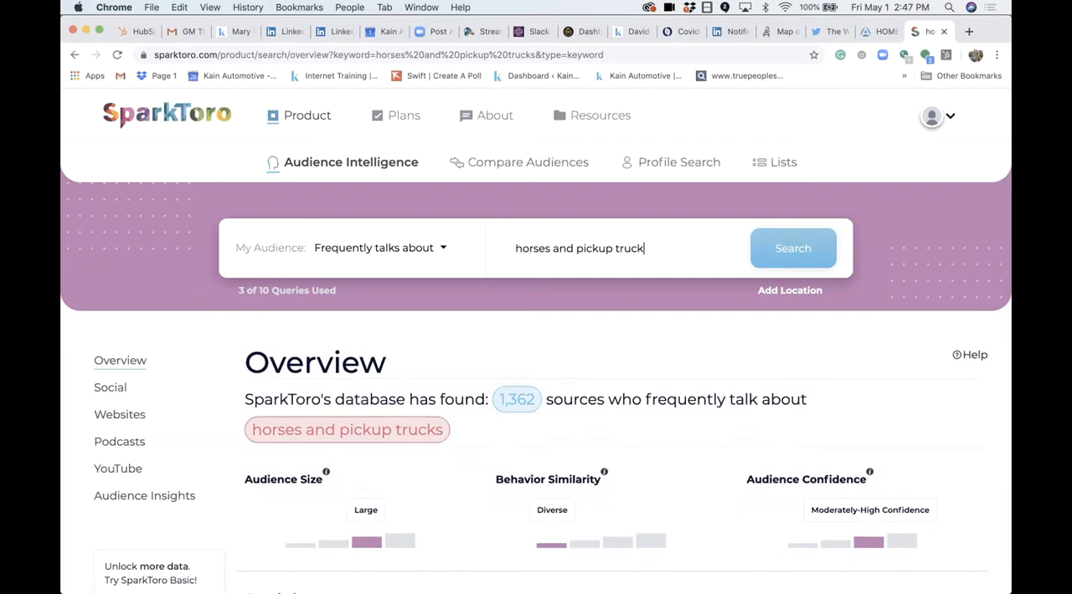
{"action": "key", "text": "Backspace"}
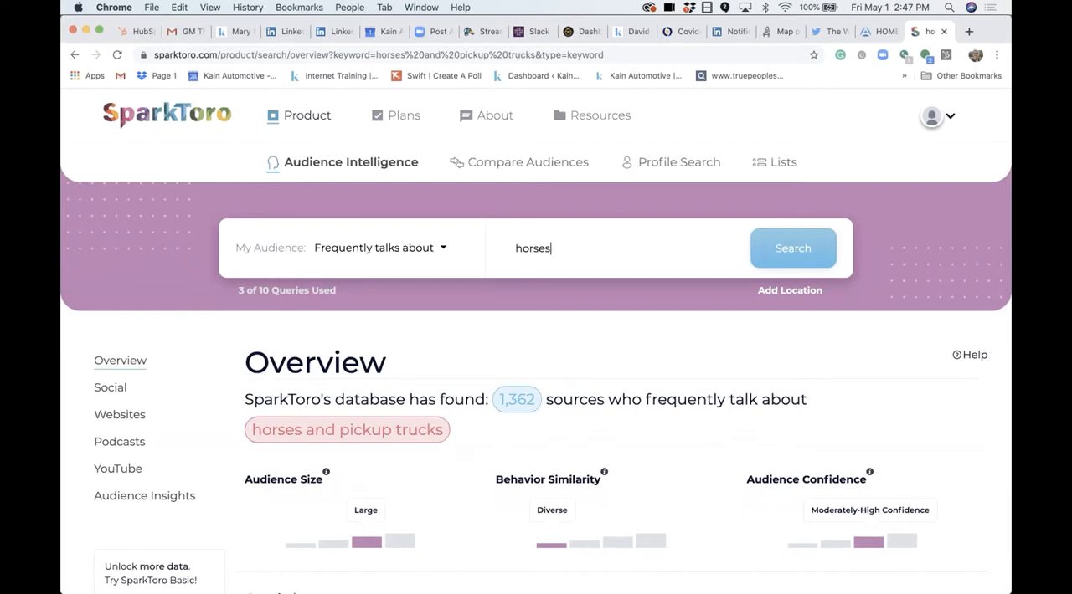
{"action": "left_click", "coordinate": [792, 248]}
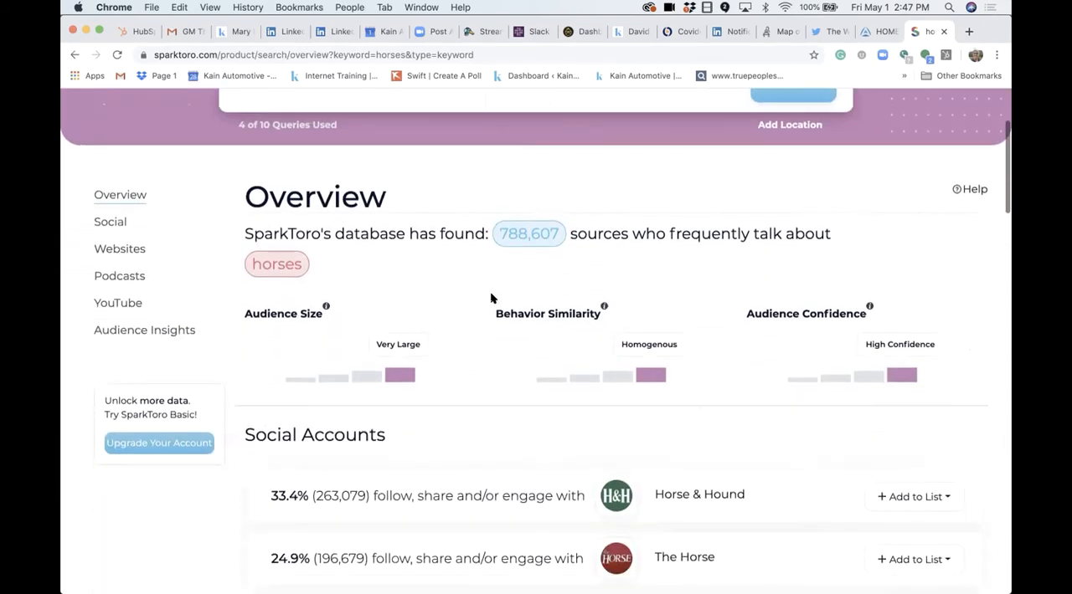
{"action": "scroll", "scroll_direction": "down", "scroll_amount": 3}
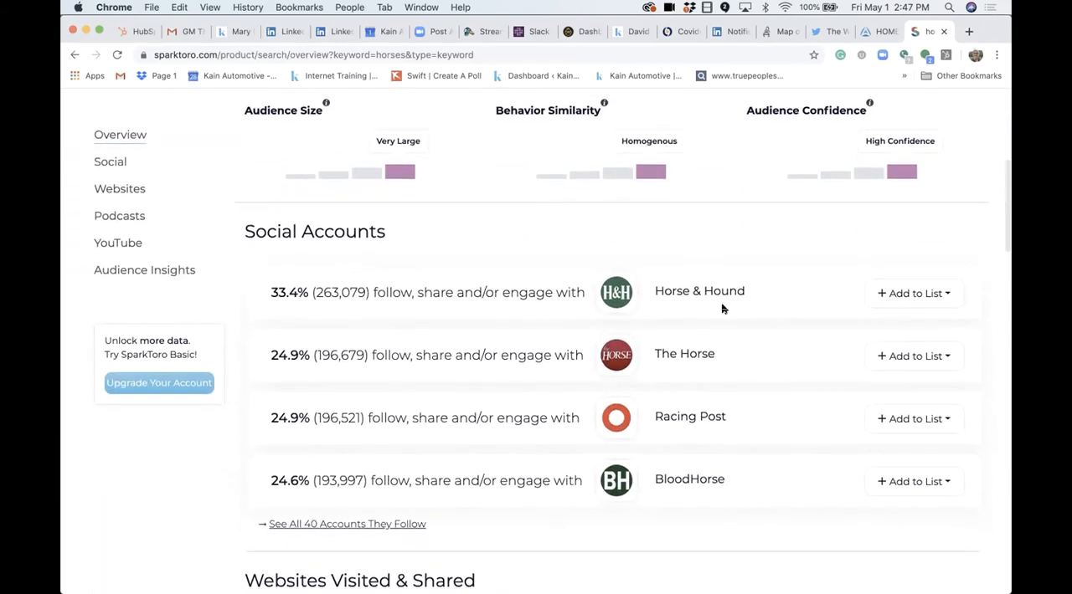
{"action": "scroll", "scroll_direction": "down", "scroll_amount": 3}
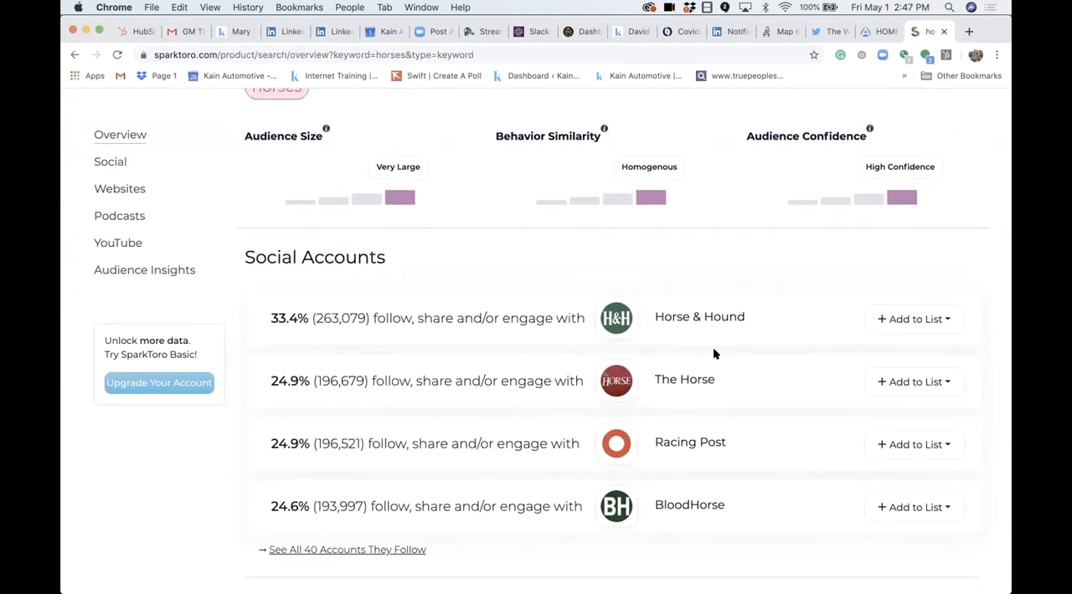
{"action": "scroll", "scroll_direction": "down", "scroll_amount": 3}
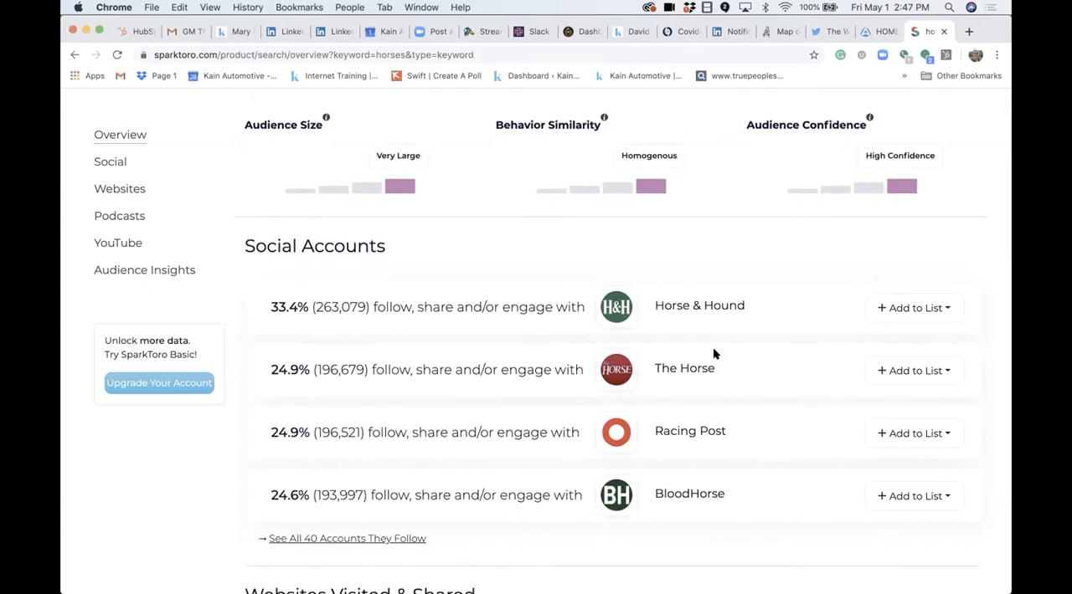
{"action": "mouse_move", "coordinate": [697, 499]}
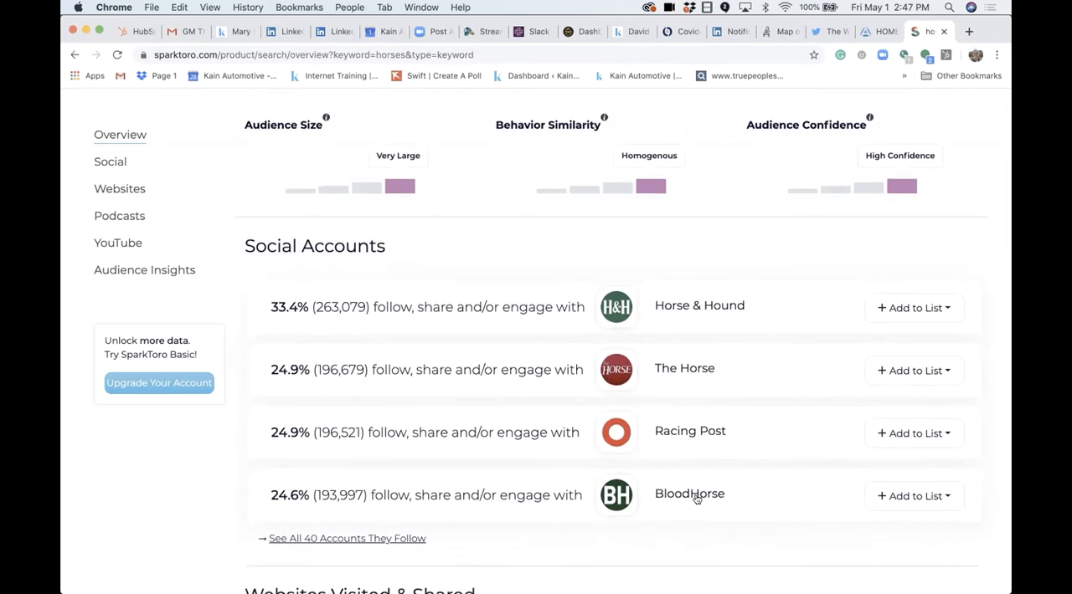
{"action": "mouse_move", "coordinate": [689, 431]}
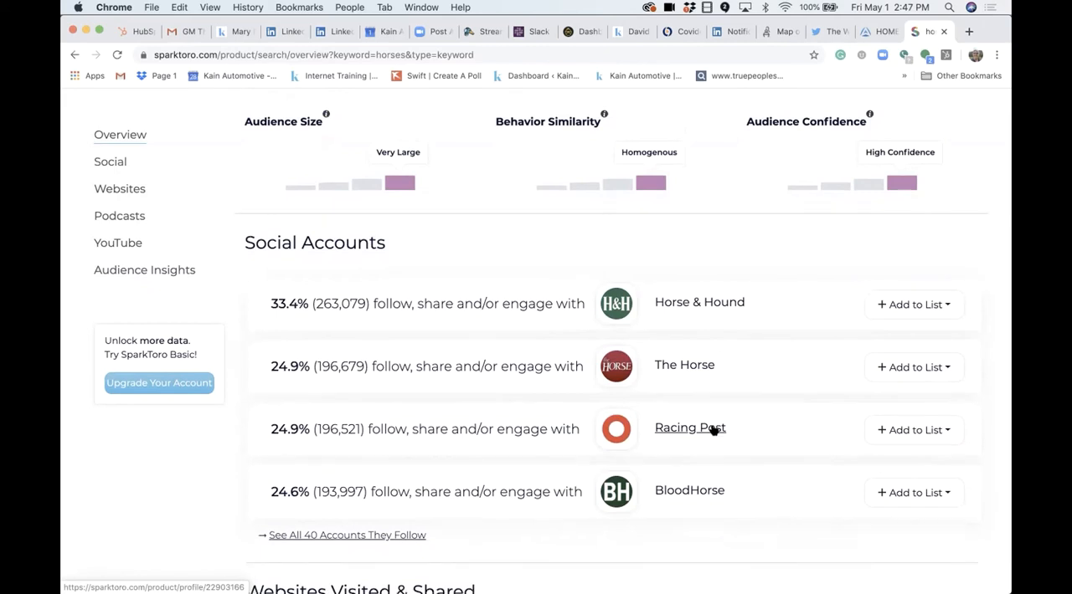
{"action": "scroll", "scroll_direction": "down", "scroll_amount": 3}
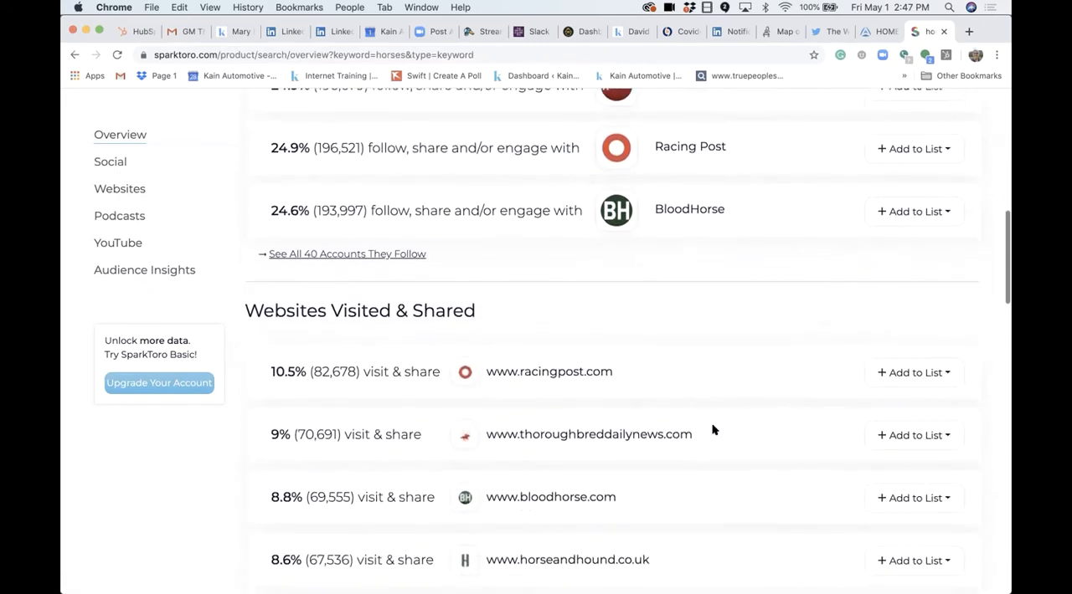
{"action": "scroll", "scroll_direction": "down", "scroll_amount": 3}
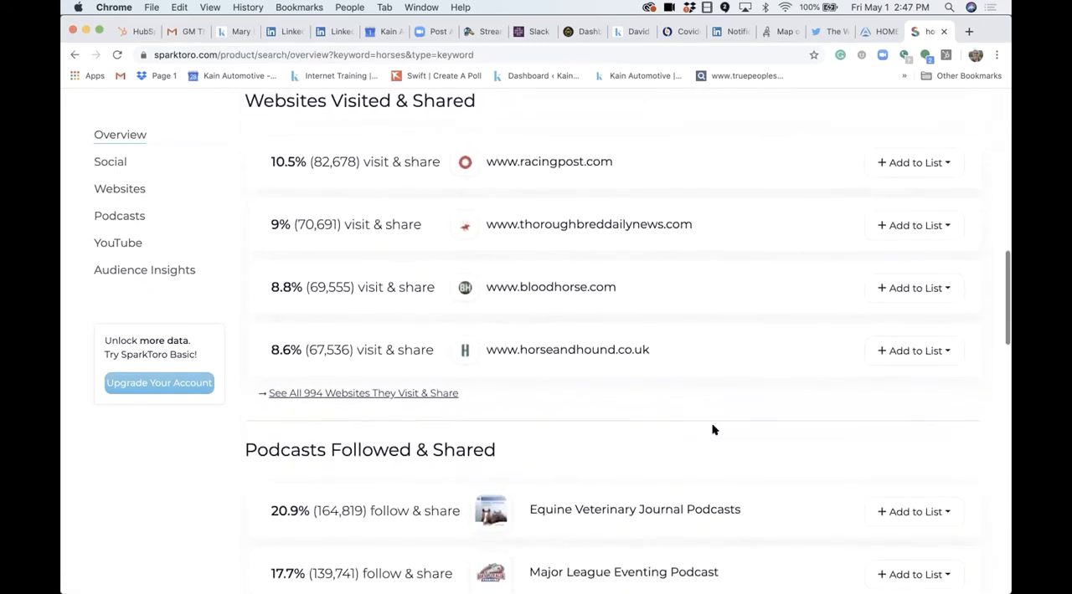
{"action": "scroll", "scroll_direction": "down", "scroll_amount": 3}
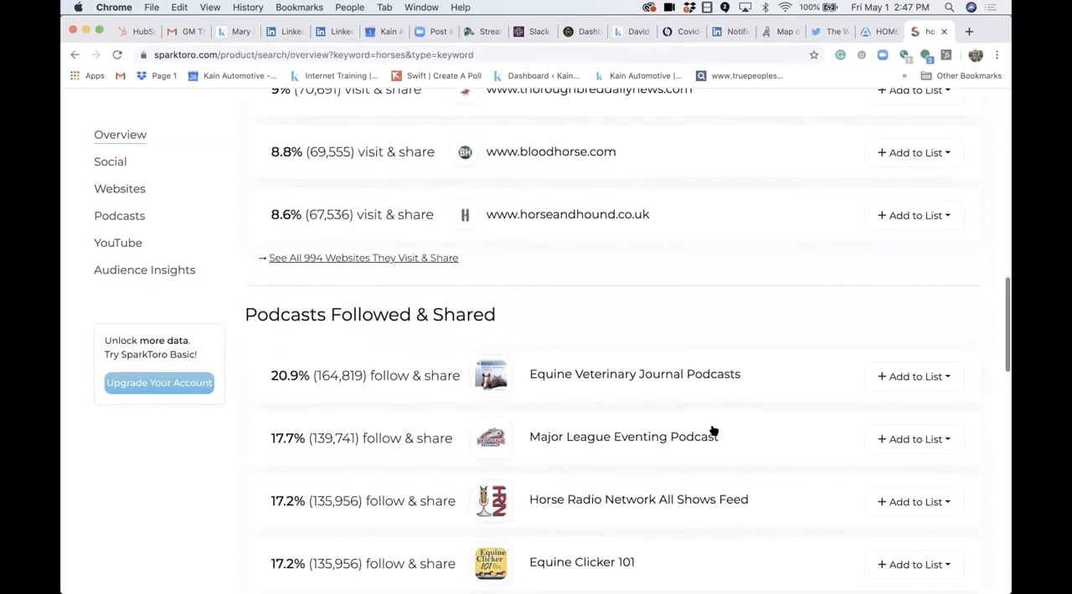
{"action": "scroll", "scroll_direction": "down", "scroll_amount": 3}
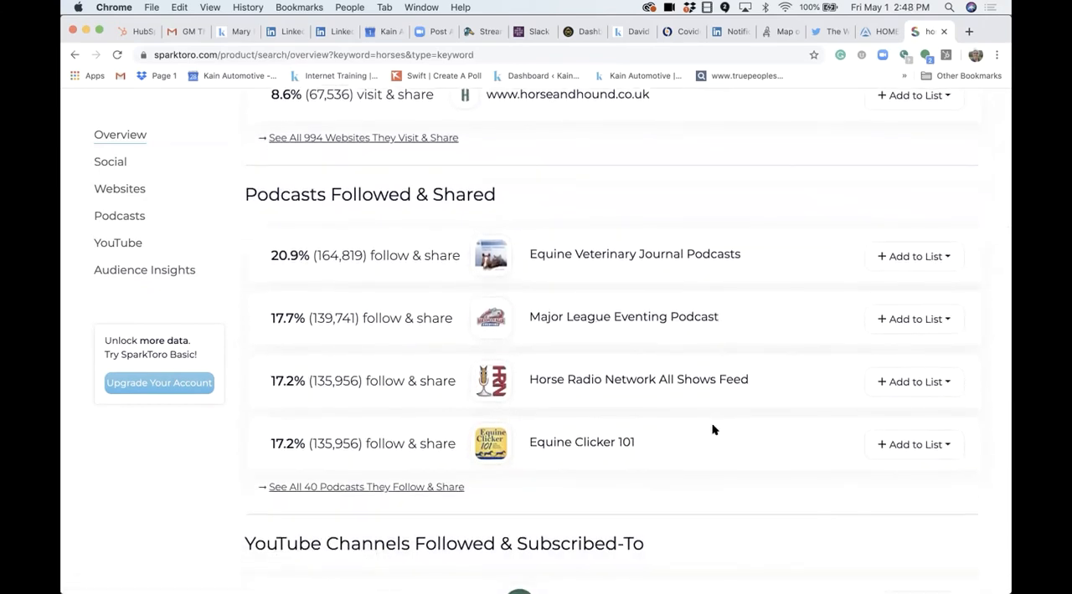
{"action": "scroll", "scroll_direction": "down", "scroll_amount": 3}
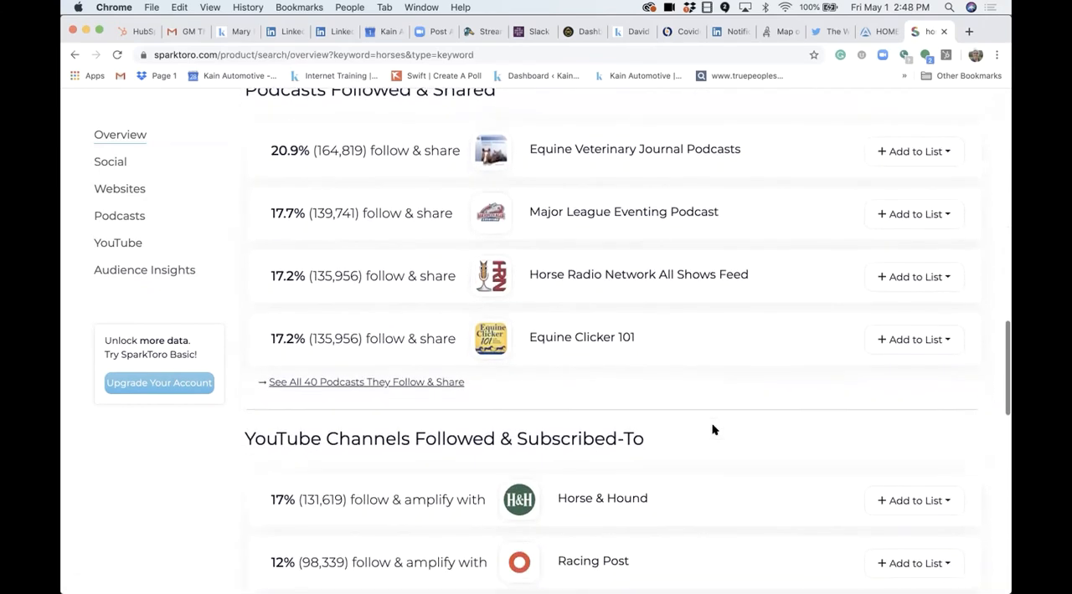
{"action": "scroll", "scroll_direction": "down", "scroll_amount": 3}
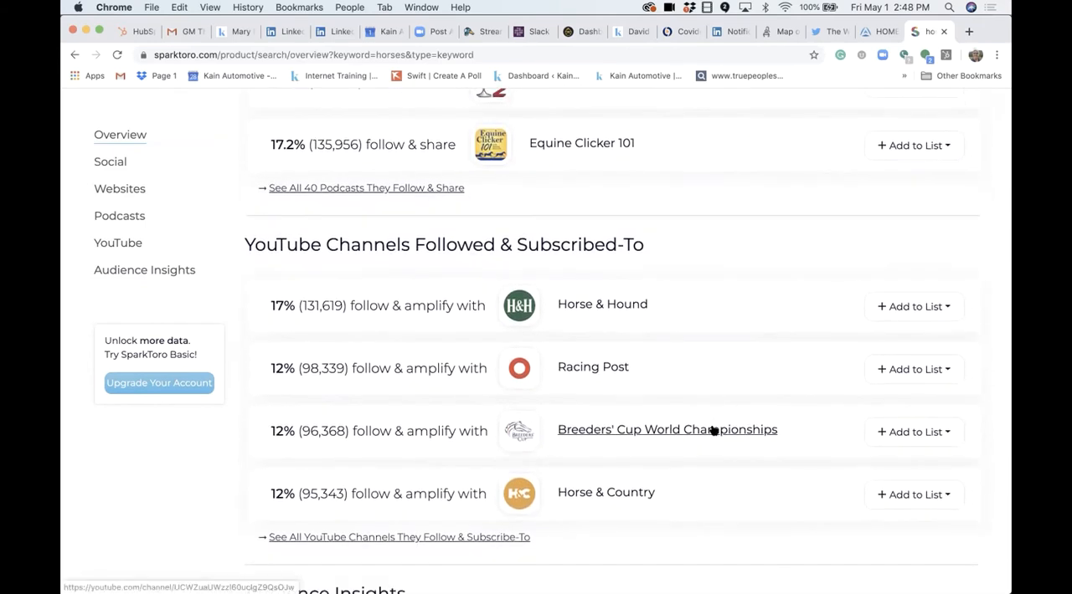
{"action": "scroll", "scroll_direction": "up", "scroll_amount": 3}
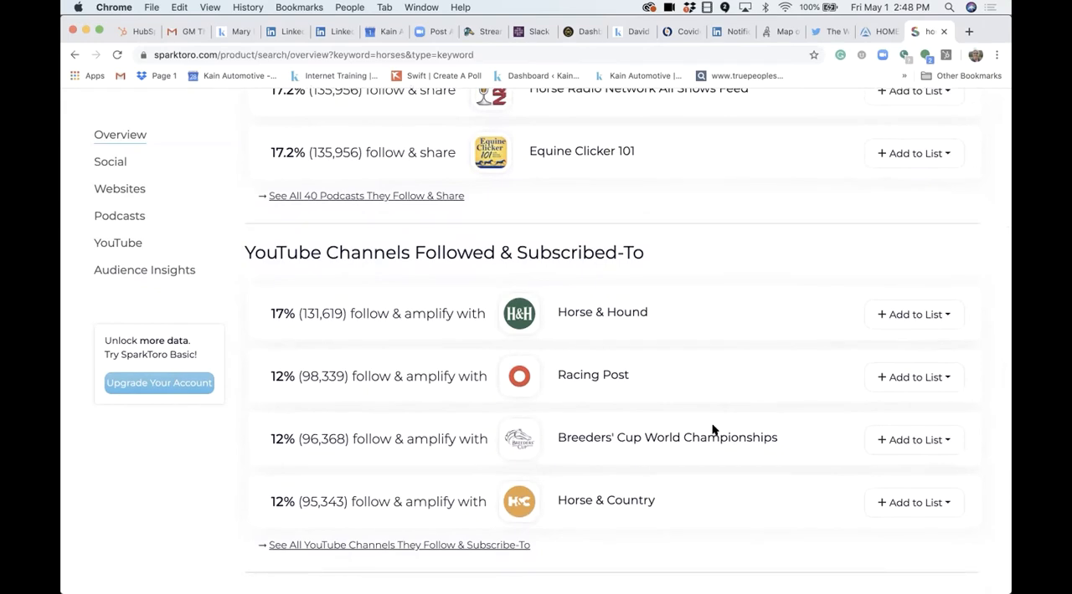
{"action": "scroll", "scroll_direction": "up", "scroll_amount": 3}
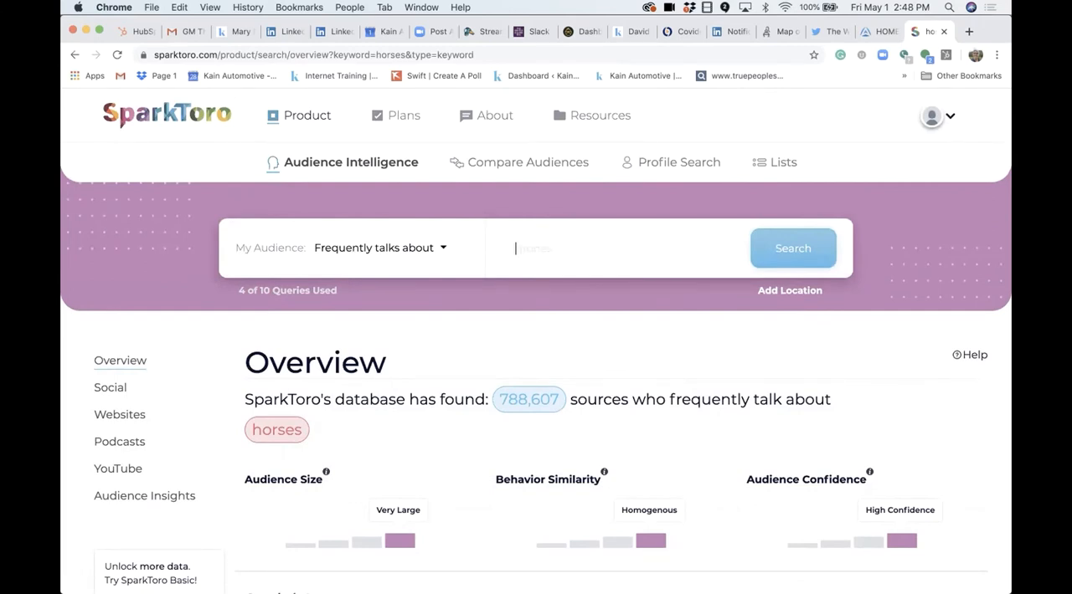
{"action": "mouse_move", "coordinate": [910, 72]}
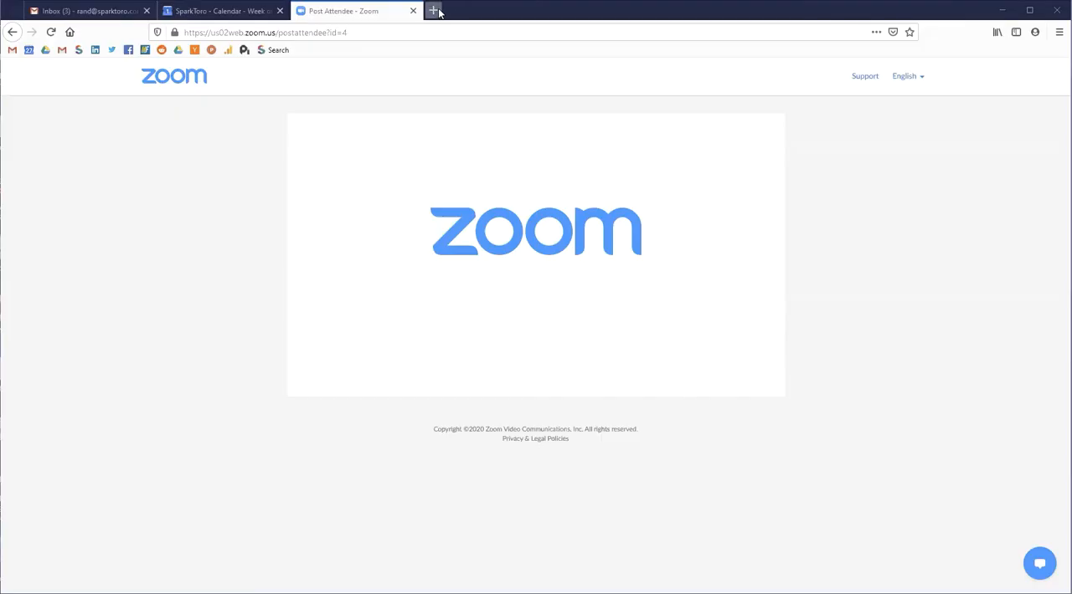
Step: Load sparktoro.com/product/search in a new Firefox tab and focus the keyword field
{"action": "left_click", "coordinate": [432, 10]}
{"action": "type", "text": "spar"}
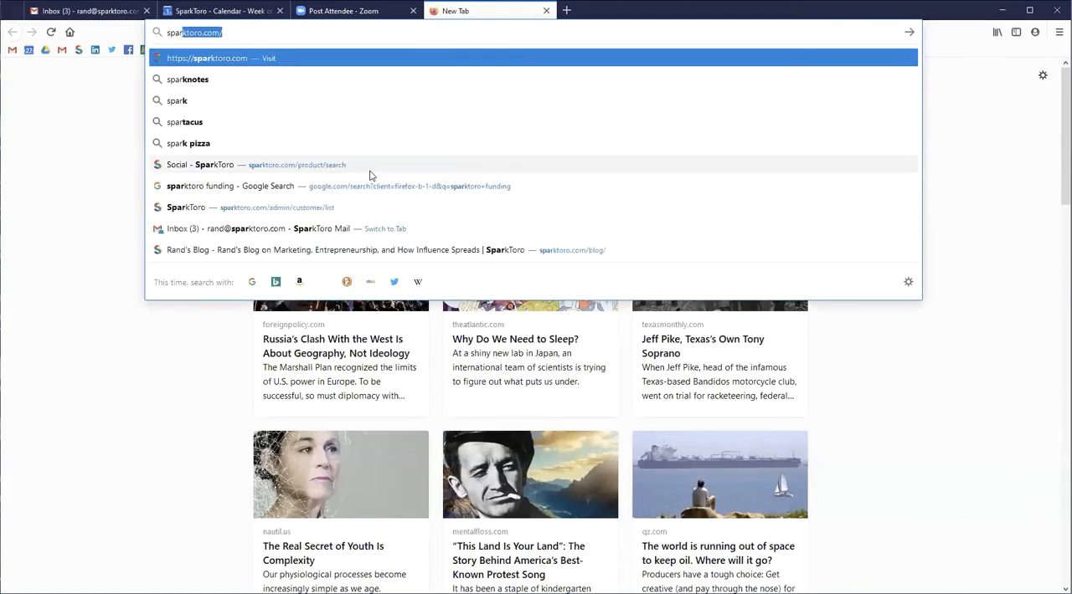
{"action": "left_click", "coordinate": [297, 164]}
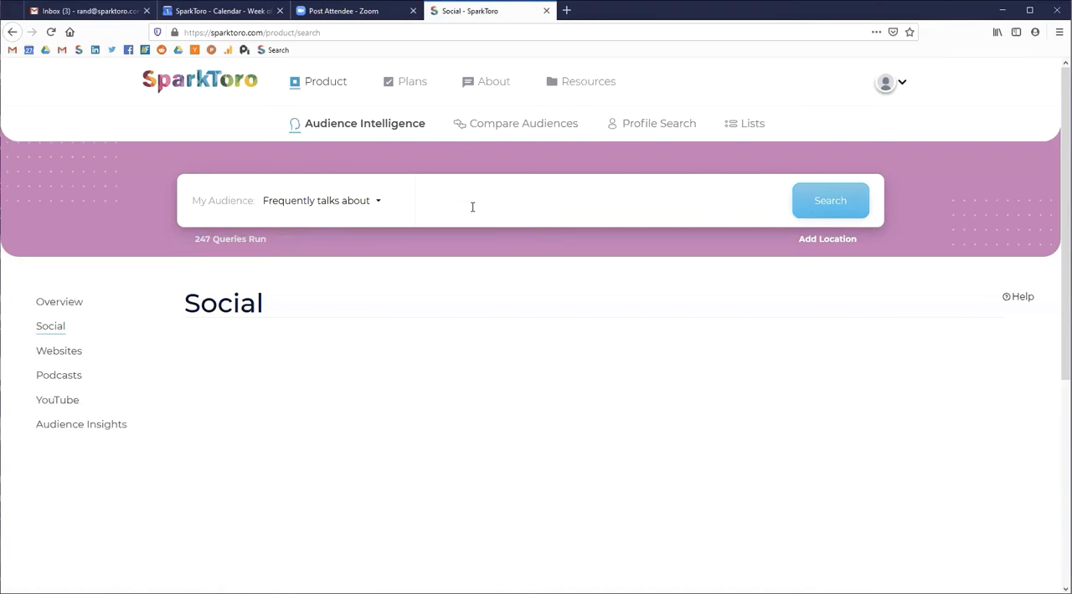
{"action": "left_click", "coordinate": [472, 201]}
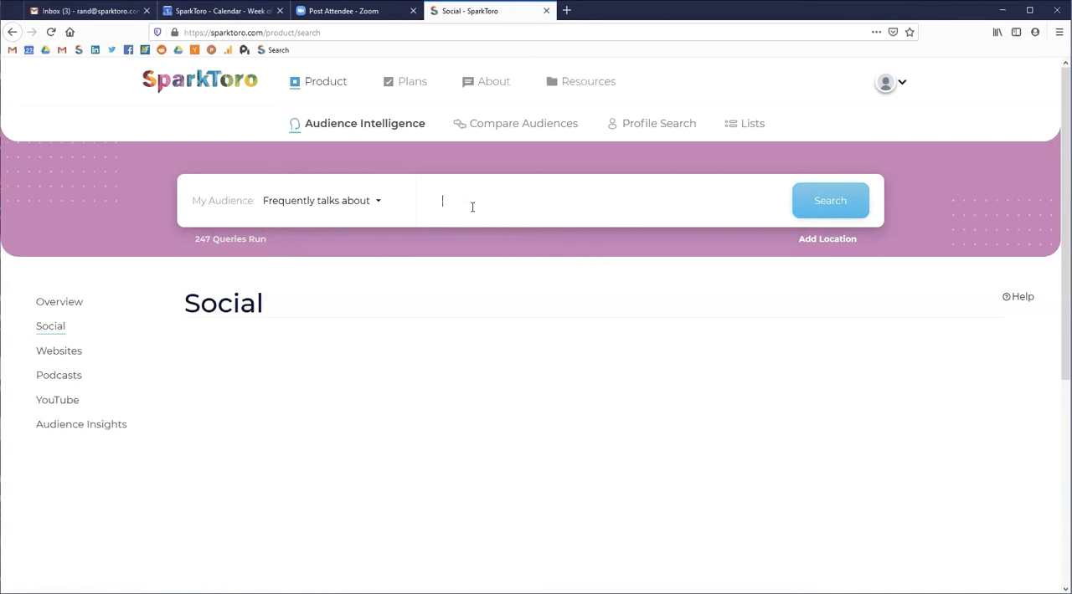
Step: Search for 'aftermarket parts' audiences located in Greater Oakland Area, USA
{"action": "type", "text": "aftermarket"}
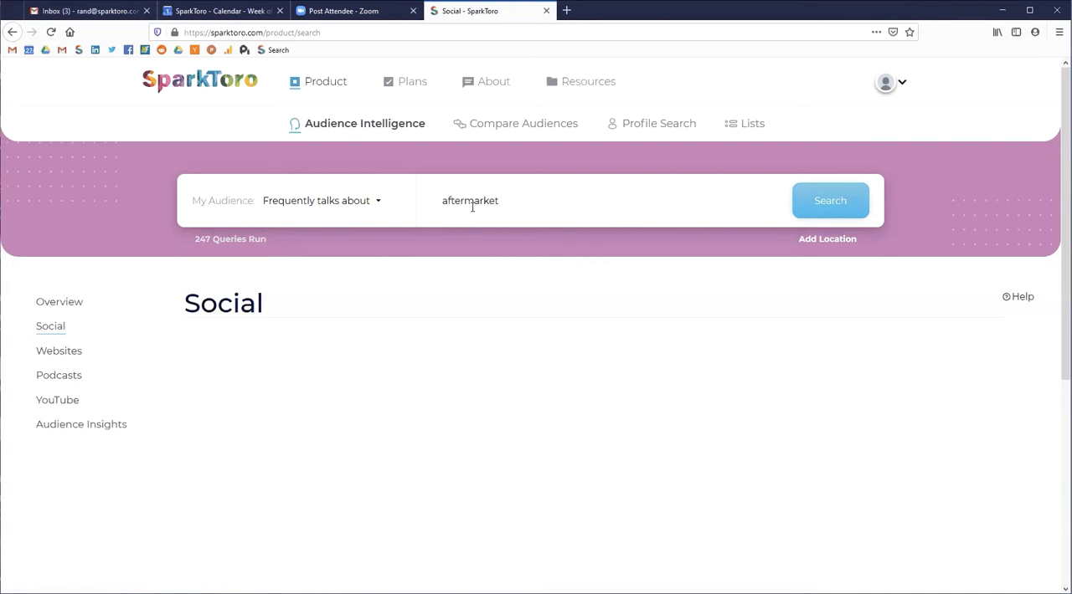
{"action": "type", "text": "par"}
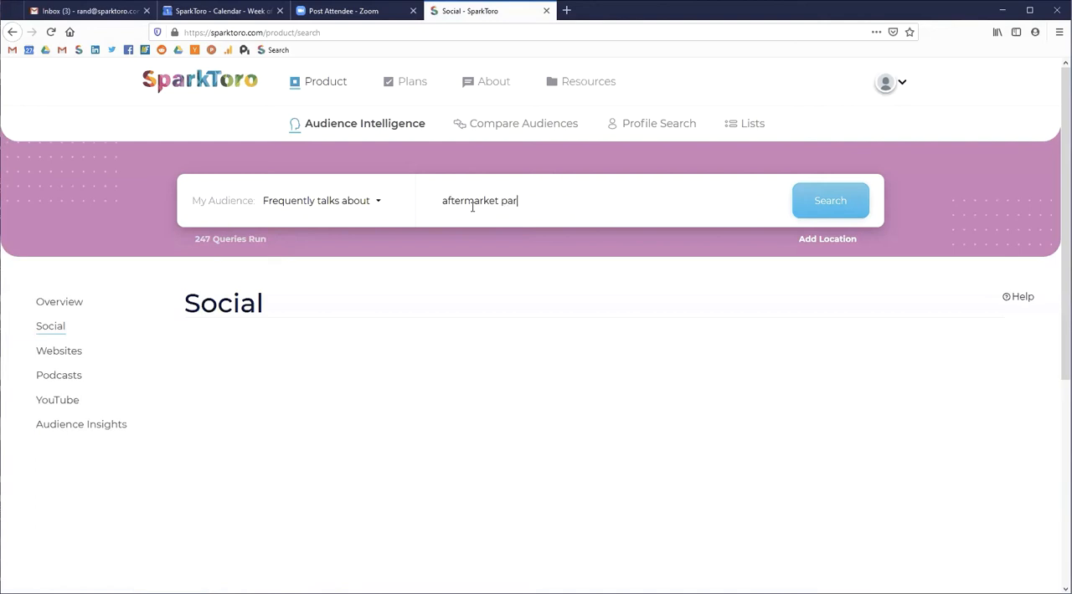
{"action": "type", "text": "ts"}
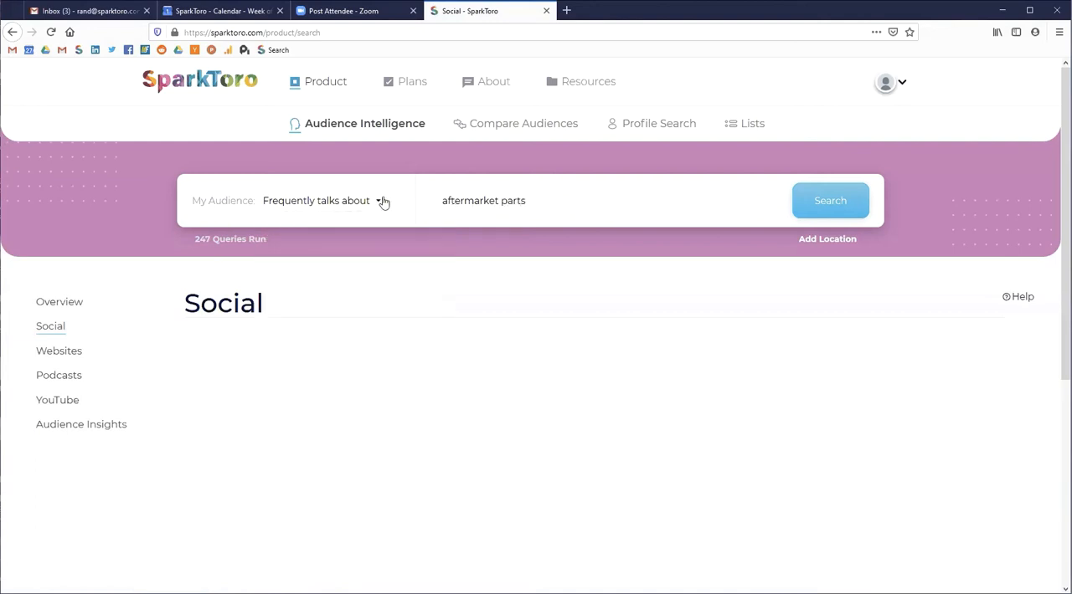
{"action": "left_click", "coordinate": [826, 239]}
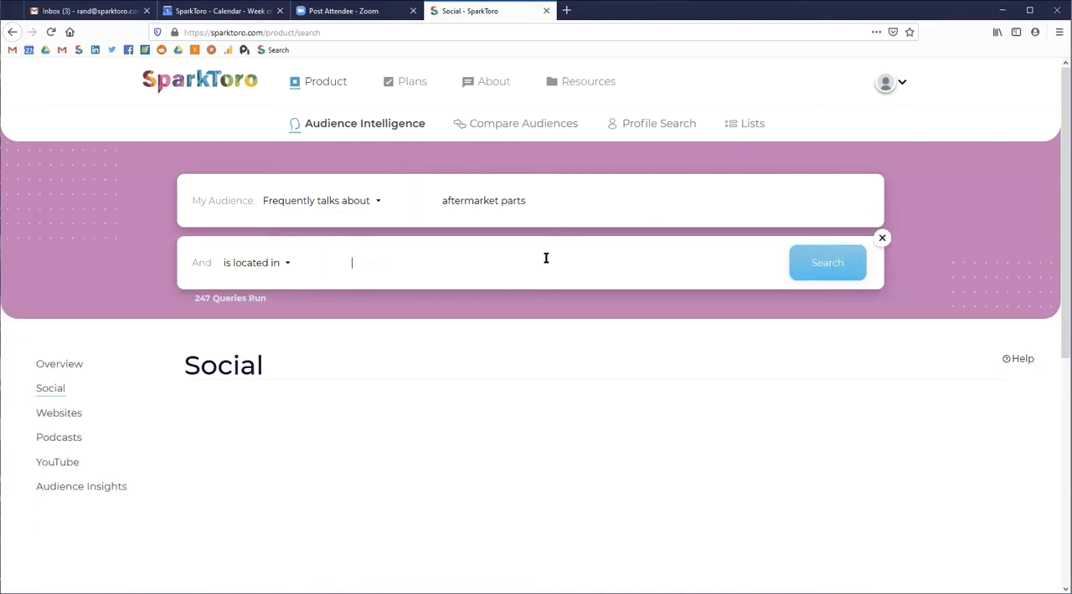
{"action": "type", "text": "oakl"}
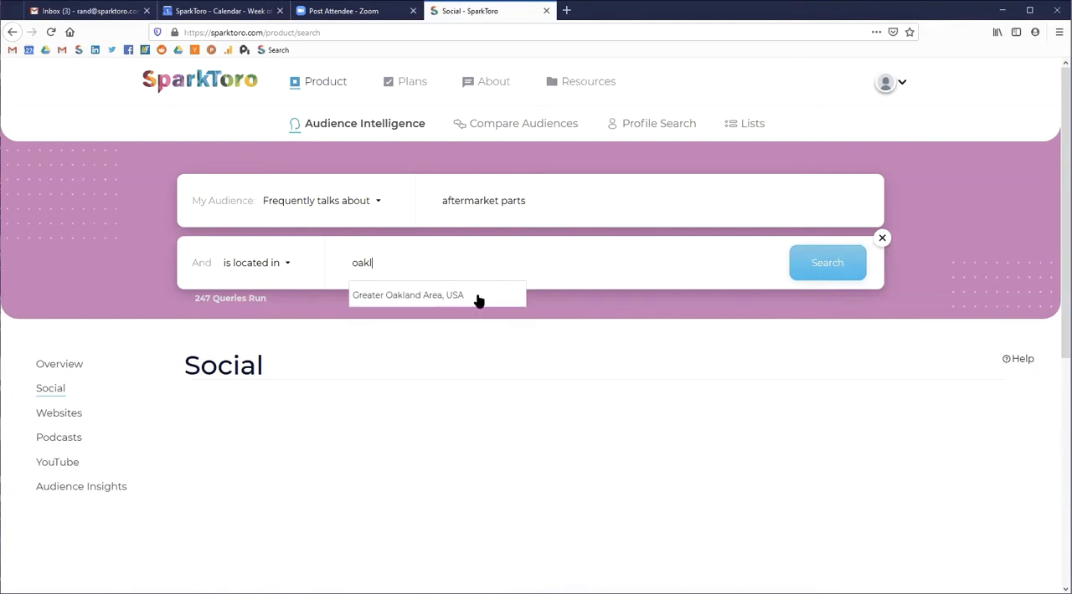
{"action": "left_click", "coordinate": [408, 295]}
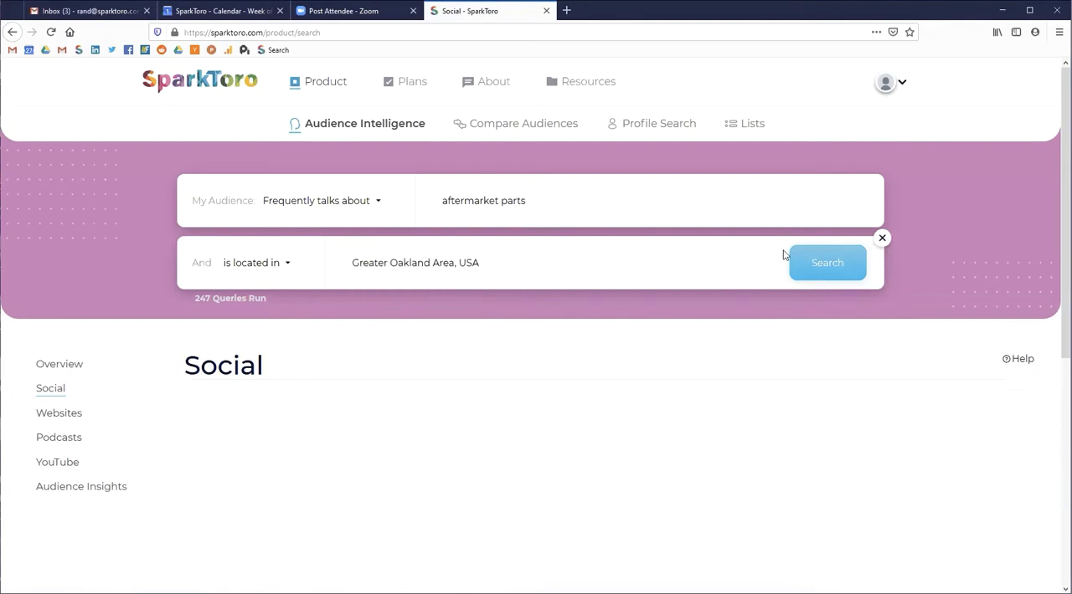
{"action": "left_click", "coordinate": [826, 262]}
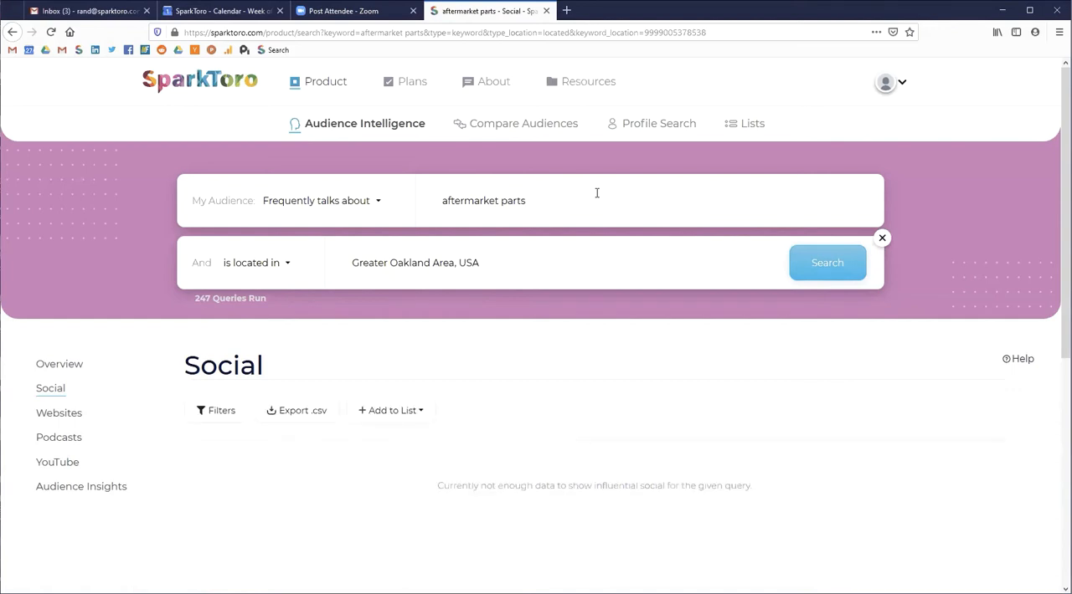
Step: Replace the keyword with 'vehicle accessories' and rerun the Greater Oakland search
{"action": "key", "text": "Backspace"}
{"action": "type", "text": "vehicle"}
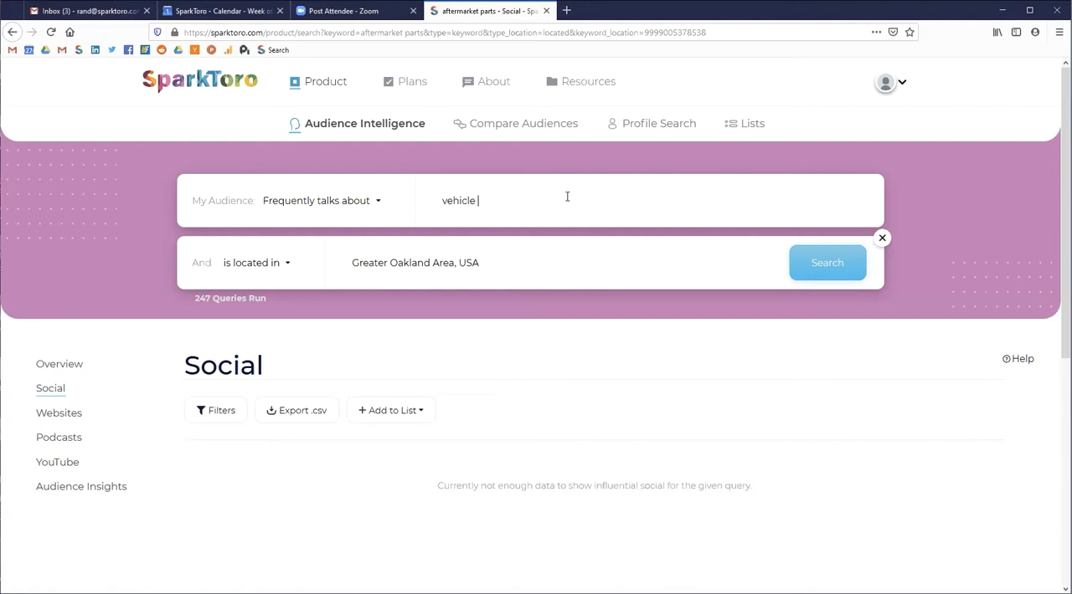
{"action": "type", "text": "accessories"}
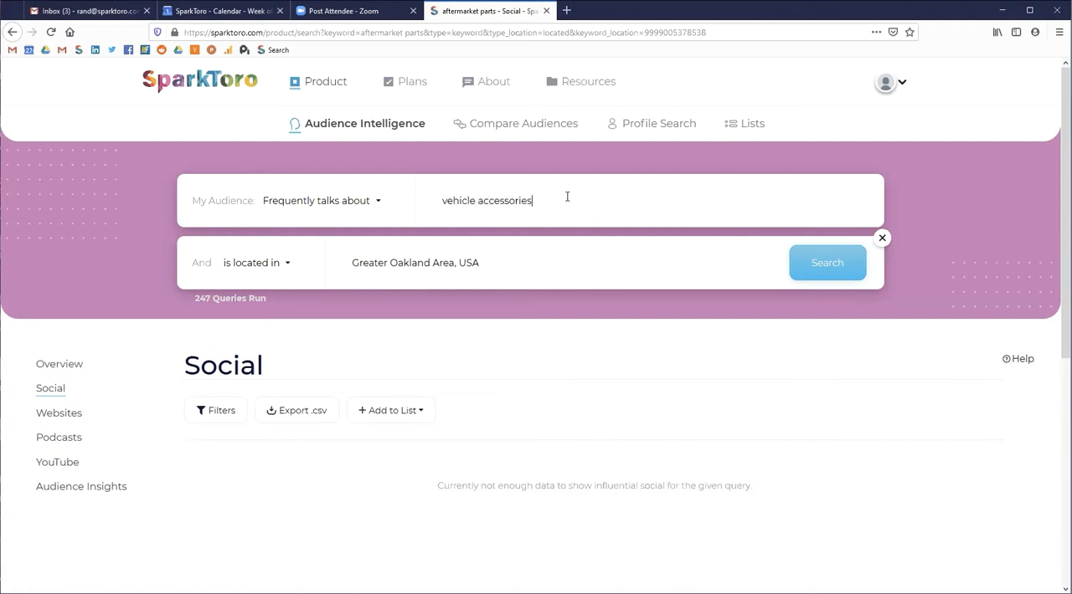
{"action": "mouse_move", "coordinate": [868, 288]}
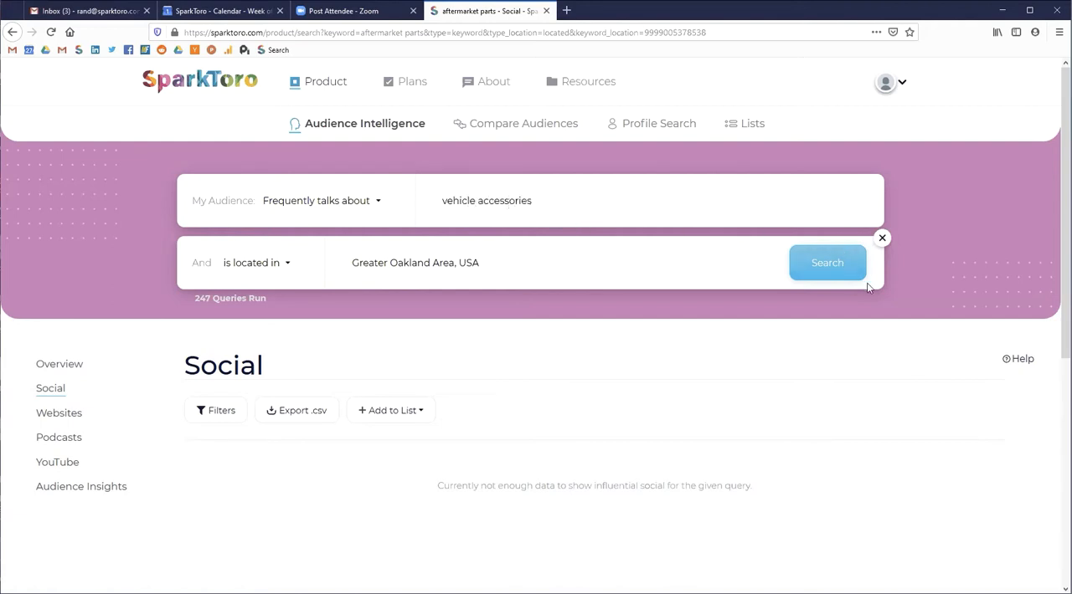
{"action": "left_click", "coordinate": [827, 262]}
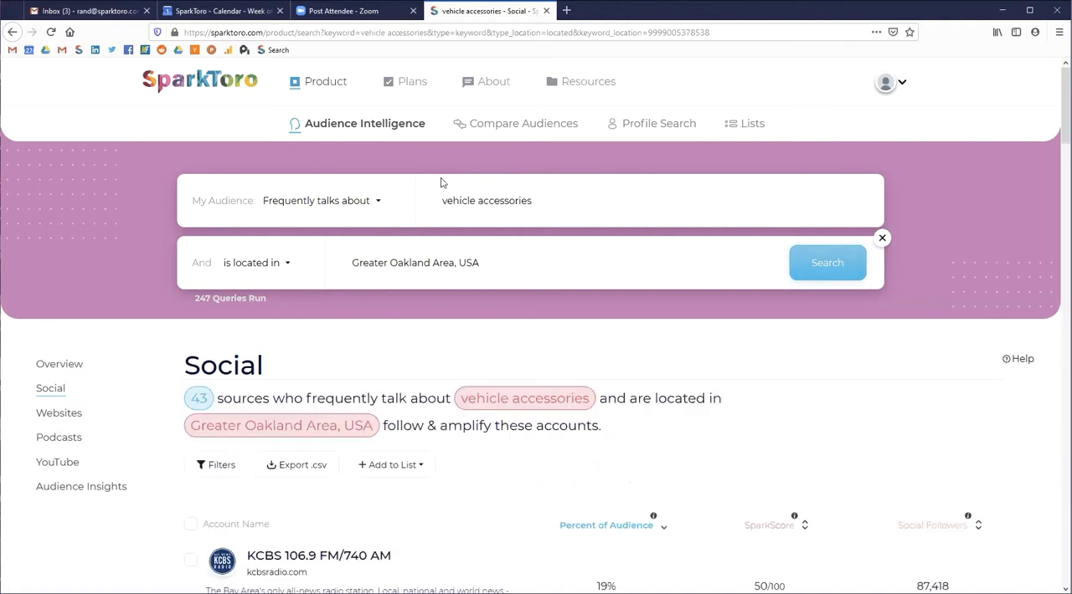
Step: View the Overview results for Oakland vehicle accessories, including top accounts like Steve Wozniak
{"action": "left_click", "coordinate": [59, 363]}
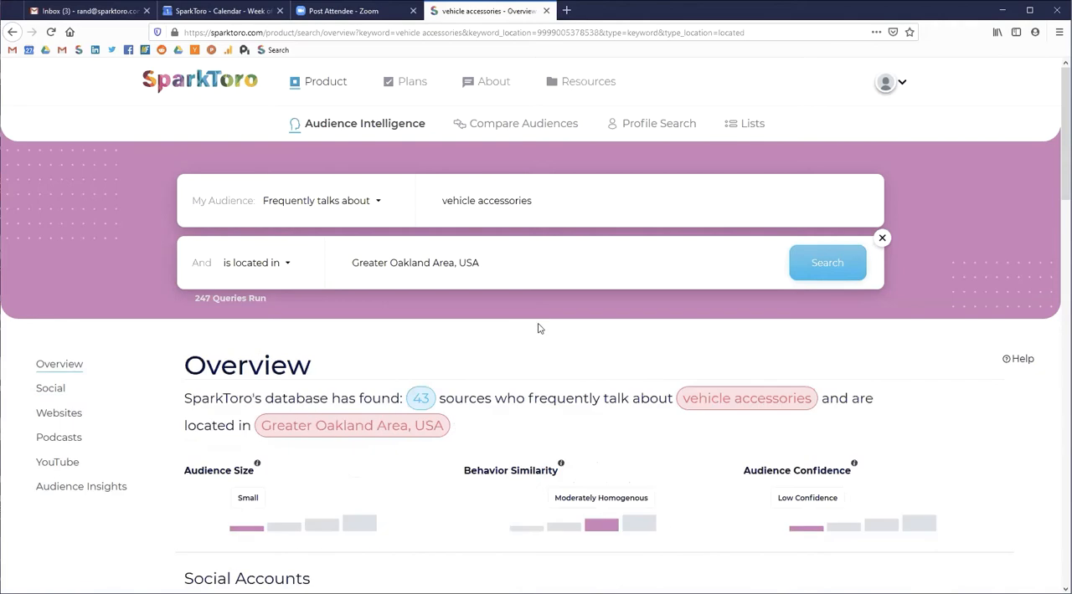
{"action": "scroll", "scroll_direction": "down", "scroll_amount": 3}
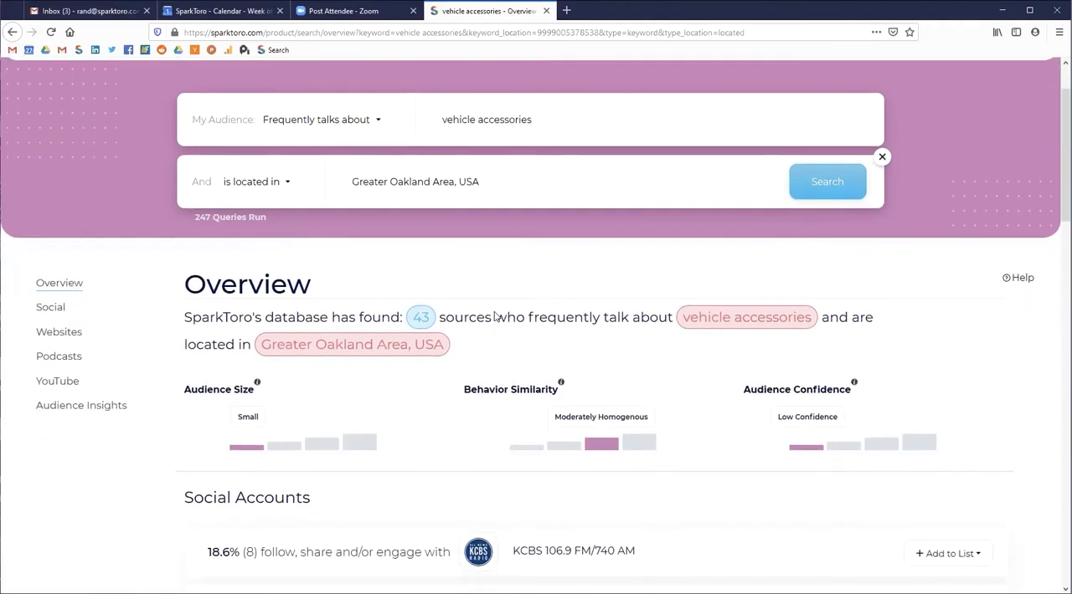
{"action": "scroll", "scroll_direction": "down", "scroll_amount": 3}
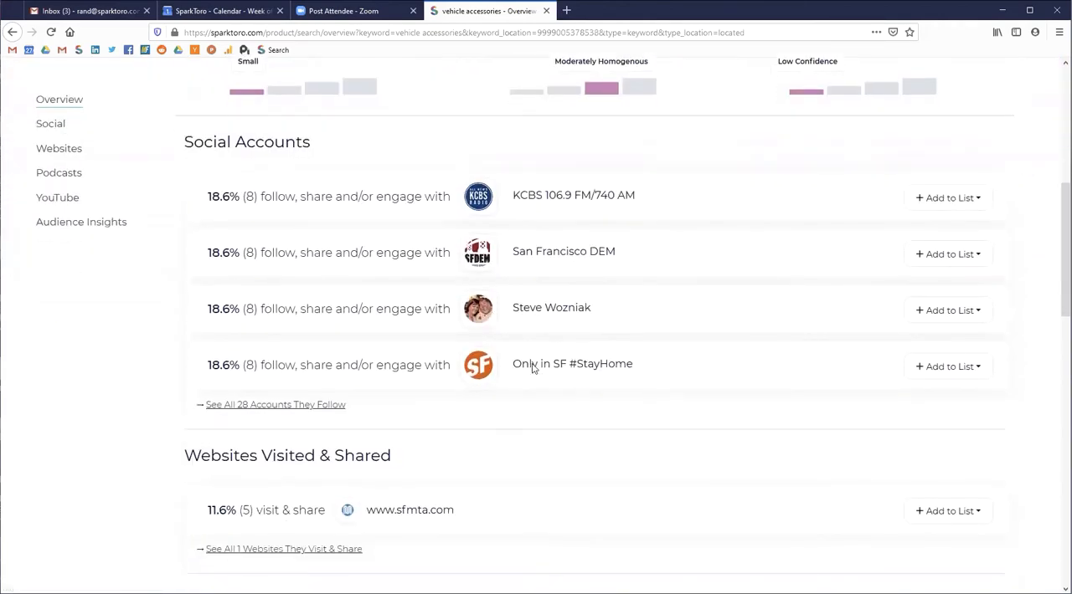
{"action": "scroll", "scroll_direction": "up", "scroll_amount": 3}
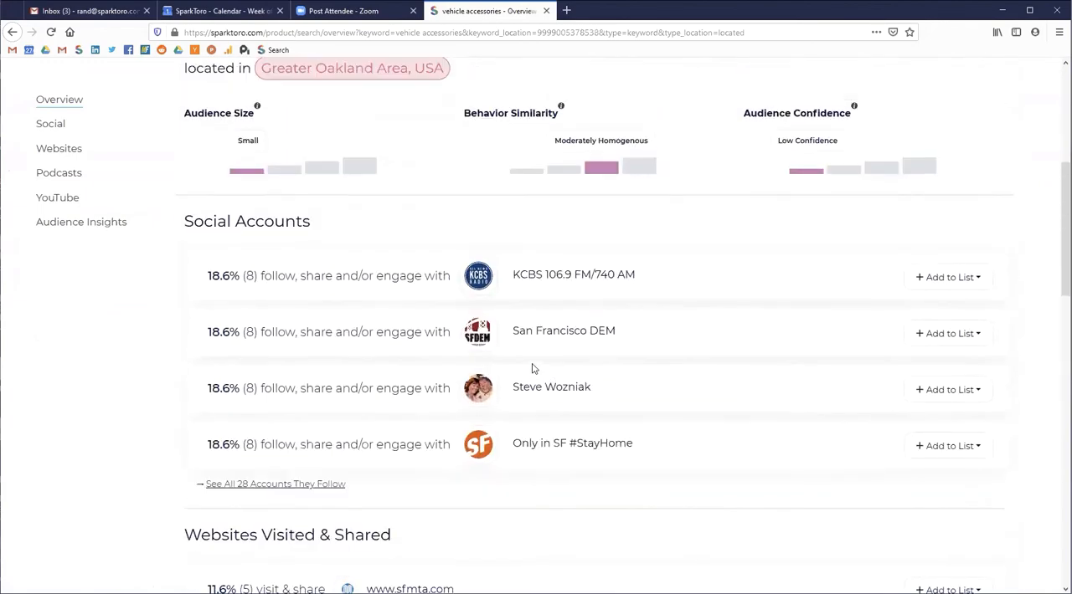
{"action": "scroll", "scroll_direction": "up", "scroll_amount": 3}
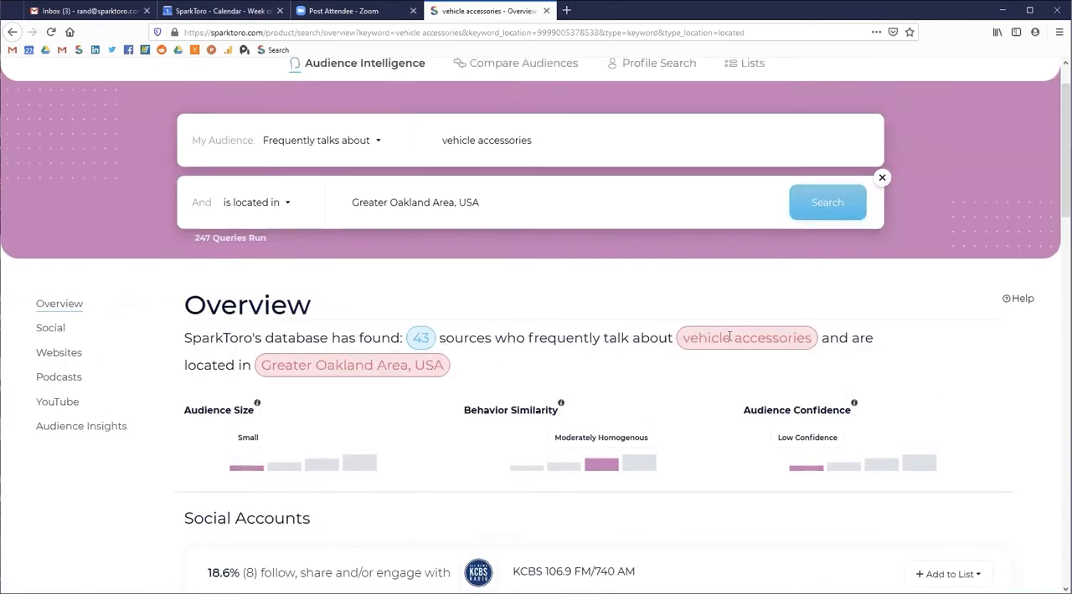
{"action": "mouse_move", "coordinate": [363, 151]}
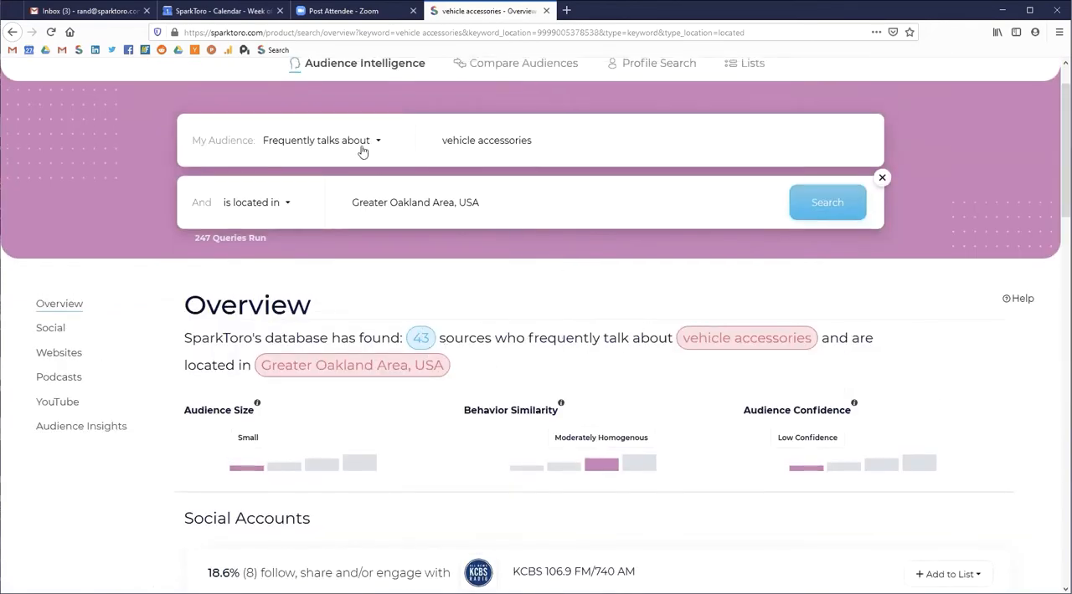
Step: Search for audiences whose profiles mention 'gearhead'
{"action": "left_click", "coordinate": [322, 139]}
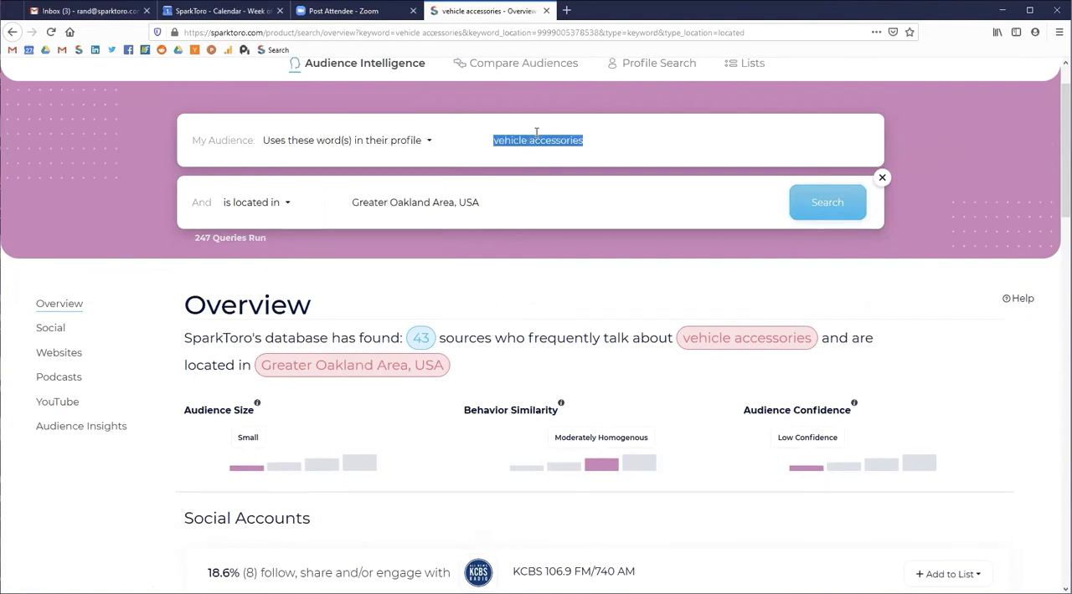
{"action": "type", "text": "gearhead"}
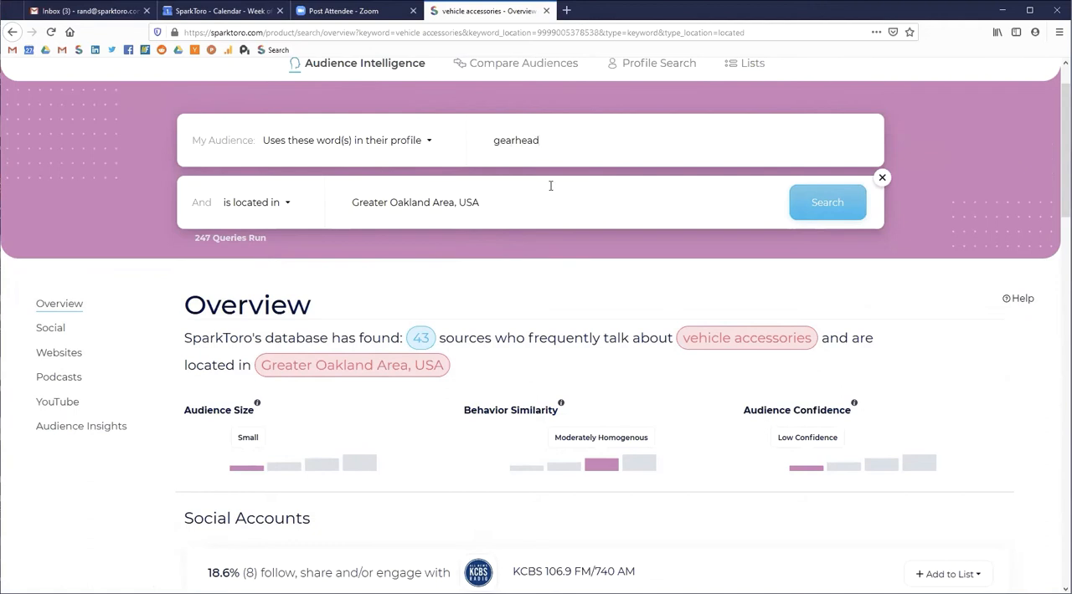
{"action": "left_click", "coordinate": [826, 201]}
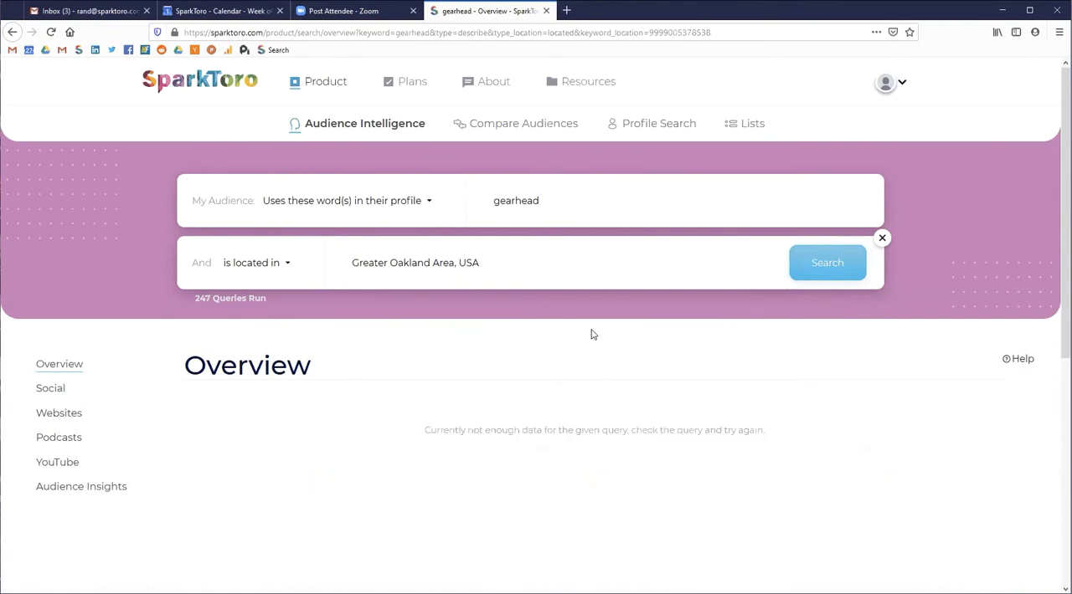
{"action": "mouse_move", "coordinate": [576, 210]}
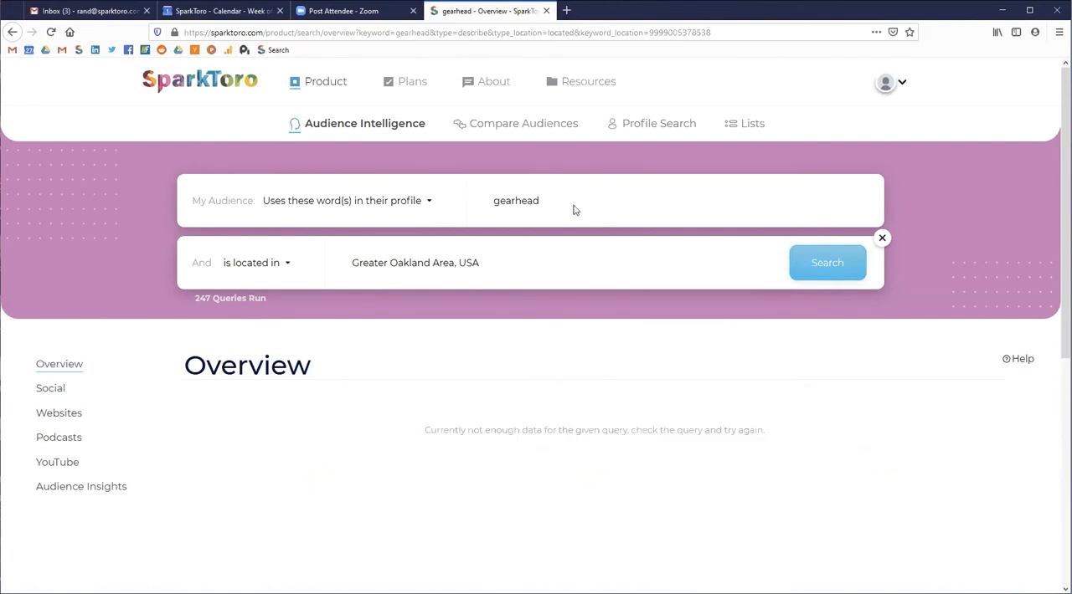
Step: Restrict the gearhead search to California, US and rerun it
{"action": "type", "text": "ca"}
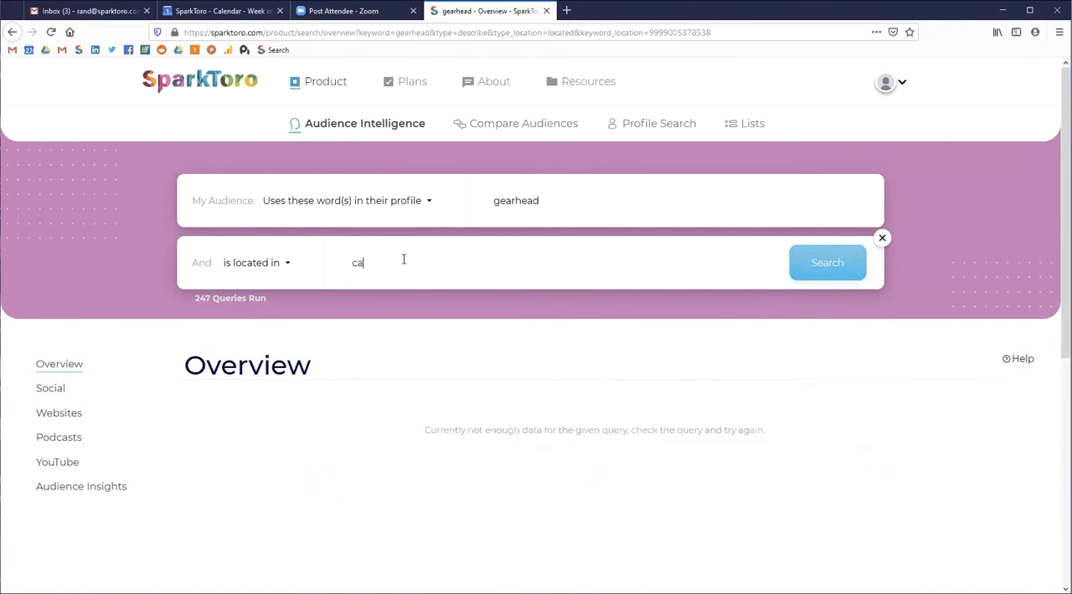
{"action": "left_click", "coordinate": [385, 262]}
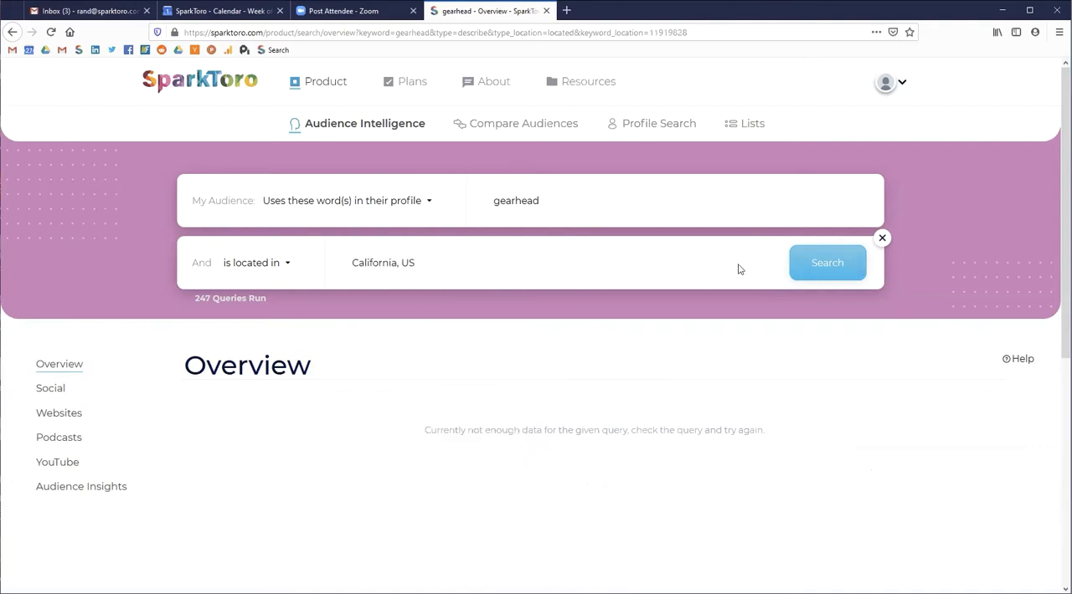
{"action": "left_click", "coordinate": [826, 262]}
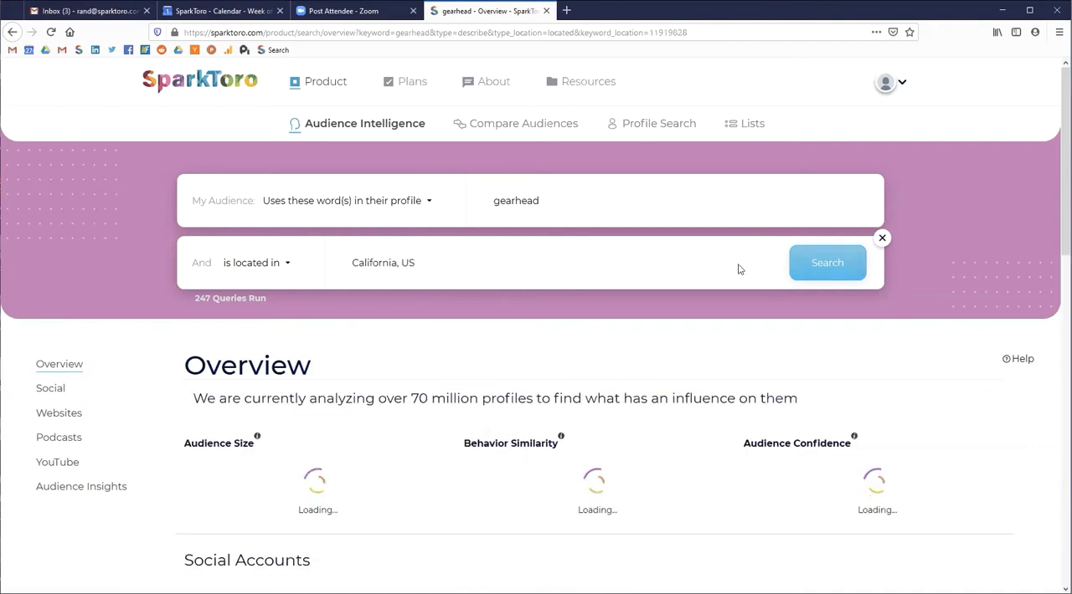
Step: Replace the profile keyword with 'classic car' and rerun the California search, yielding 105 sources
{"action": "left_click", "coordinate": [826, 263]}
{"action": "type", "text": "classi"}
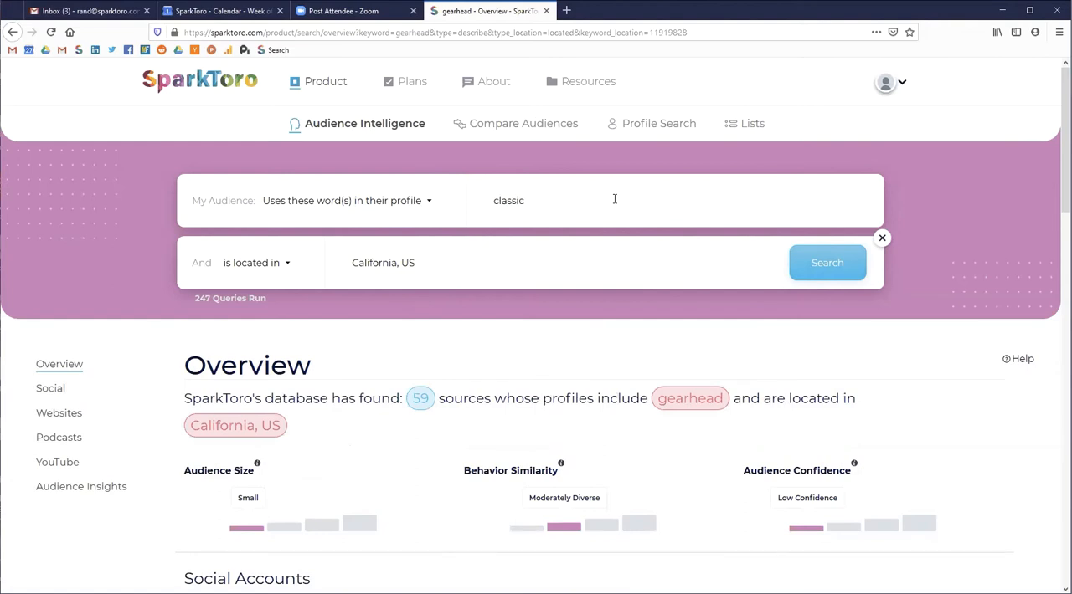
{"action": "type", "text": "car"}
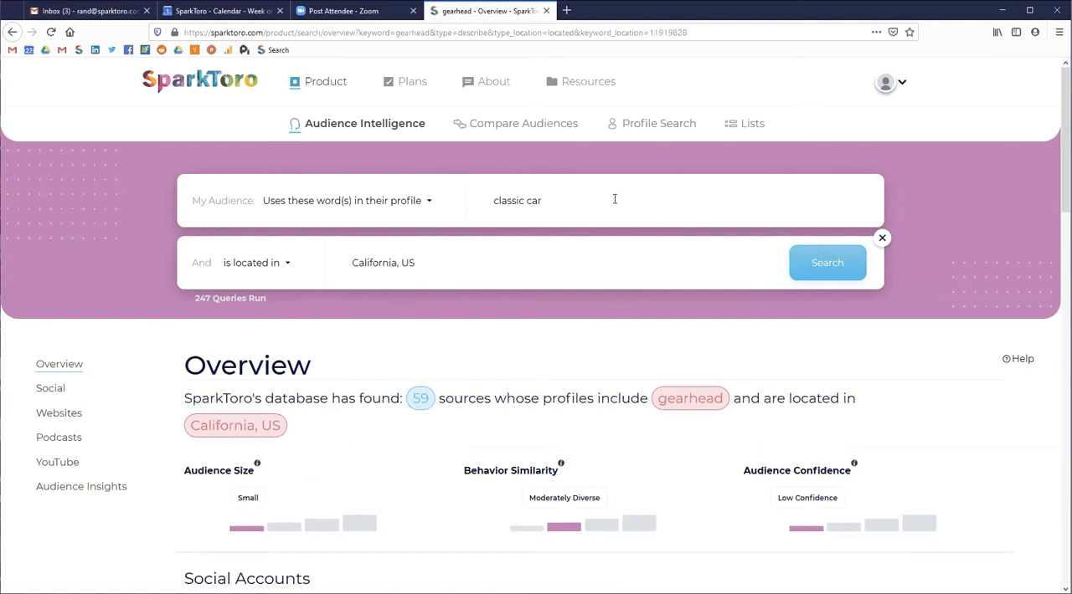
{"action": "mouse_move", "coordinate": [827, 262]}
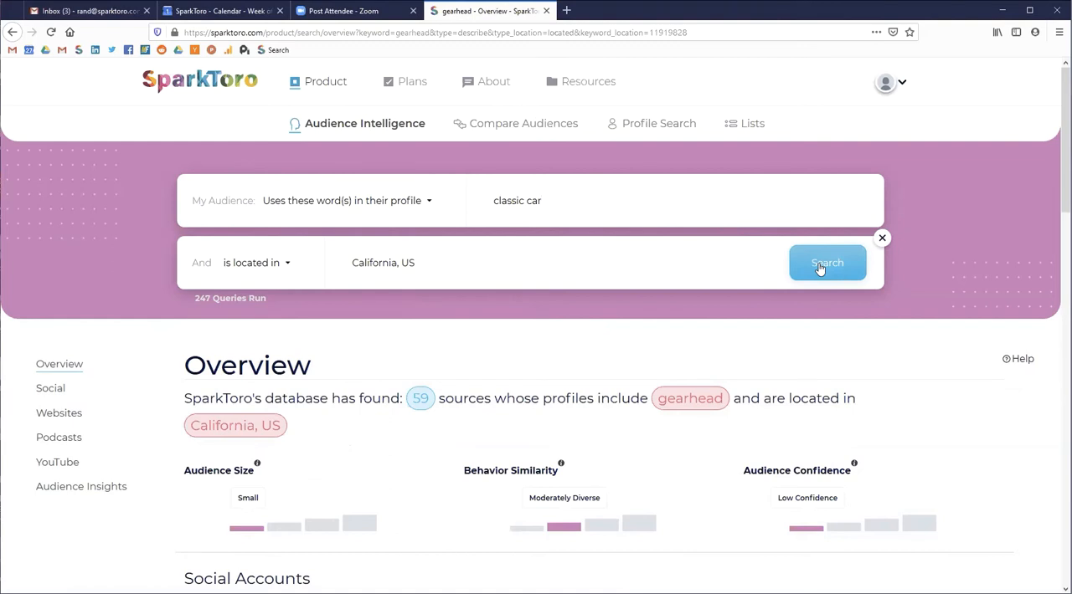
{"action": "left_click", "coordinate": [826, 262]}
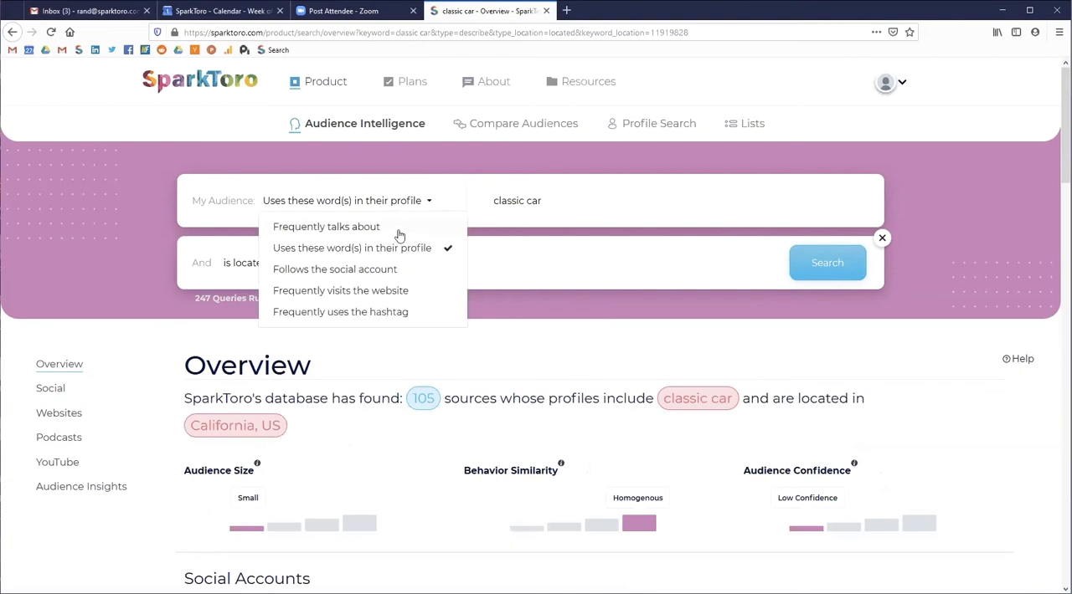
Step: Switch to 'Frequently talks about: classic cars' in California, US, returning 3,832 sources
{"action": "left_click", "coordinate": [326, 226]}
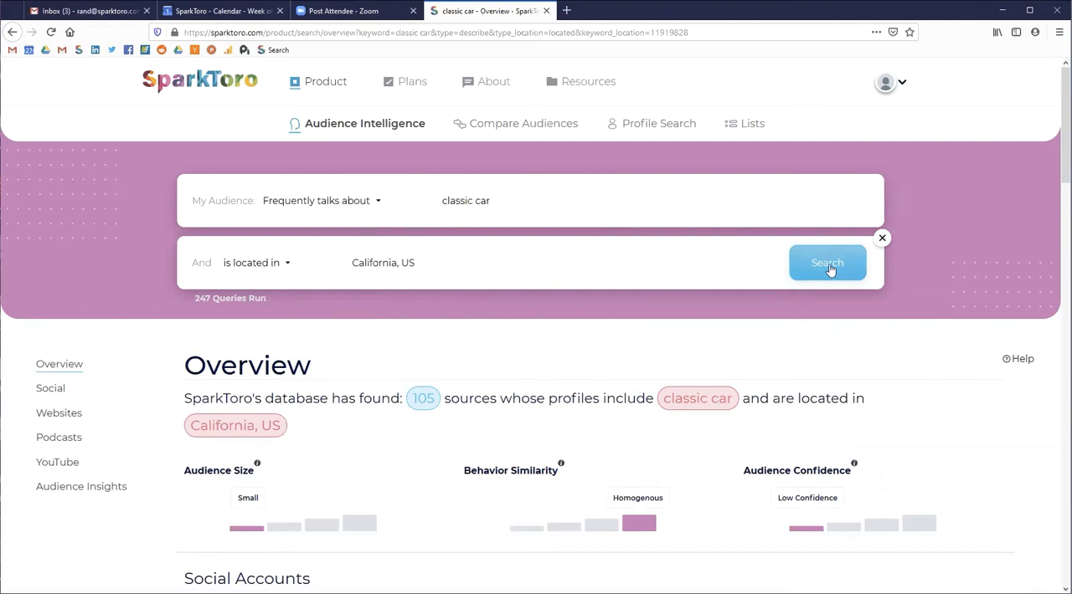
{"action": "left_click", "coordinate": [828, 262]}
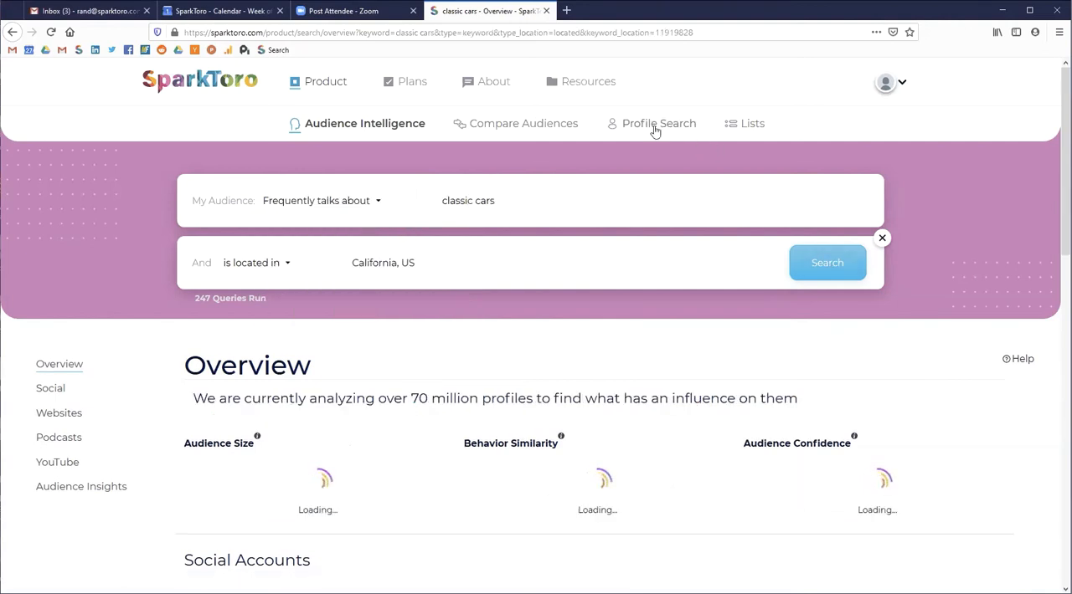
{"action": "mouse_move", "coordinate": [618, 158]}
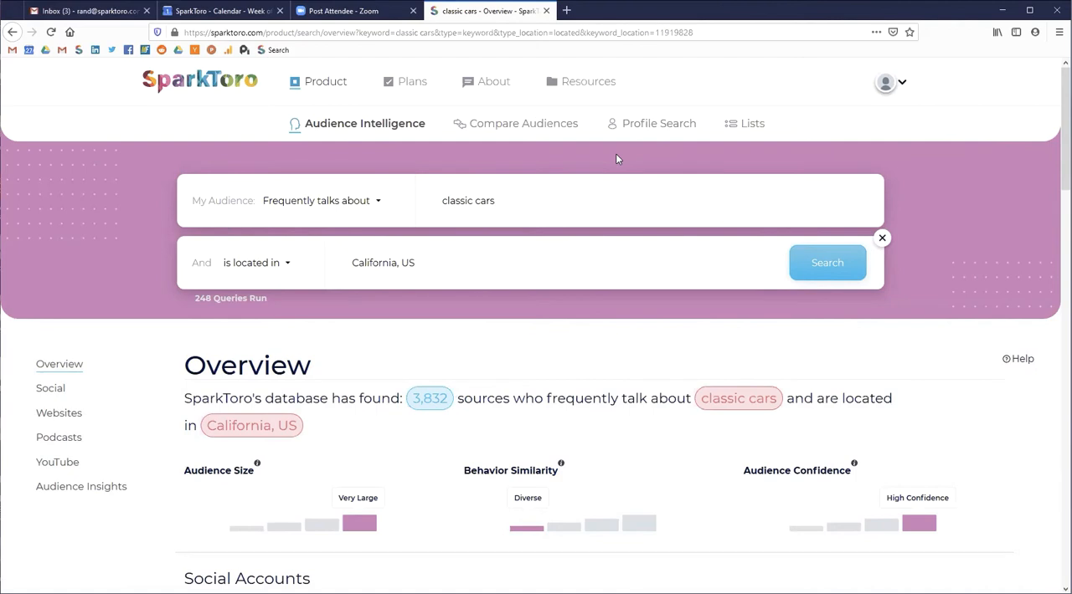
{"action": "mouse_move", "coordinate": [551, 296]}
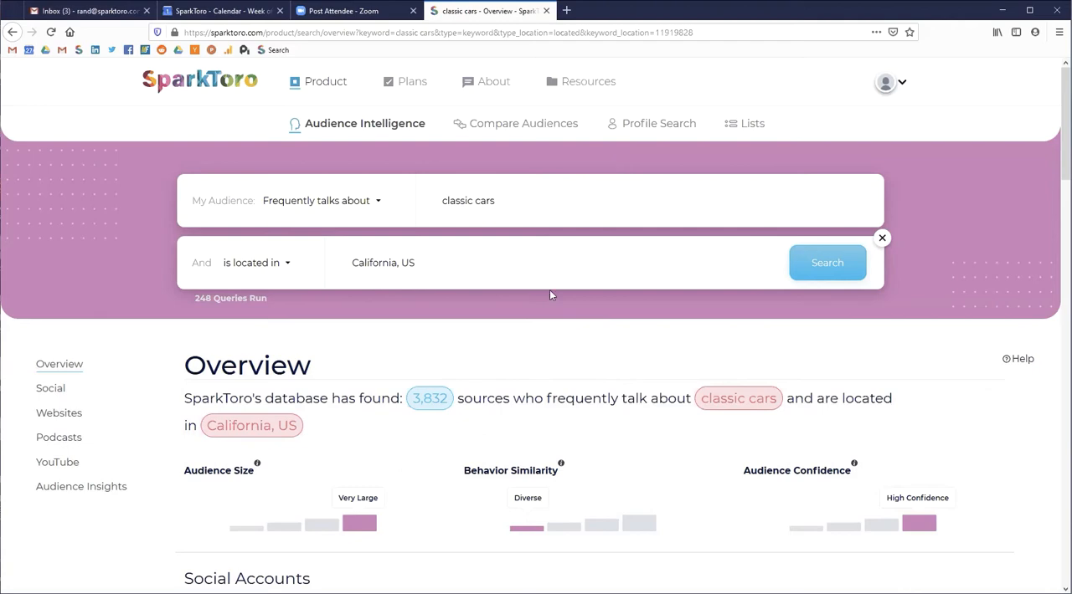
{"action": "mouse_move", "coordinate": [303, 346]}
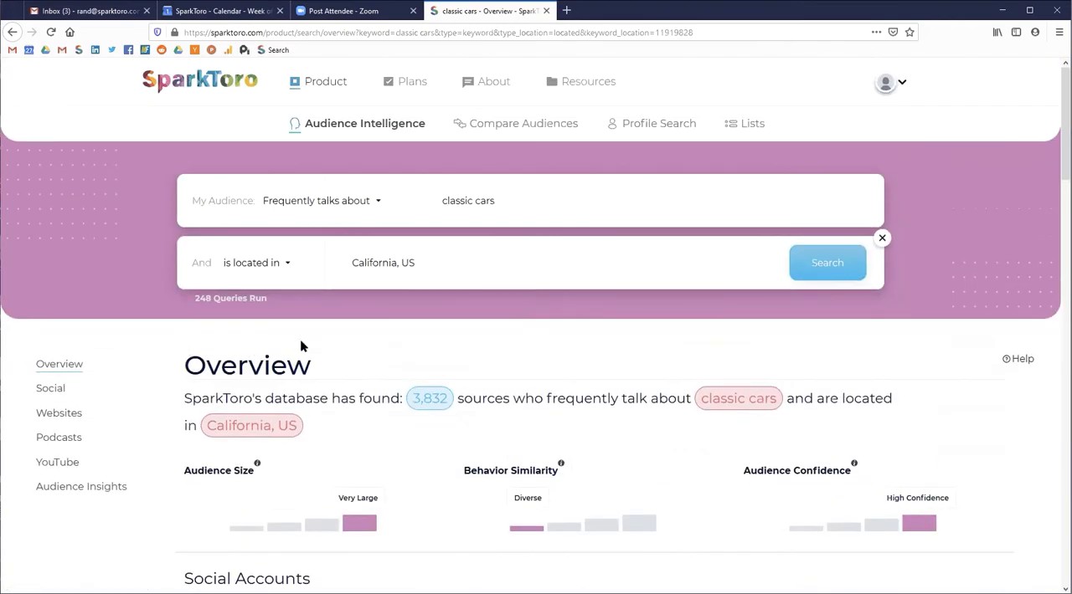
{"action": "scroll", "scroll_direction": "down", "scroll_amount": 3}
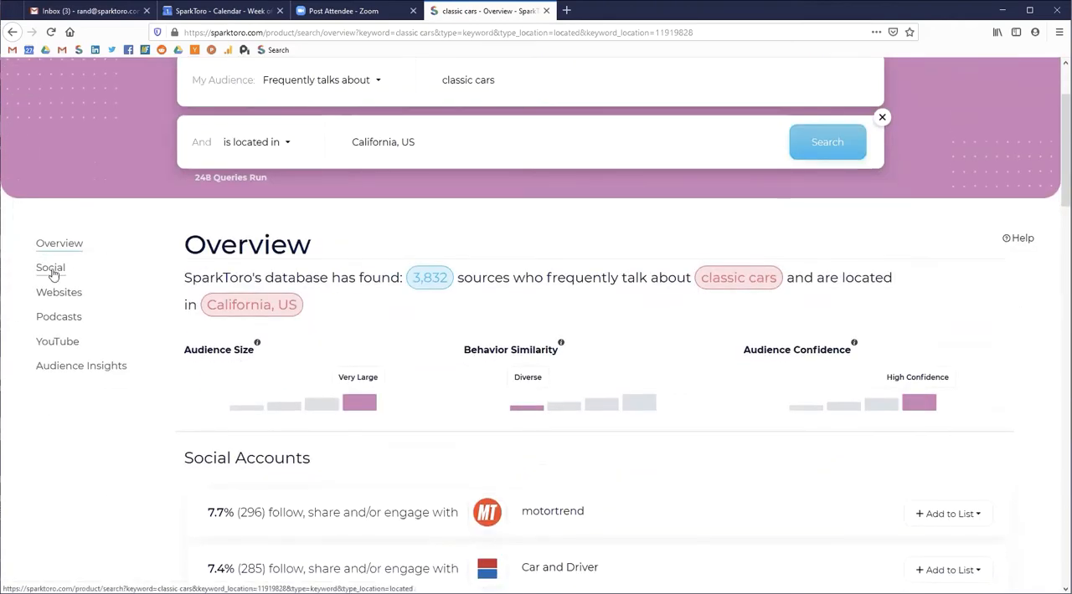
Step: Review the Social accounts this classic-cars audience follows, led by MotorTrend
{"action": "left_click", "coordinate": [50, 267]}
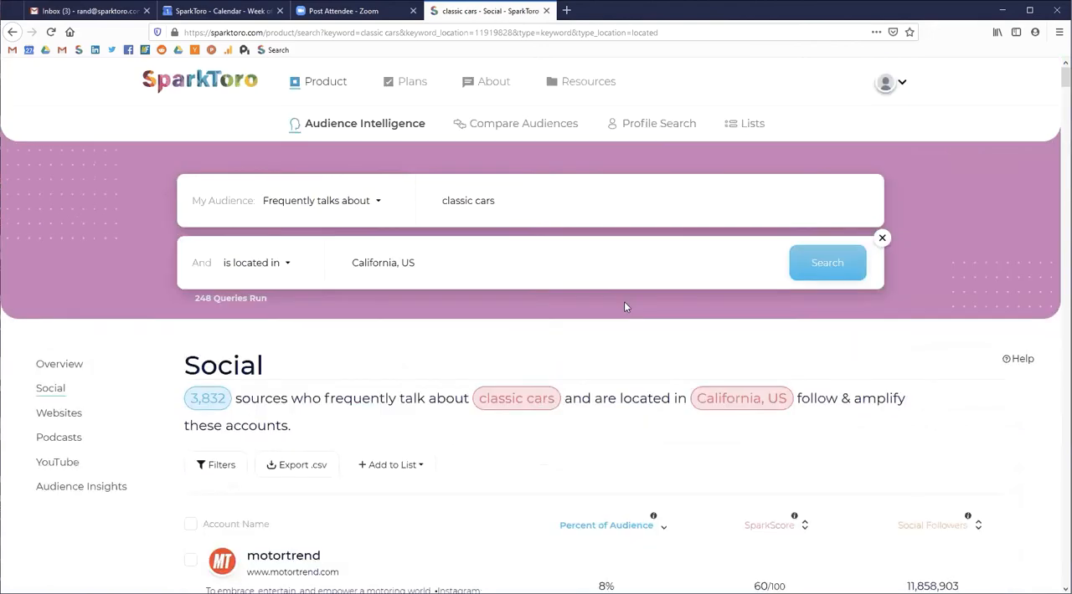
{"action": "scroll", "scroll_direction": "down", "scroll_amount": 3}
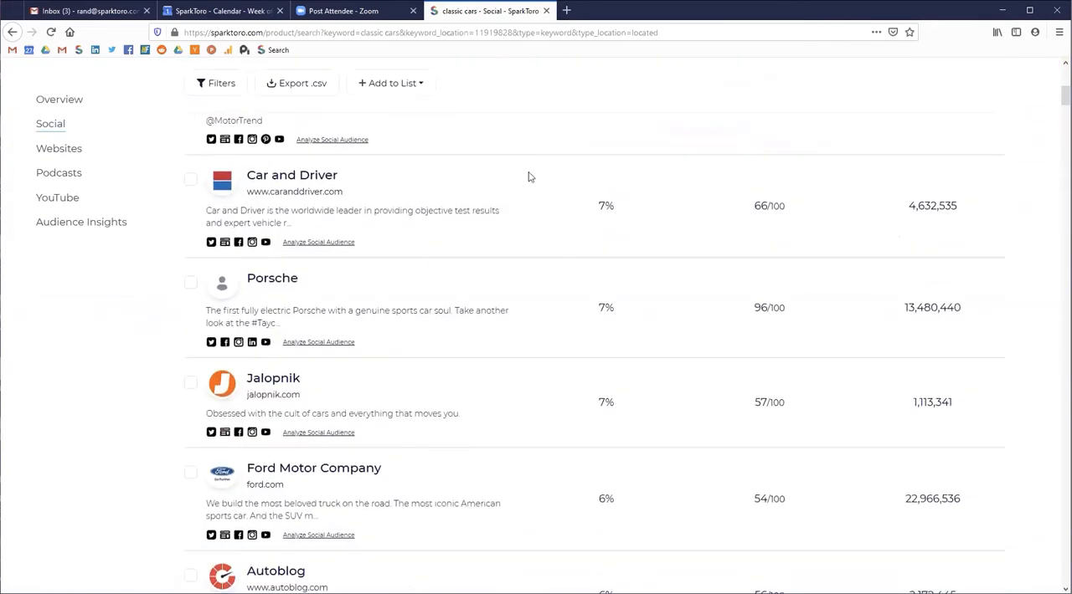
{"action": "scroll", "scroll_direction": "down", "scroll_amount": 3}
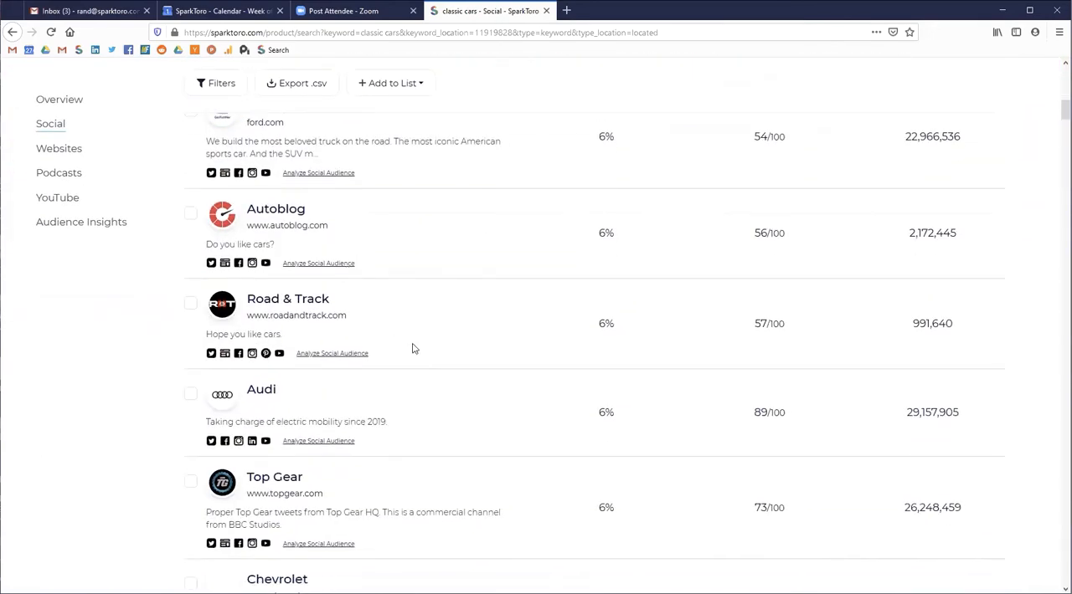
{"action": "scroll", "scroll_direction": "down", "scroll_amount": 3}
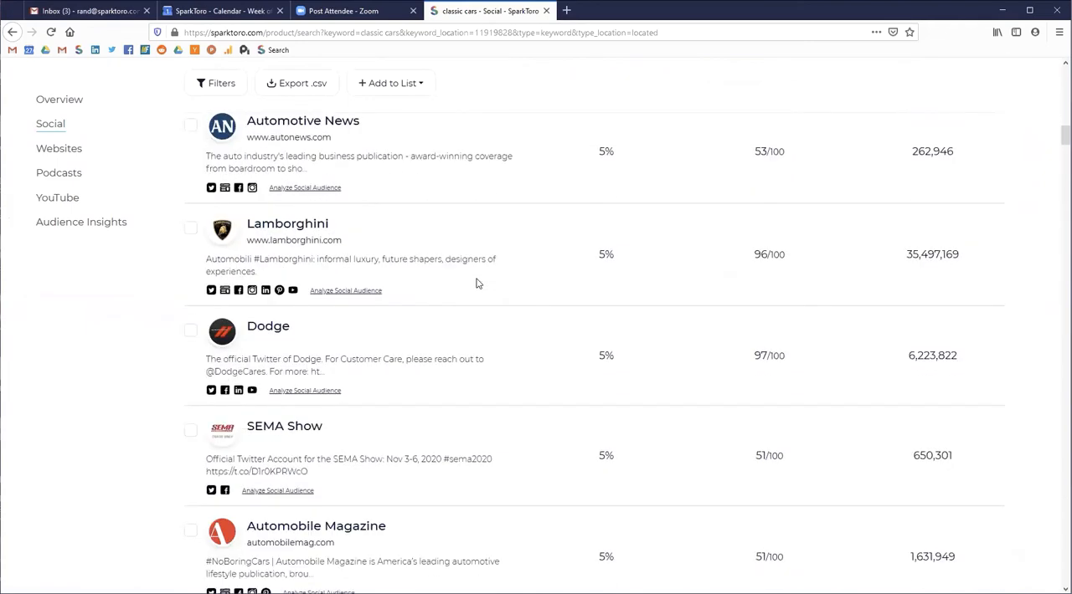
{"action": "scroll", "scroll_direction": "down", "scroll_amount": 3}
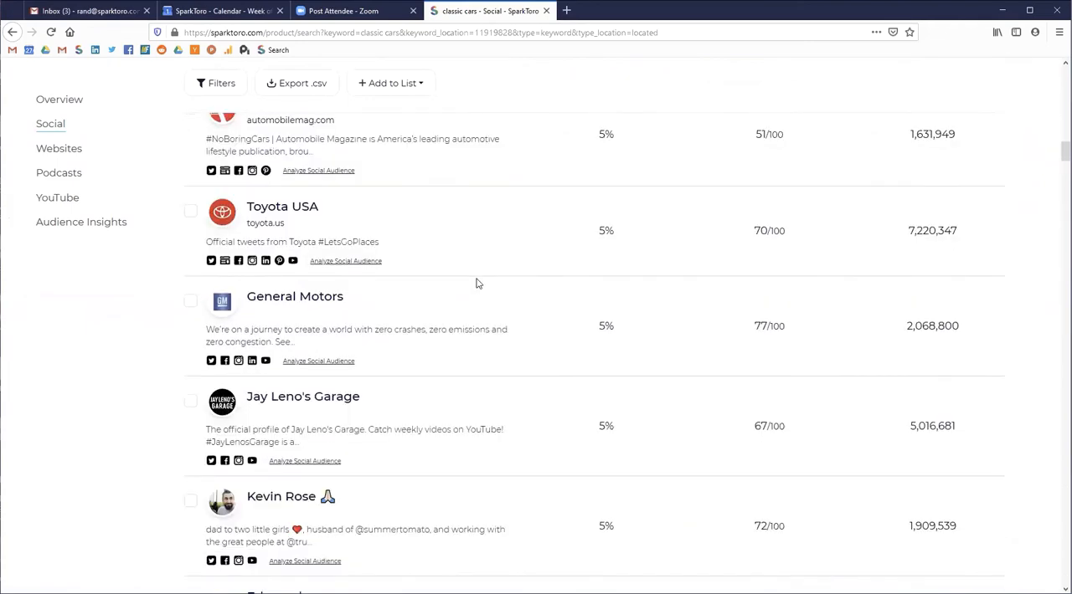
{"action": "scroll", "scroll_direction": "down", "scroll_amount": 3}
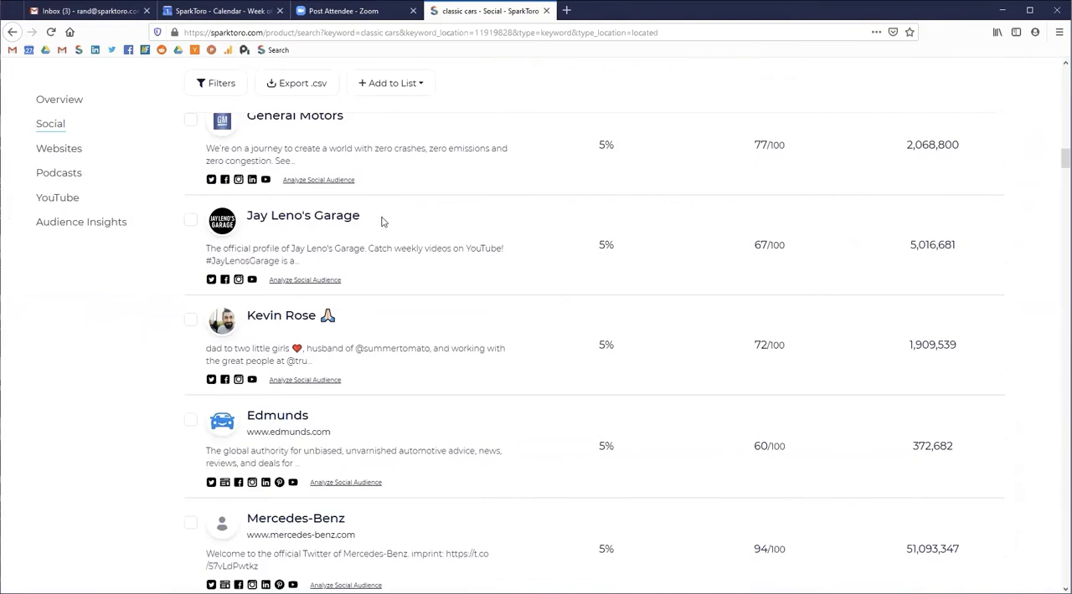
{"action": "scroll", "scroll_direction": "down", "scroll_amount": 3}
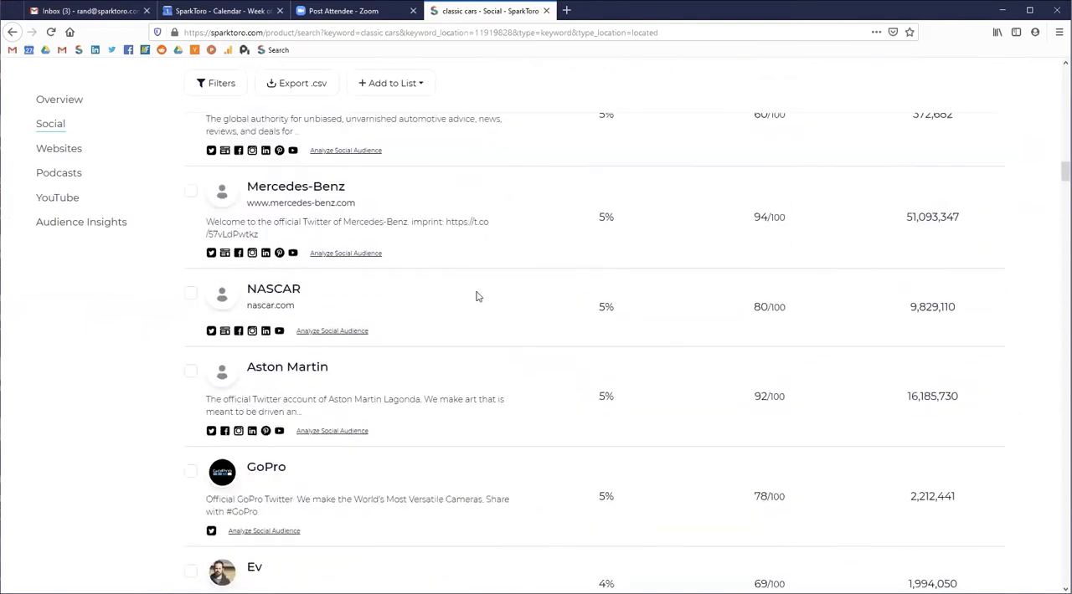
{"action": "scroll", "scroll_direction": "down", "scroll_amount": 3}
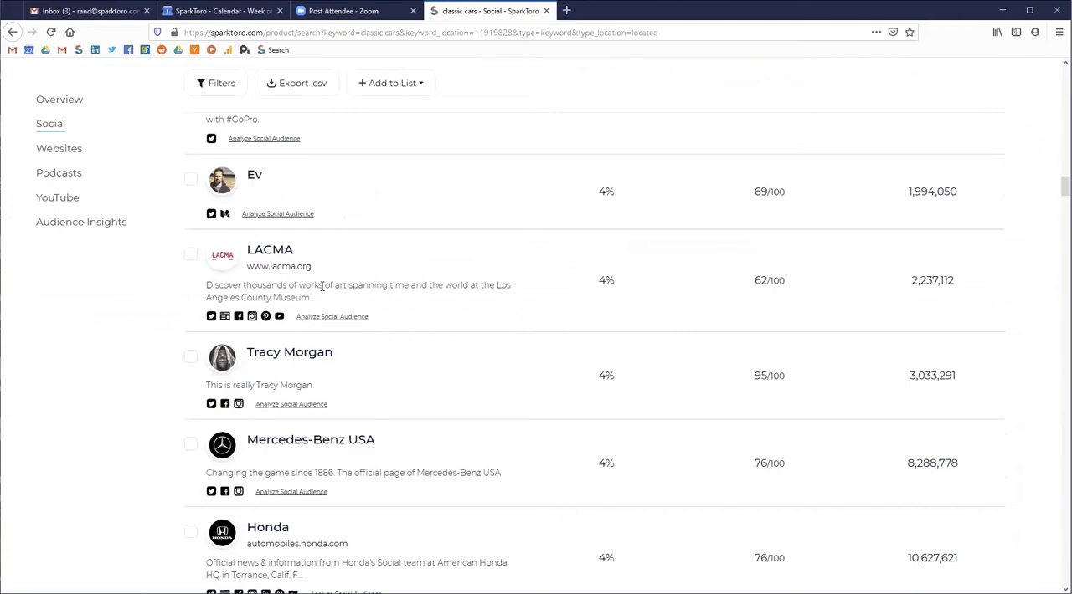
{"action": "scroll", "scroll_direction": "down", "scroll_amount": 3}
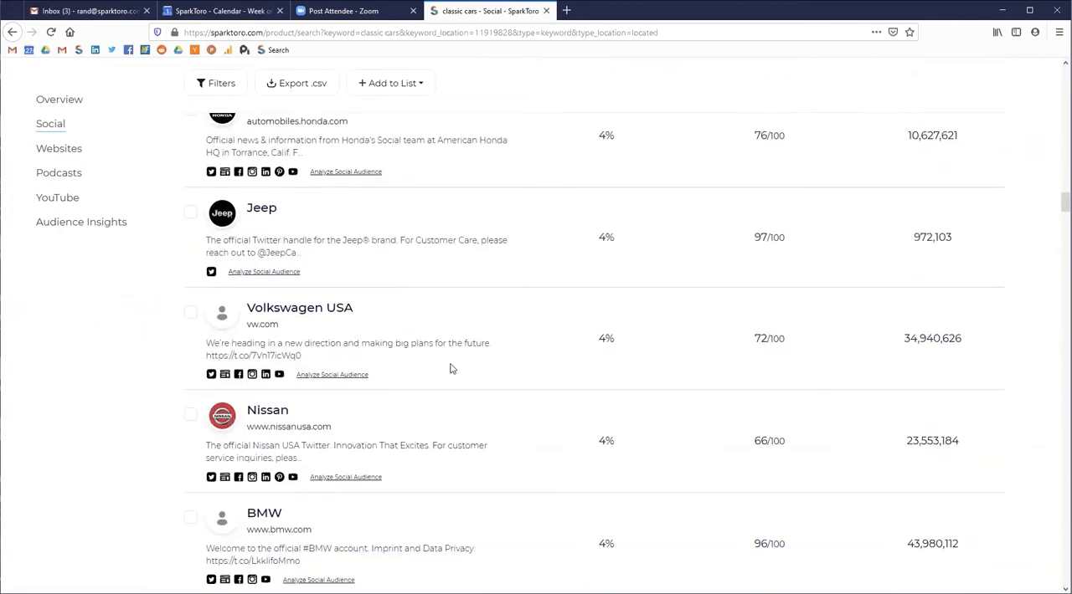
{"action": "scroll", "scroll_direction": "up", "scroll_amount": 3}
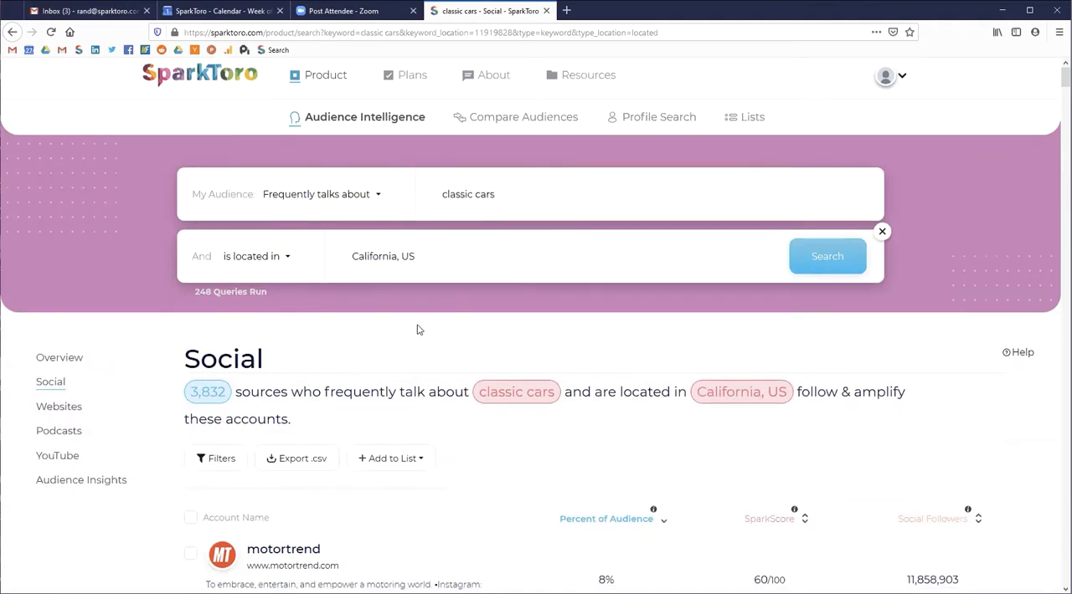
{"action": "scroll", "scroll_direction": "down", "scroll_amount": 3}
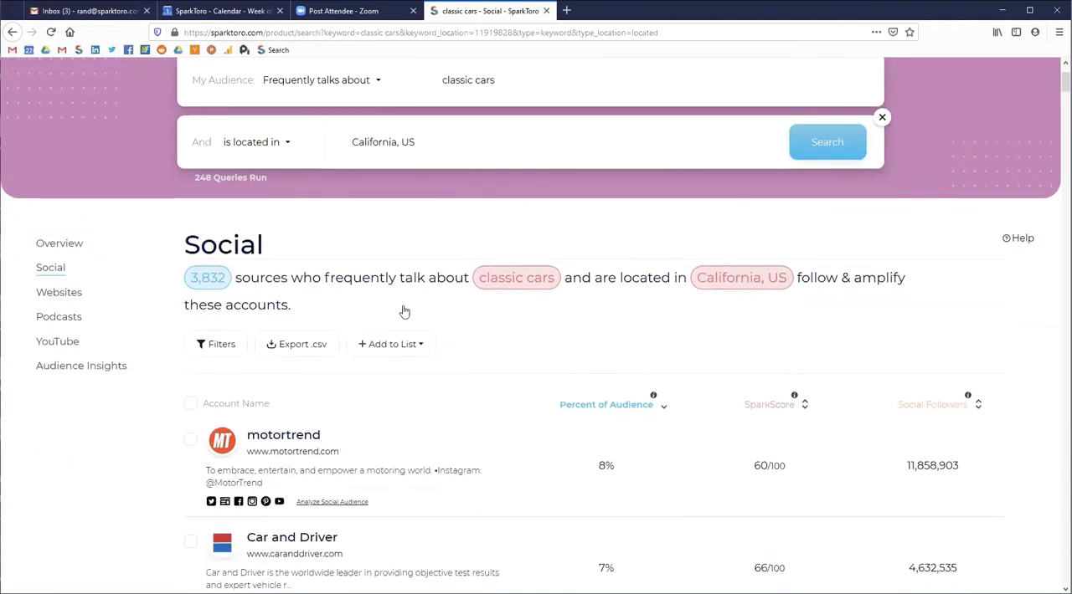
Step: Filter the Social results to Only Gems with popular accounts excluded, leaving ClassicCars.com
{"action": "left_click", "coordinate": [216, 344]}
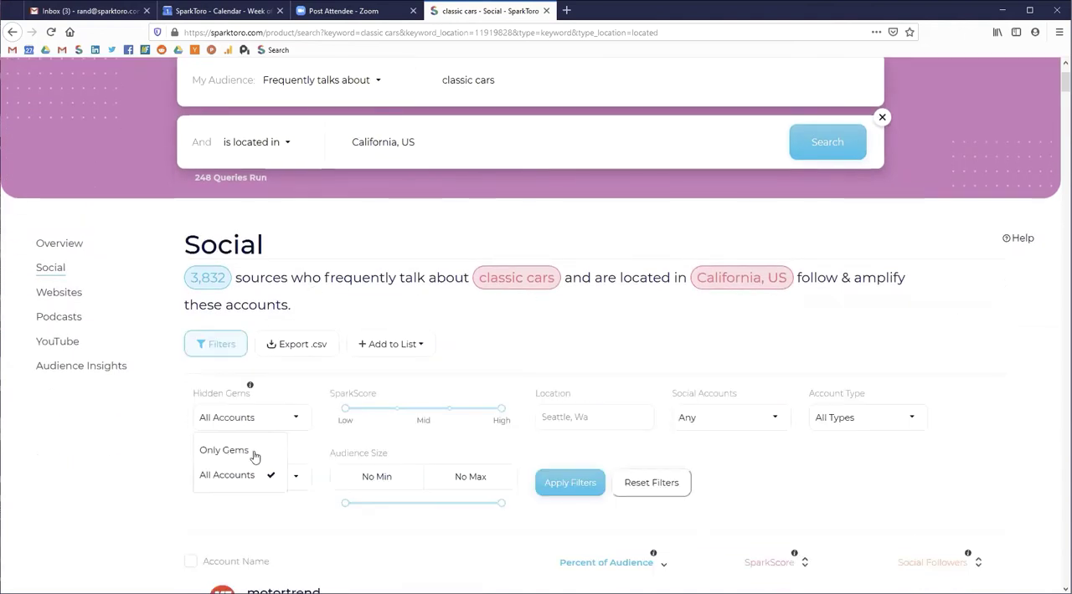
{"action": "left_click", "coordinate": [223, 449]}
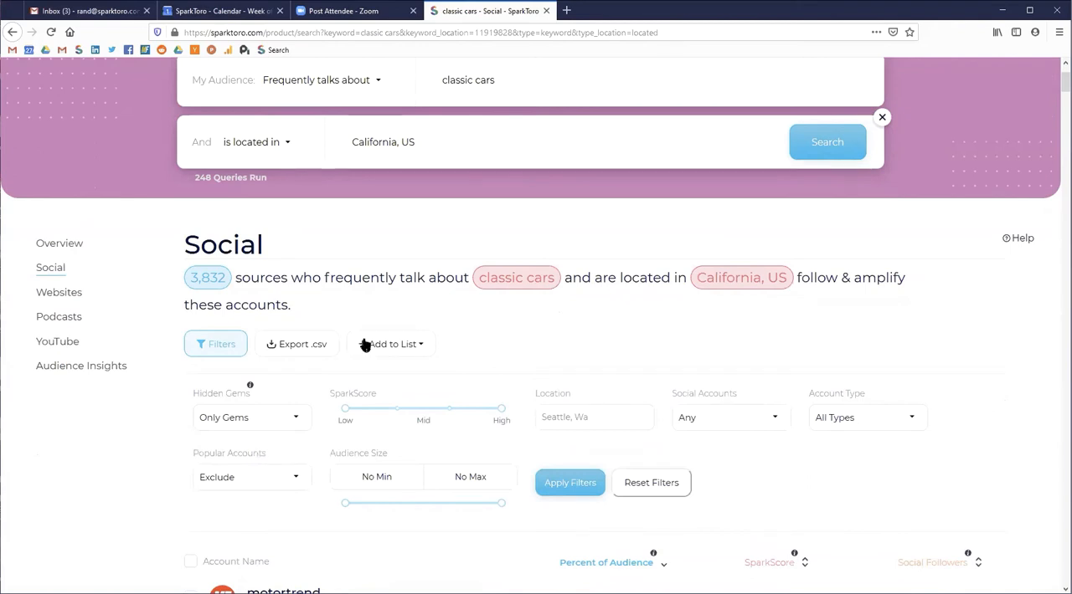
{"action": "left_click", "coordinate": [569, 483]}
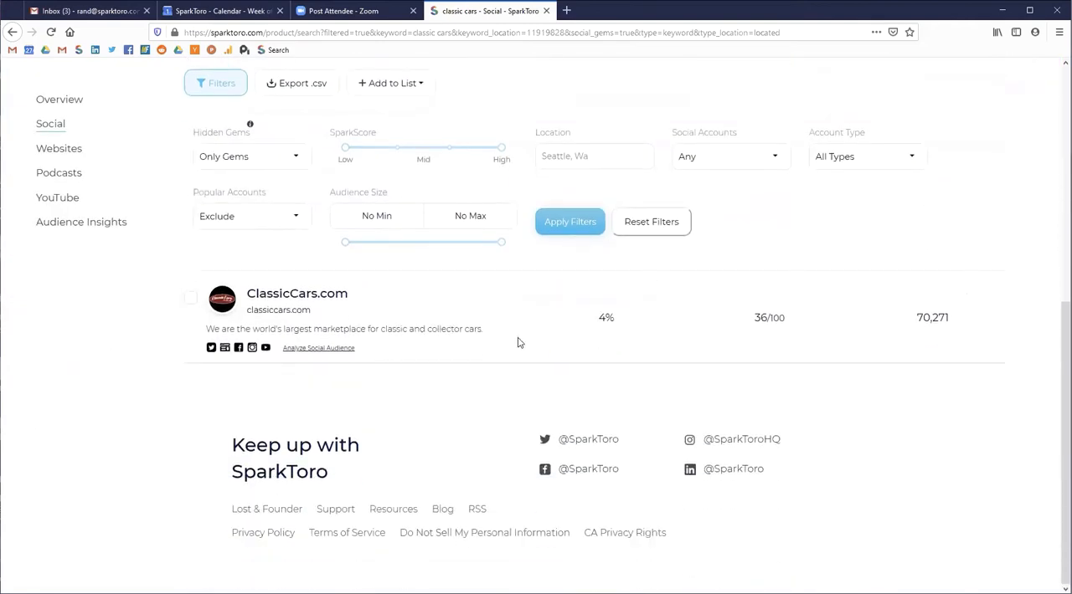
Step: Review ClassicCars.com's profile: 36/100 SparkScore, follower bio words, websites and followed accounts
{"action": "left_click", "coordinate": [296, 293]}
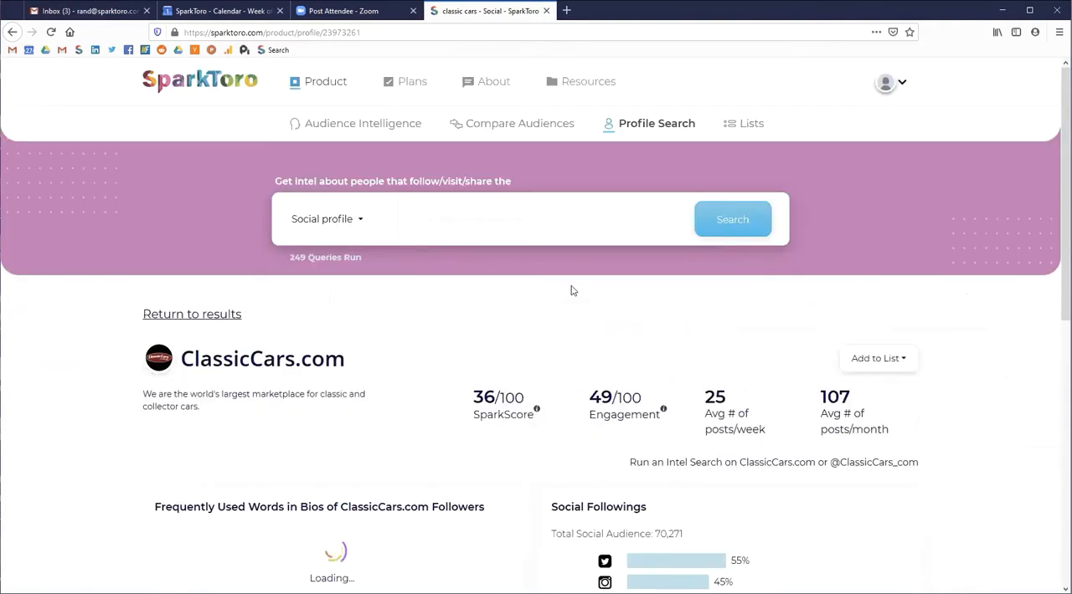
{"action": "mouse_move", "coordinate": [583, 316]}
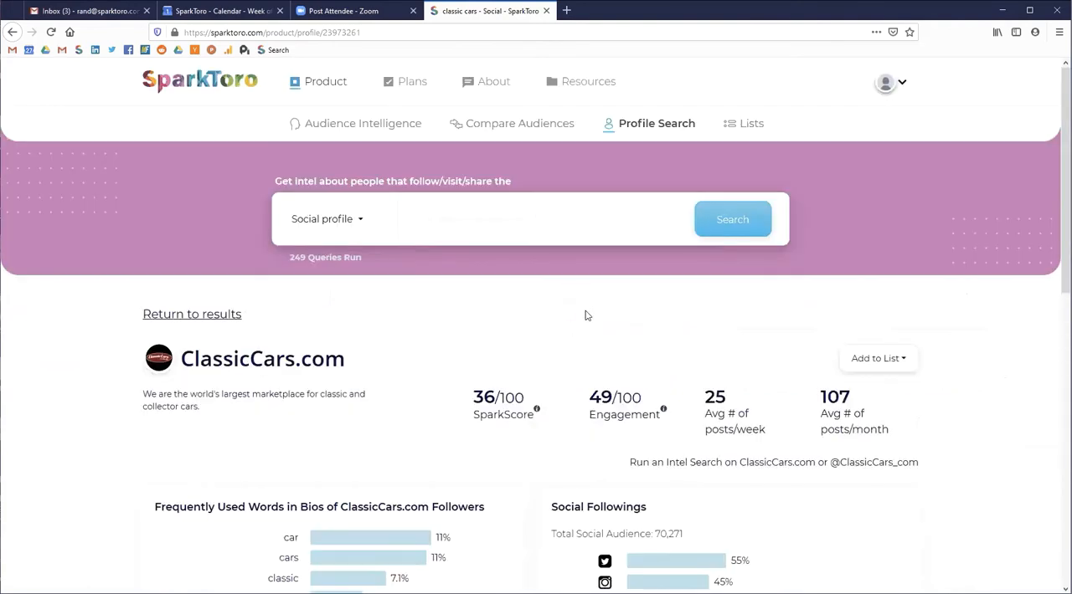
{"action": "scroll", "scroll_direction": "down", "scroll_amount": 3}
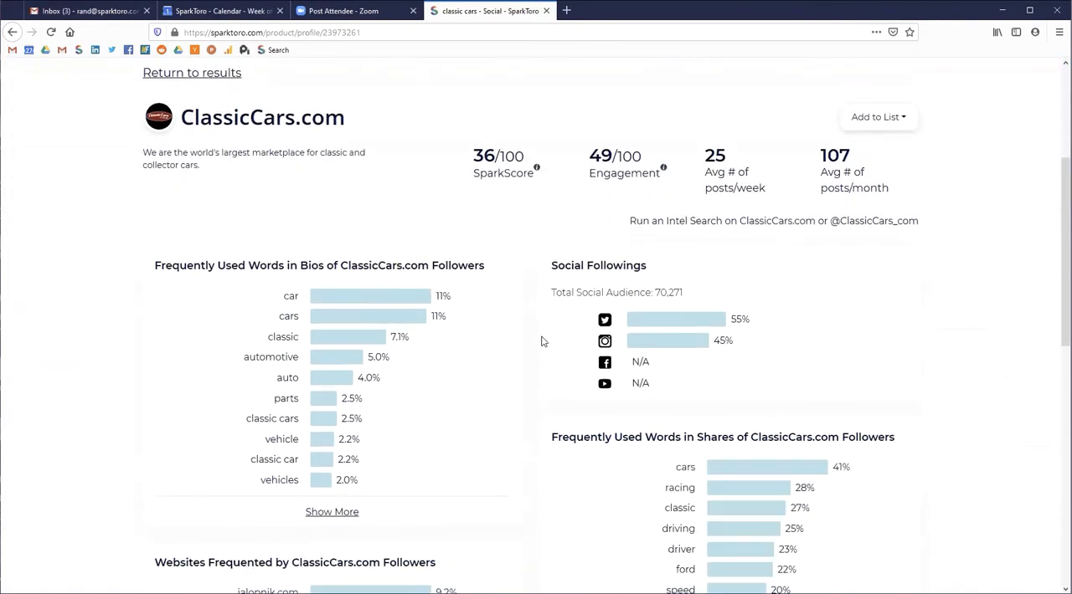
{"action": "scroll", "scroll_direction": "down", "scroll_amount": 3}
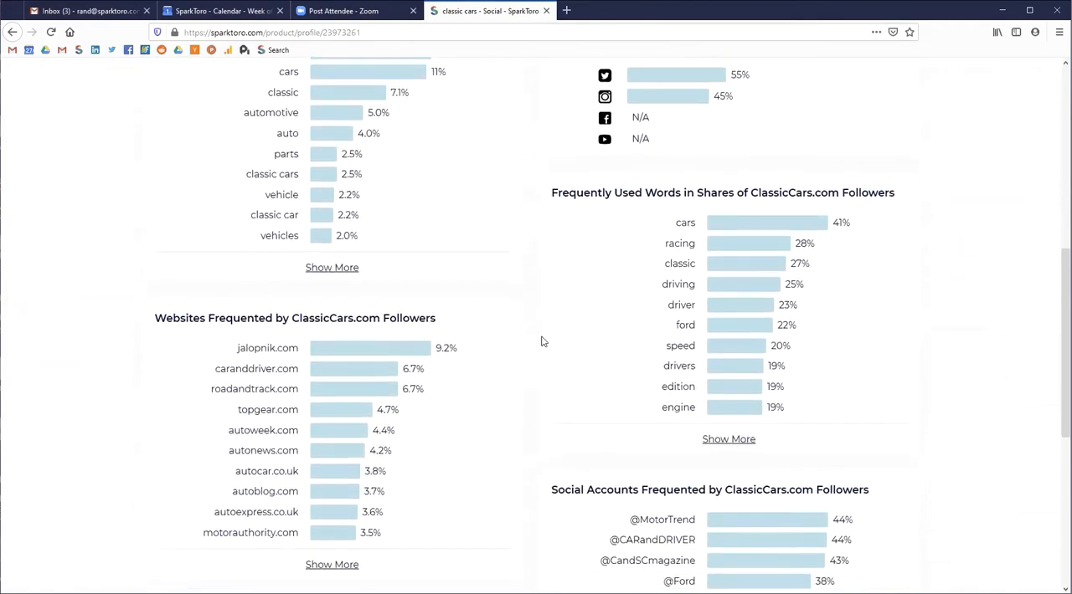
{"action": "scroll", "scroll_direction": "down", "scroll_amount": 3}
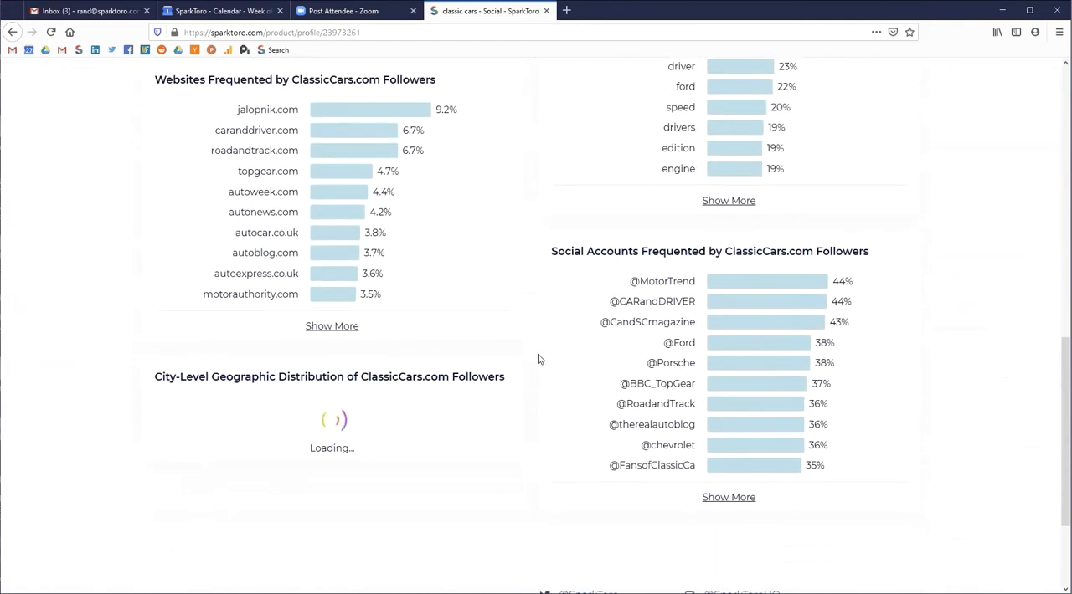
{"action": "scroll", "scroll_direction": "up", "scroll_amount": 3}
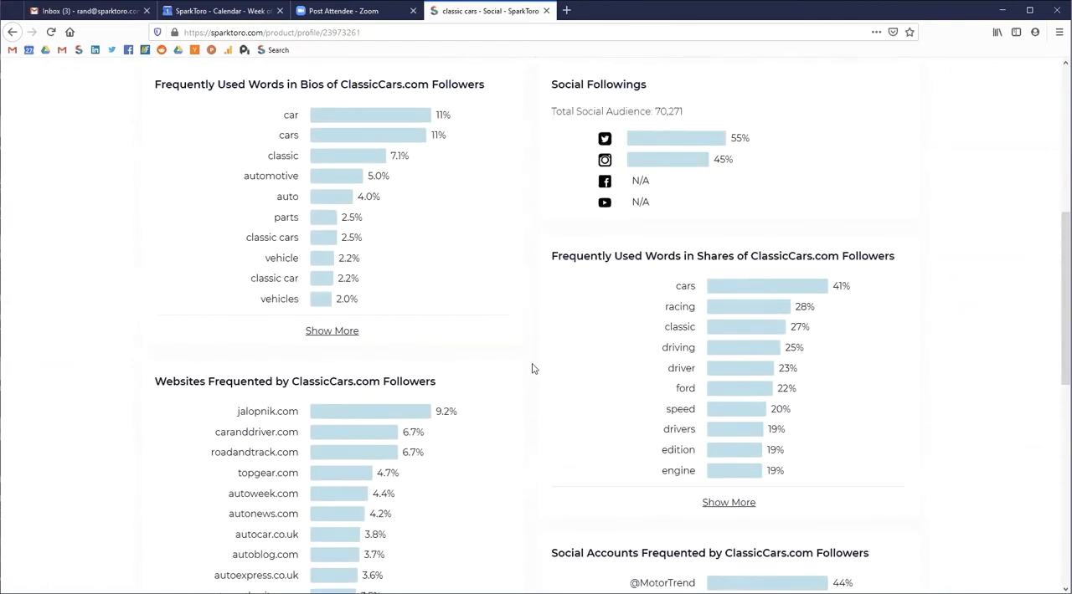
{"action": "scroll", "scroll_direction": "up", "scroll_amount": 3}
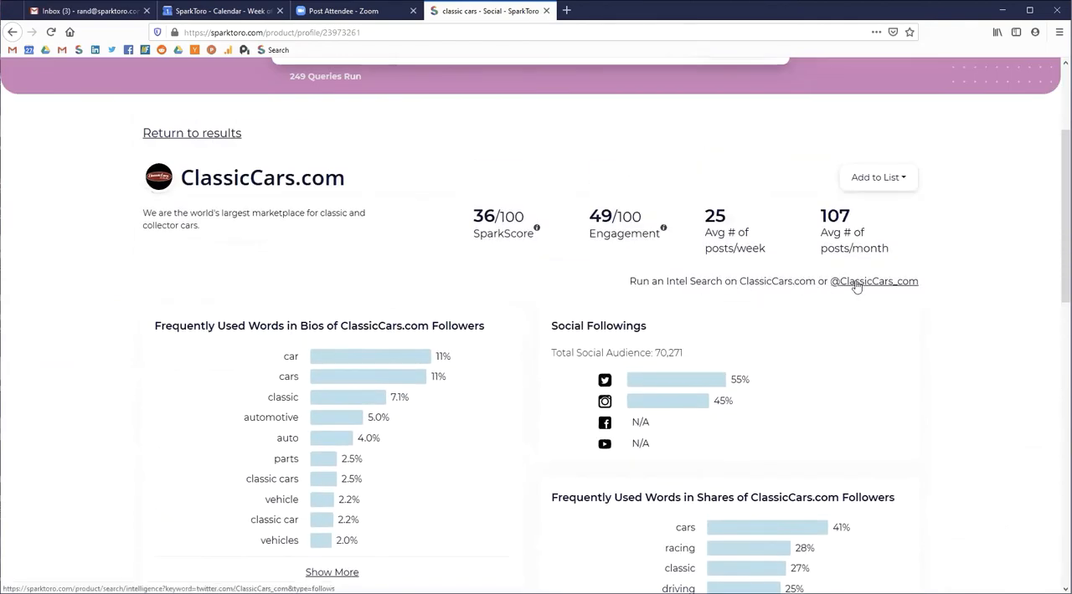
Step: Run Audience Insights on followers of twitter.com/ClassicCars_com, showing 7,213 sources
{"action": "left_click", "coordinate": [874, 282]}
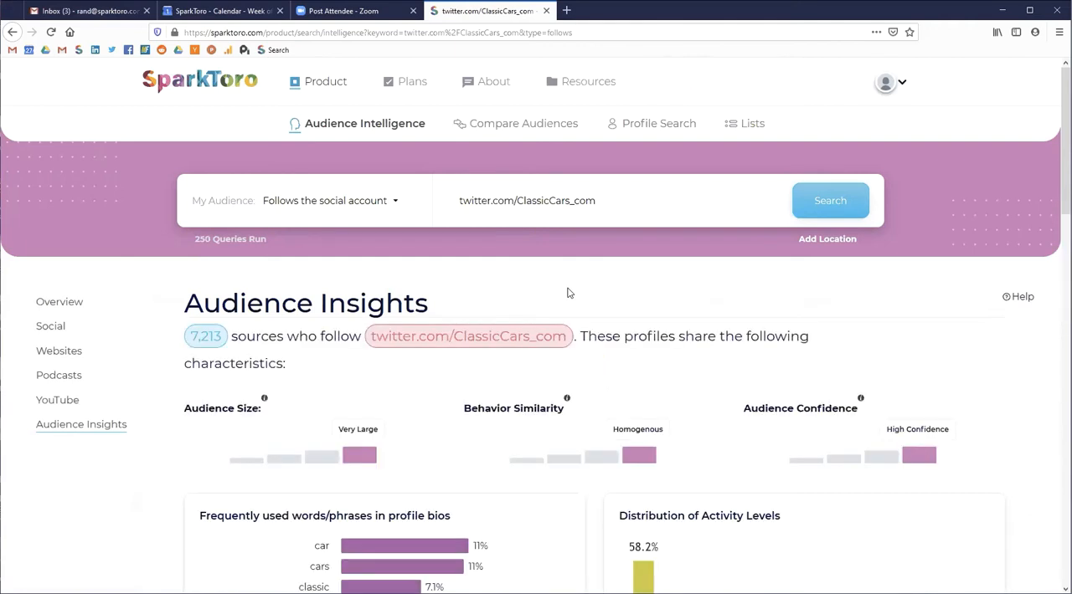
{"action": "scroll", "scroll_direction": "down", "scroll_amount": 3}
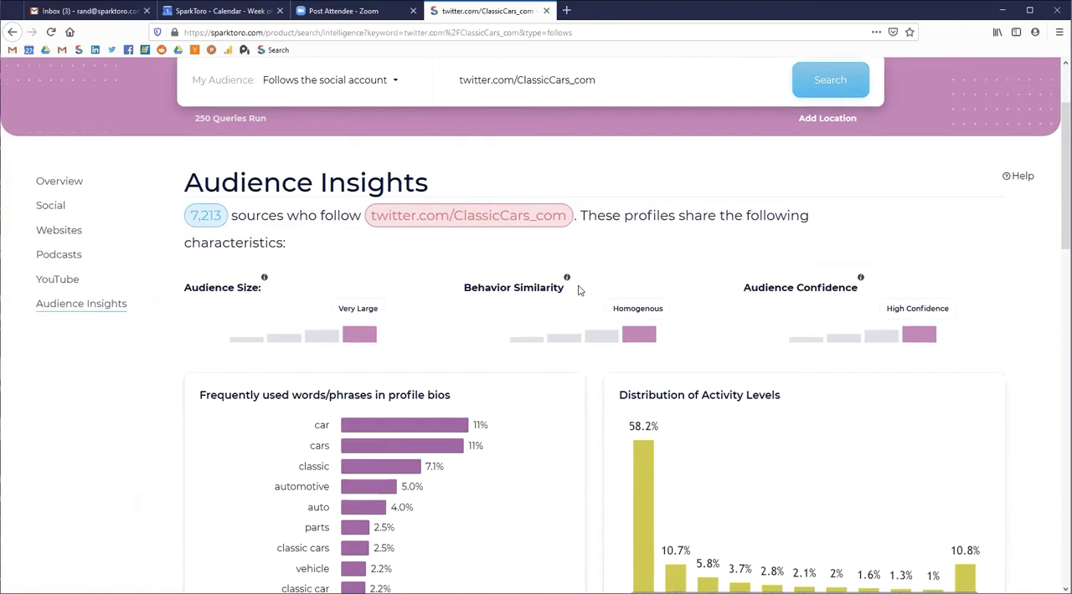
{"action": "scroll", "scroll_direction": "down", "scroll_amount": 3}
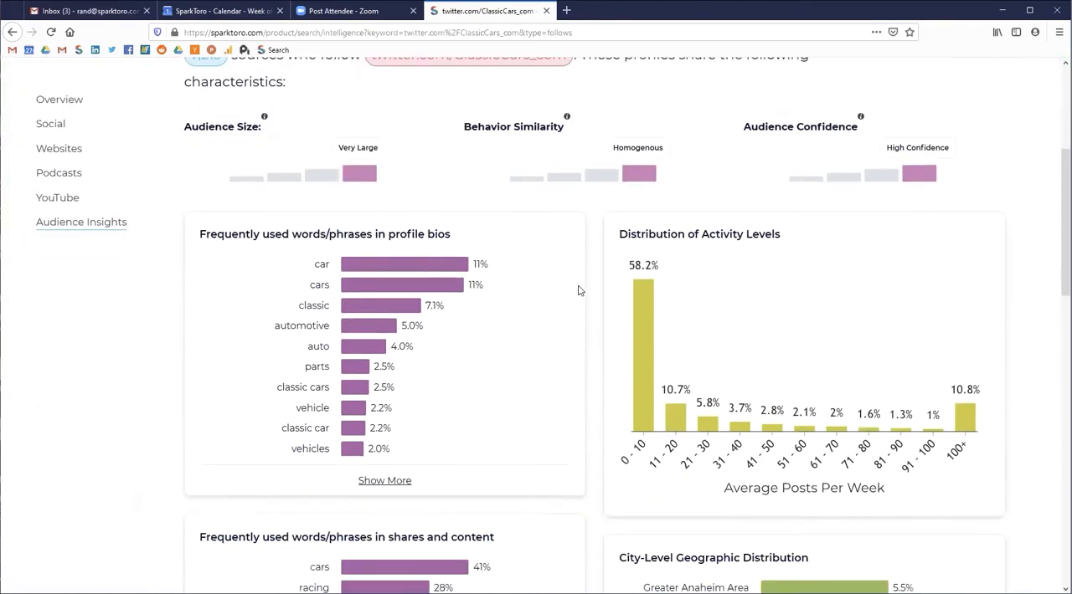
{"action": "scroll", "scroll_direction": "up", "scroll_amount": 3}
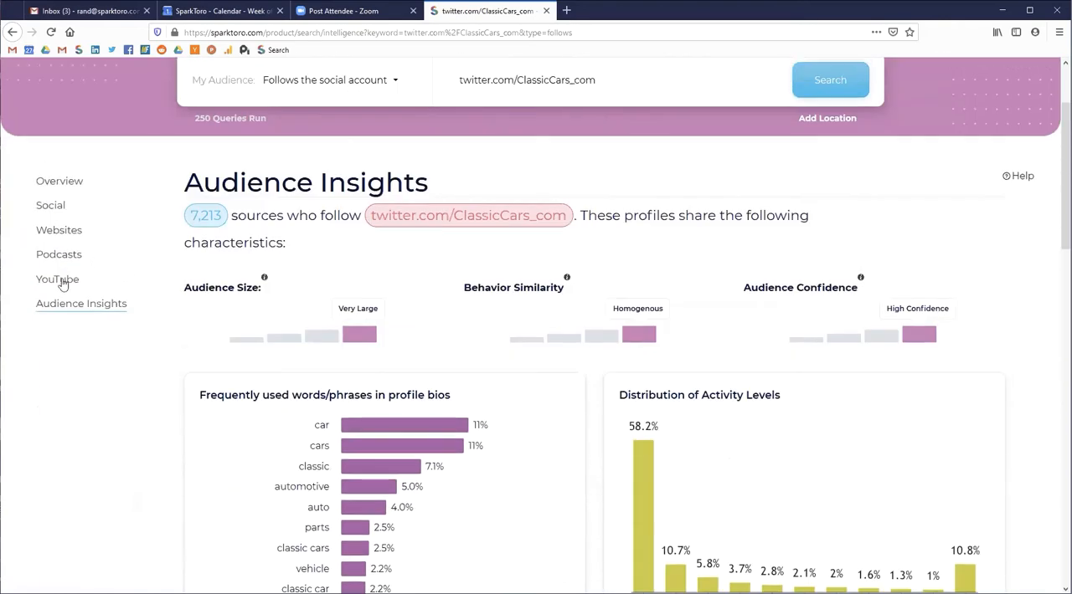
Step: List YouTube channels these followers watch and tick Gas Monkey Garage, MotorTrend Channel and HOT ROD Network
{"action": "left_click", "coordinate": [57, 279]}
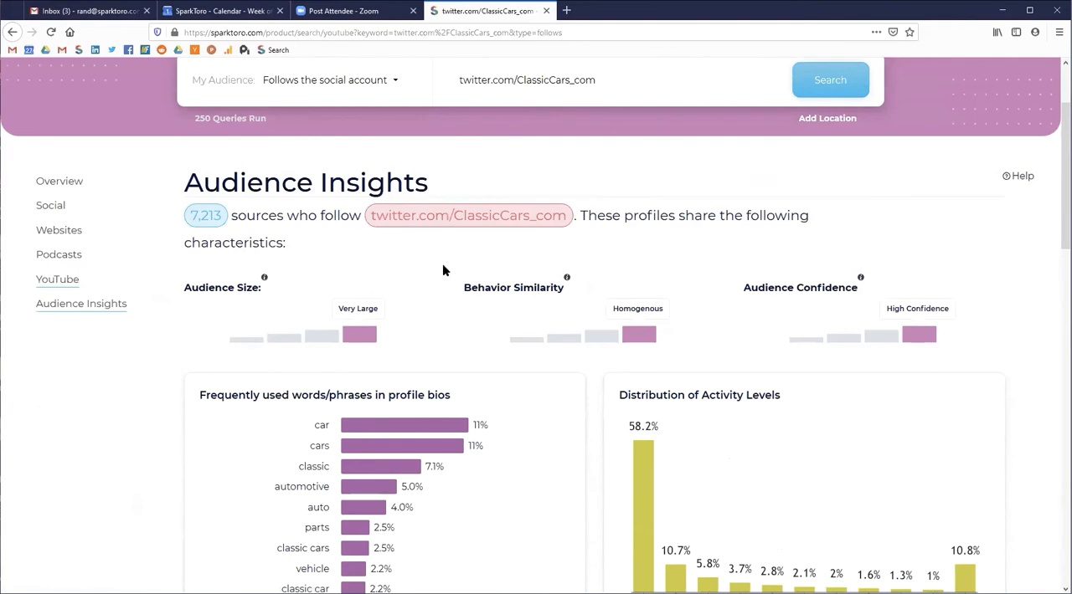
{"action": "left_click", "coordinate": [57, 279]}
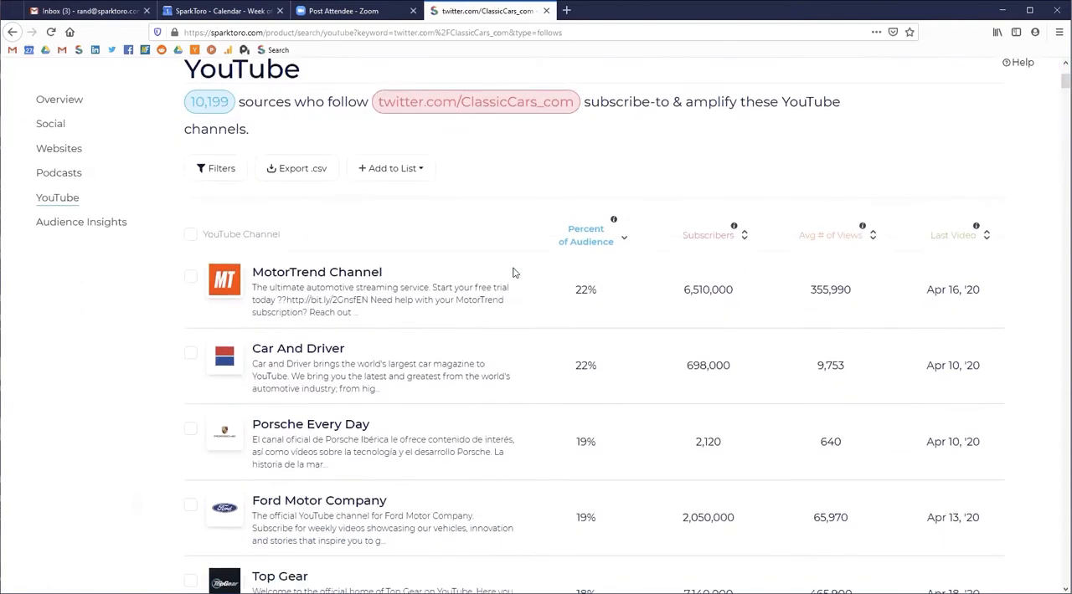
{"action": "scroll", "scroll_direction": "down", "scroll_amount": 3}
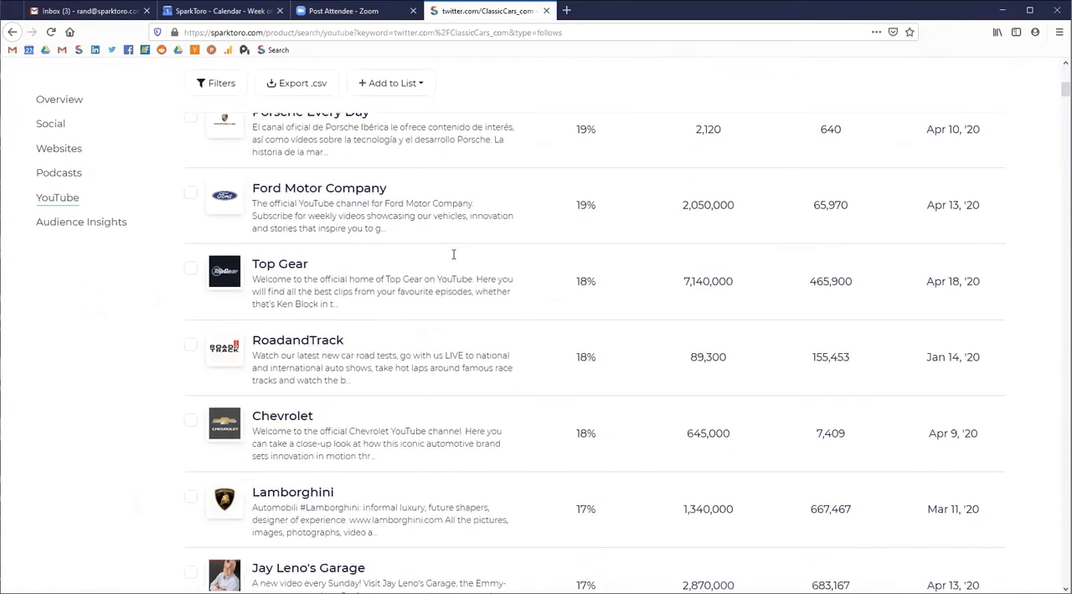
{"action": "scroll", "scroll_direction": "down", "scroll_amount": 3}
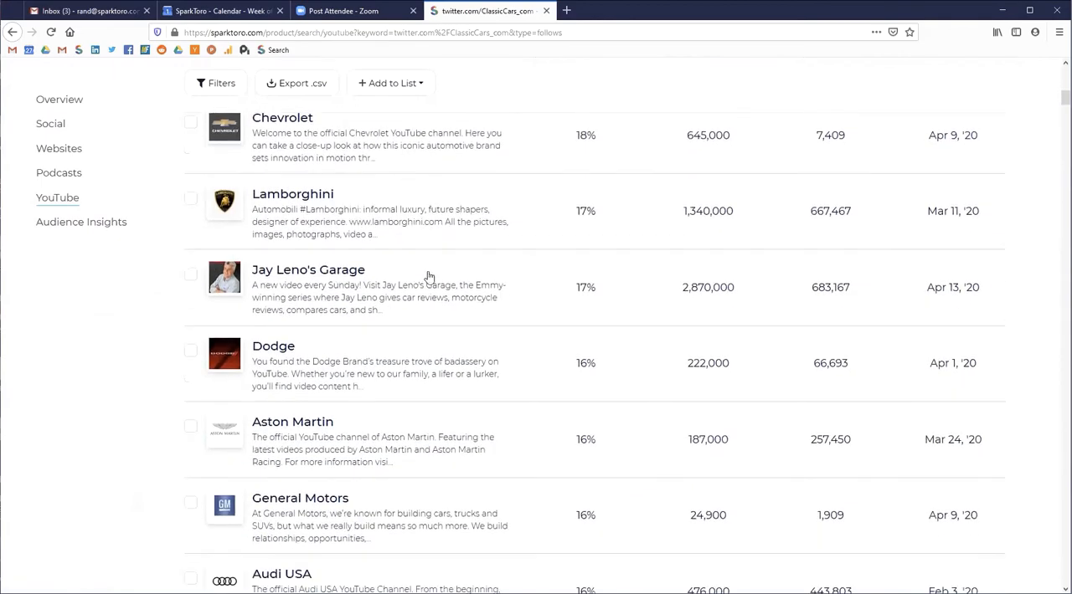
{"action": "scroll", "scroll_direction": "down", "scroll_amount": 3}
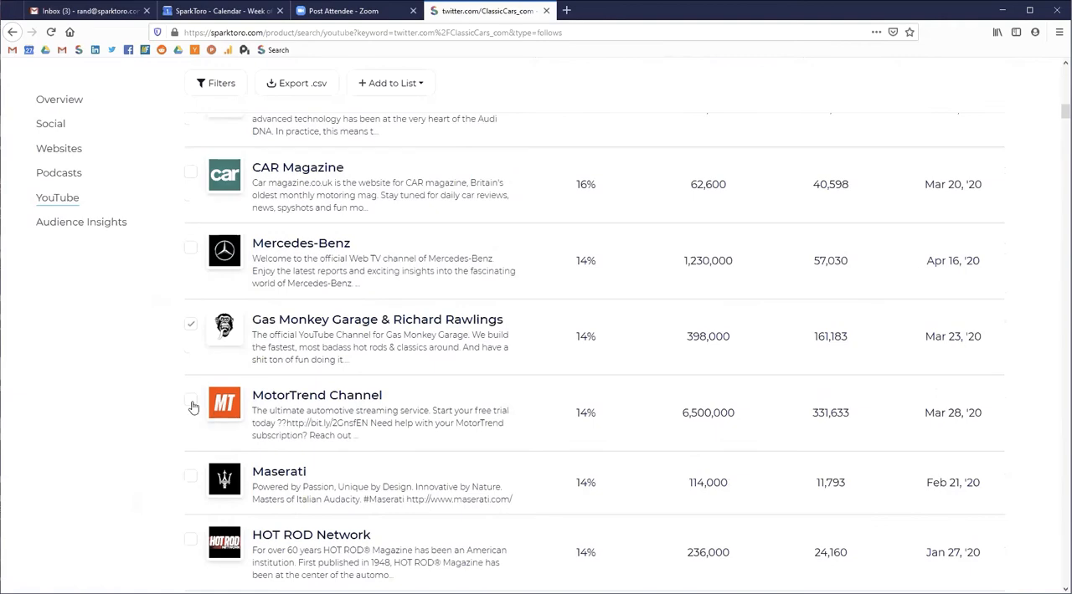
{"action": "scroll", "scroll_direction": "down", "scroll_amount": 3}
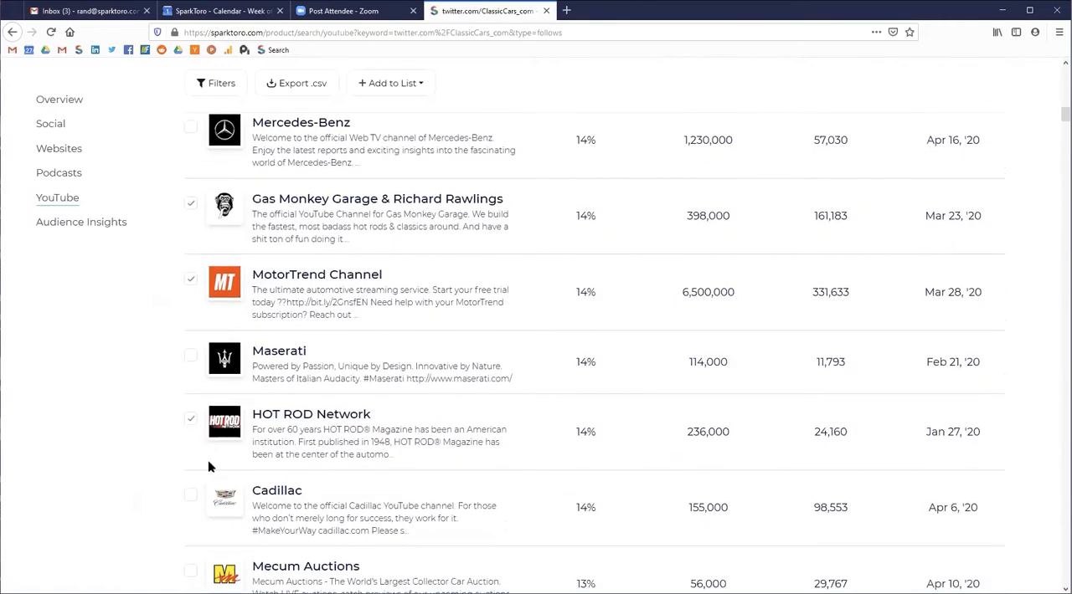
{"action": "scroll", "scroll_direction": "down", "scroll_amount": 3}
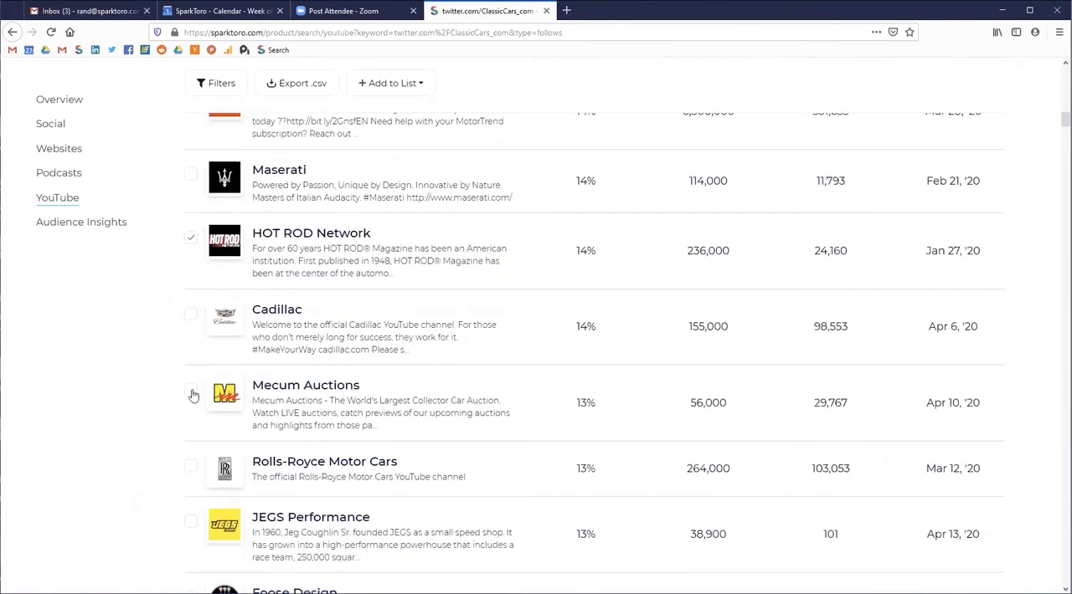
{"action": "scroll", "scroll_direction": "up", "scroll_amount": 3}
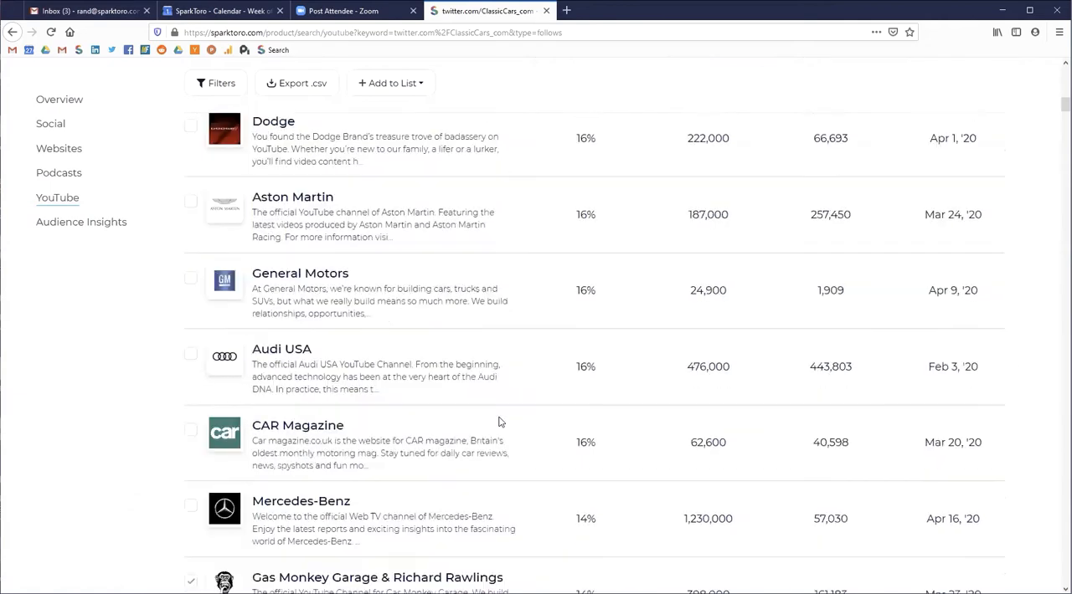
{"action": "scroll", "scroll_direction": "up", "scroll_amount": 3}
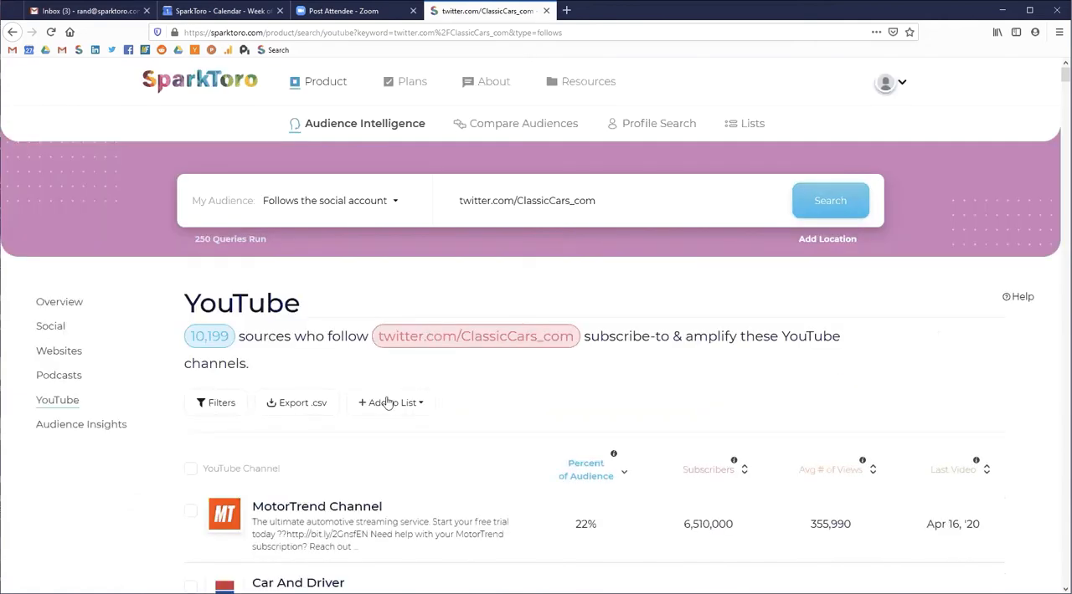
Step: Create a 'Classic Car Outreach' list from the checked channels and go to My Lists
{"action": "left_click", "coordinate": [390, 403]}
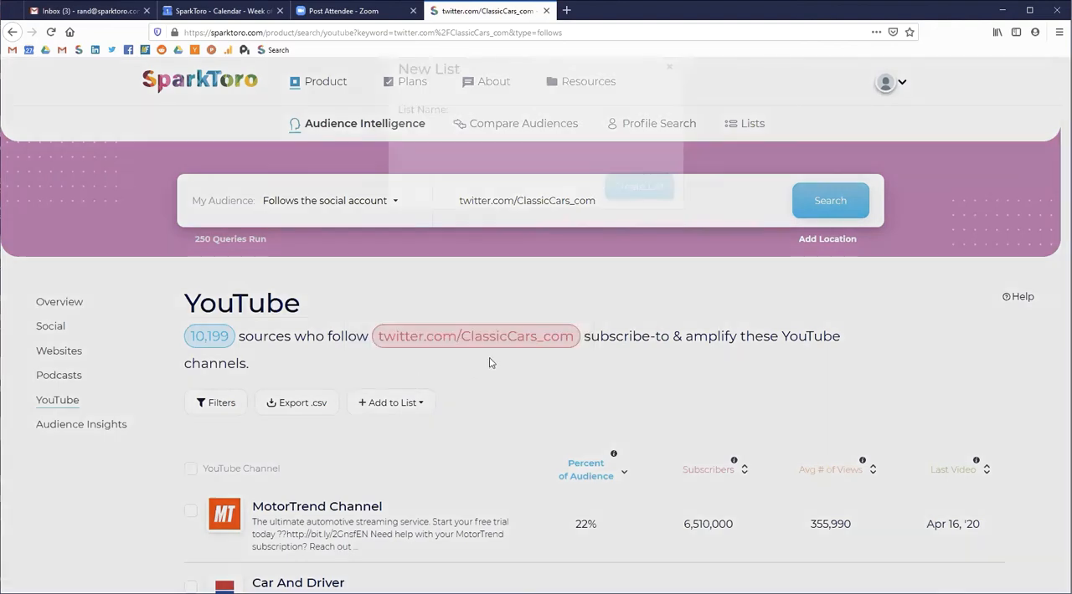
{"action": "left_click", "coordinate": [390, 403]}
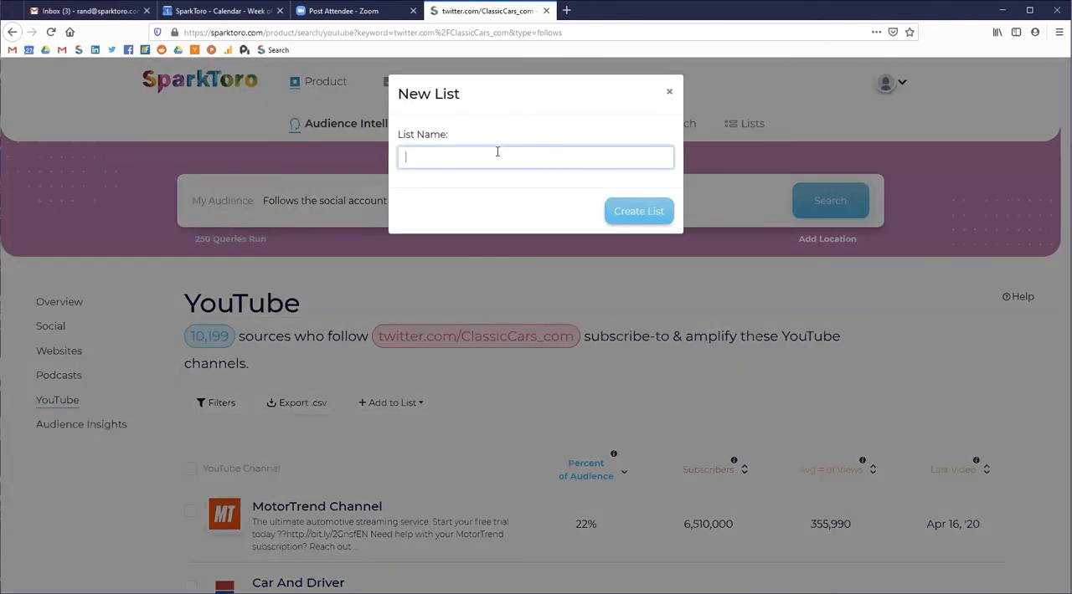
{"action": "type", "text": "Classic Card"}
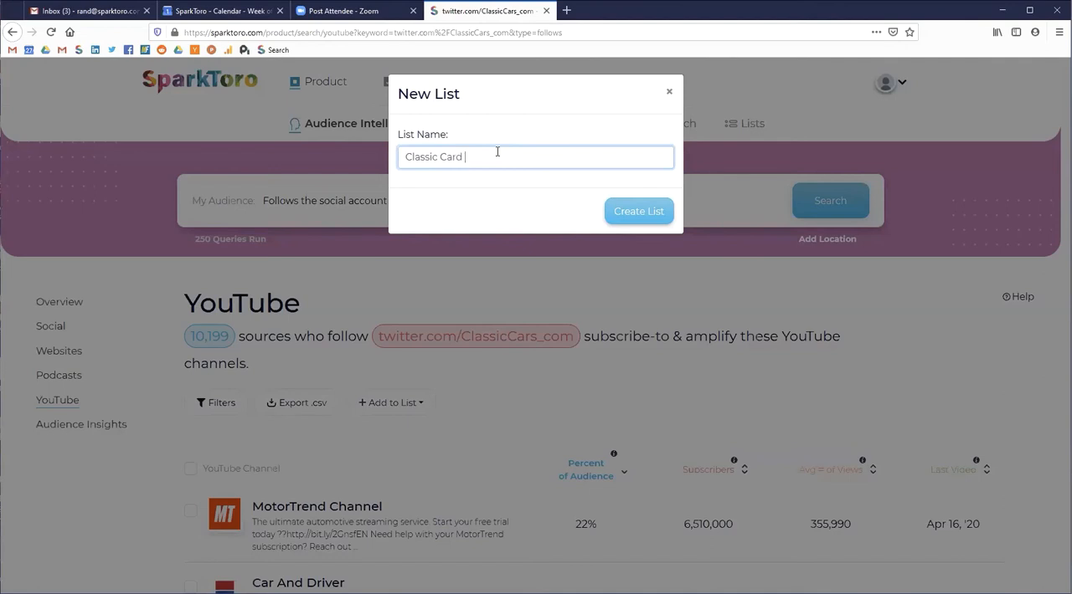
{"action": "type", "text": "Outreach"}
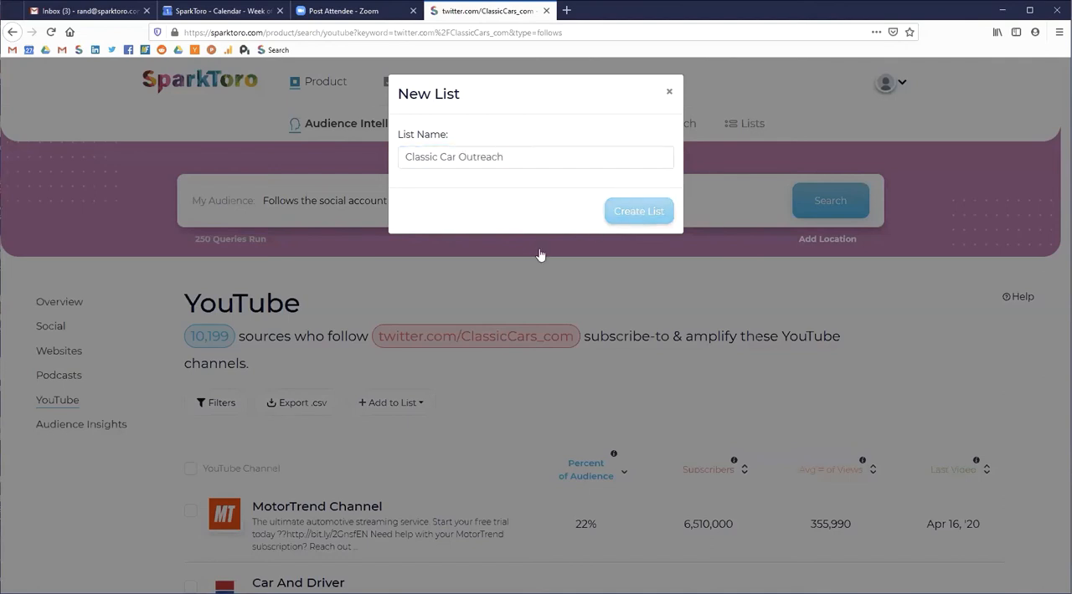
{"action": "left_click", "coordinate": [638, 211]}
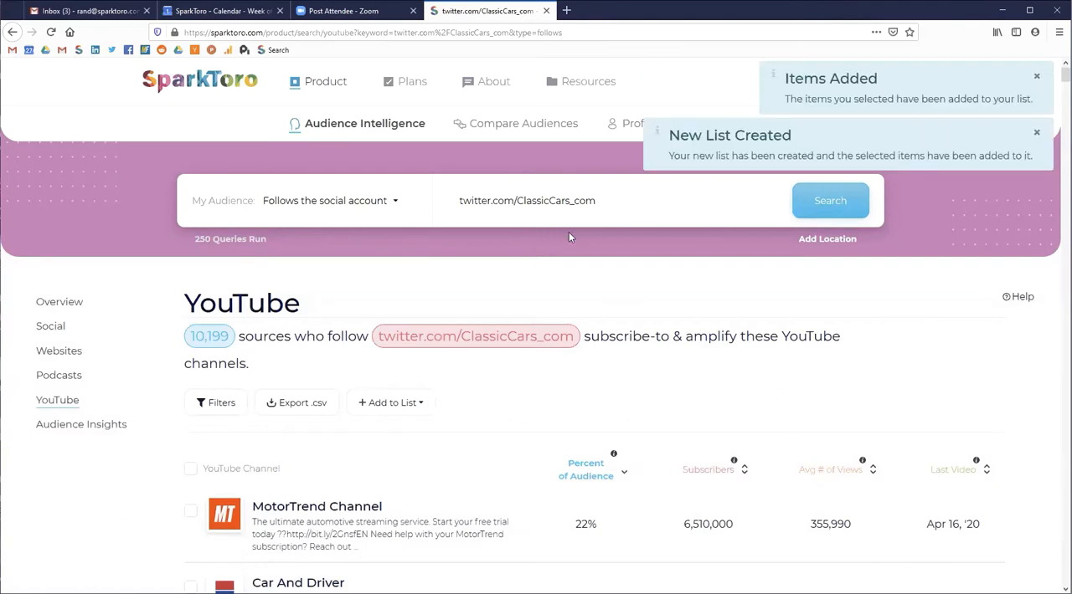
{"action": "mouse_move", "coordinate": [670, 124]}
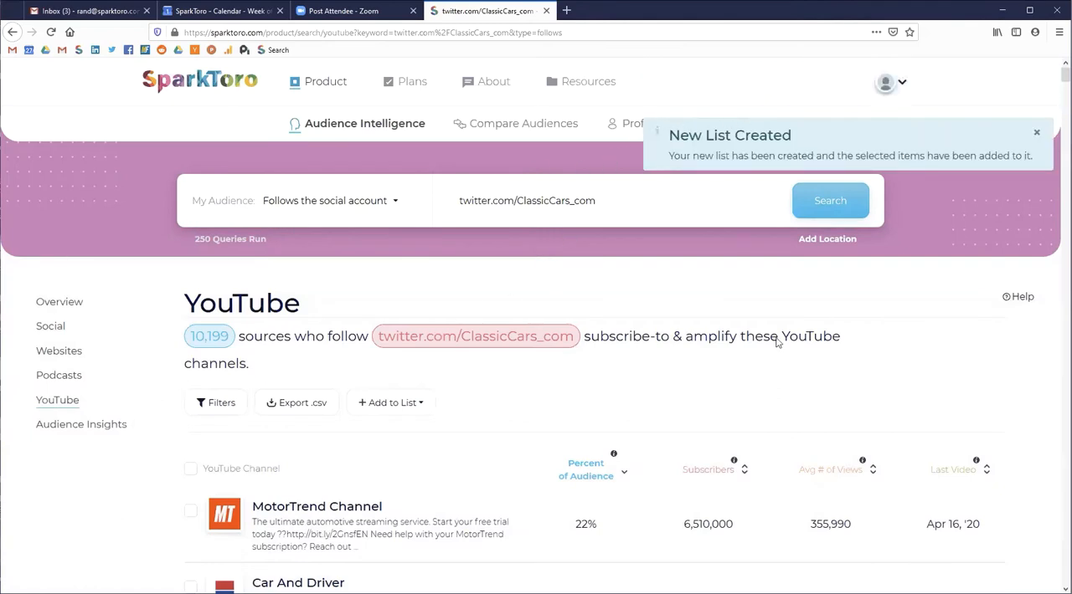
{"action": "left_click", "coordinate": [740, 123]}
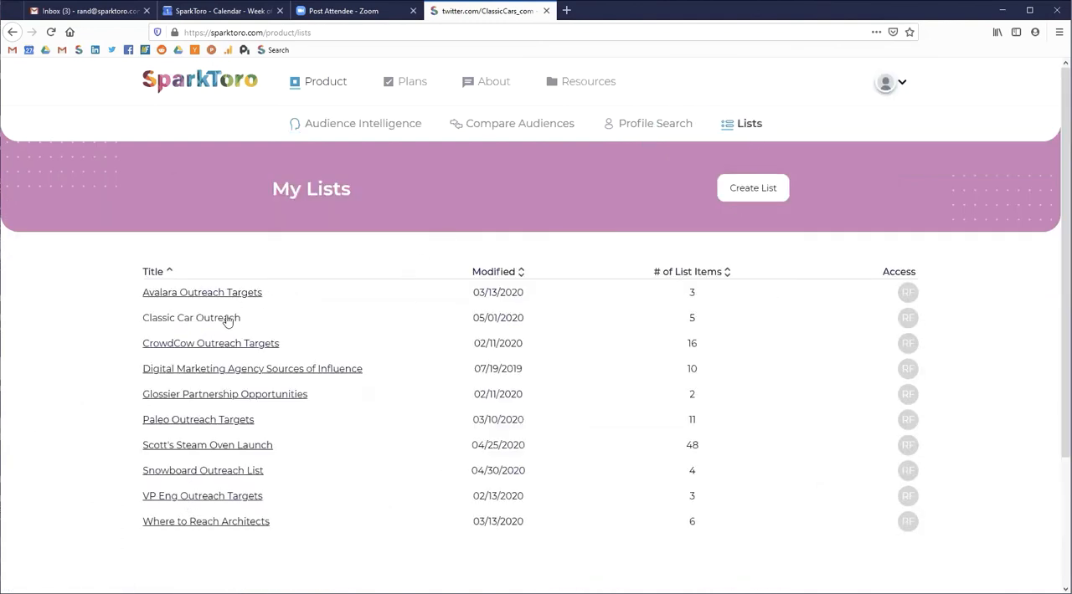
Step: Review the Classic Car Outreach list's five YouTube channels, from Mecum Auctions to Gas Monkey Garage
{"action": "left_click", "coordinate": [191, 318]}
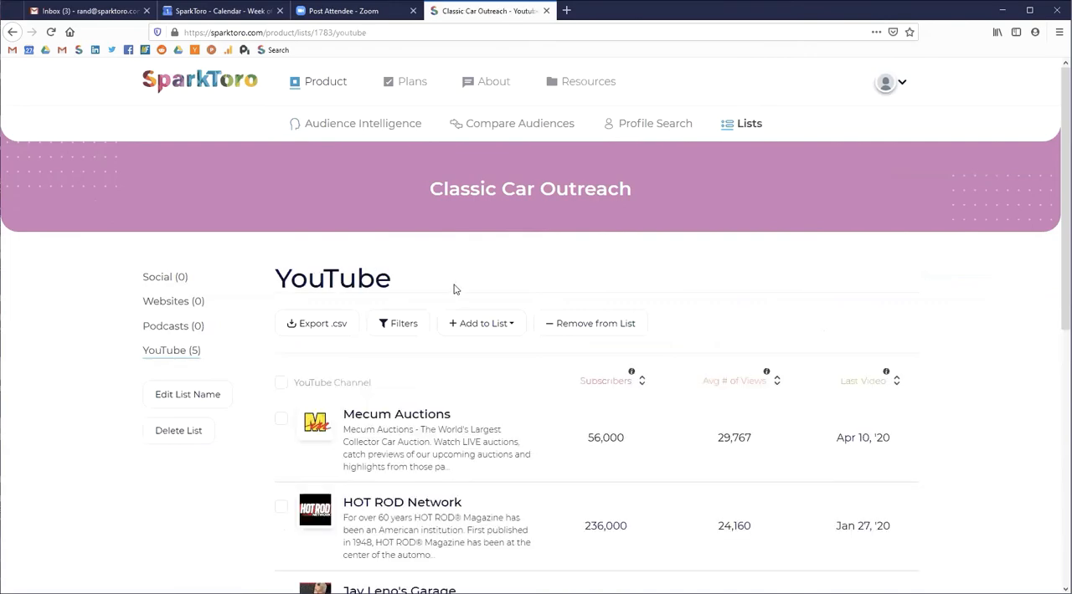
{"action": "scroll", "scroll_direction": "down", "scroll_amount": 3}
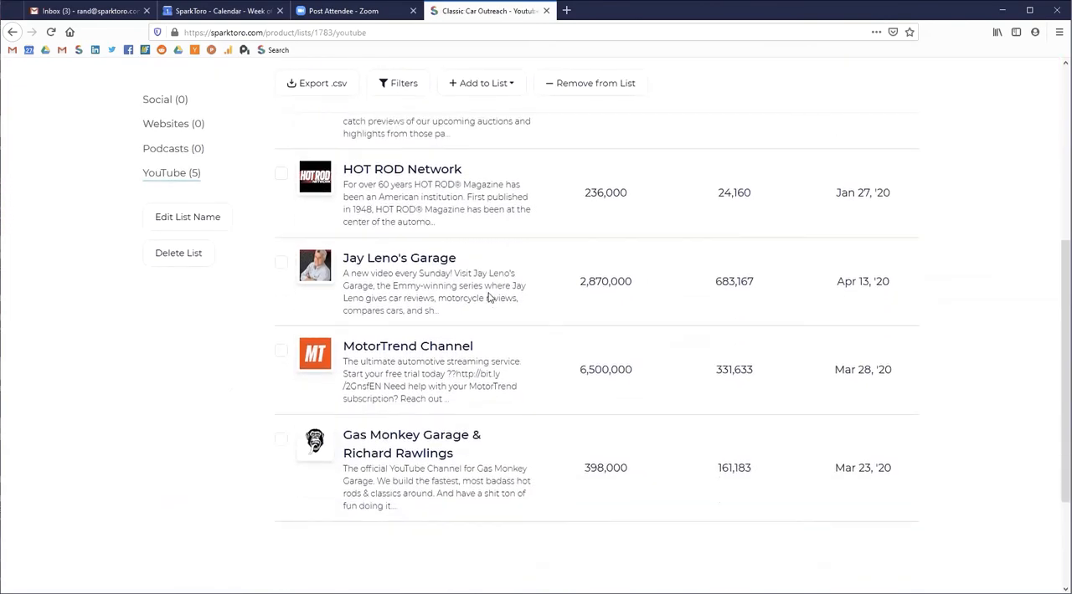
{"action": "scroll", "scroll_direction": "up", "scroll_amount": 3}
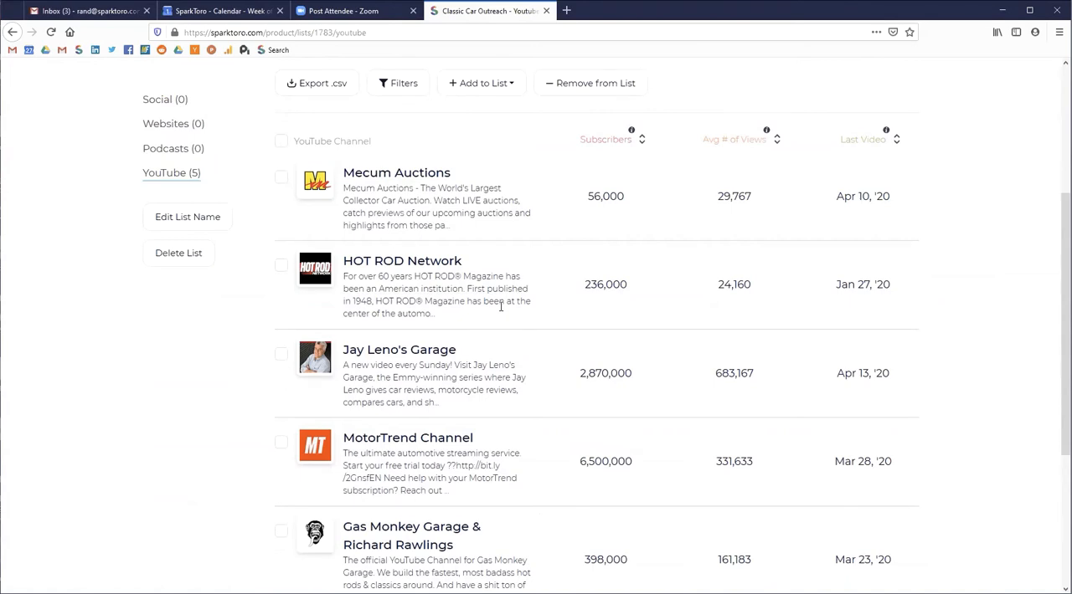
{"action": "mouse_move", "coordinate": [952, 128]}
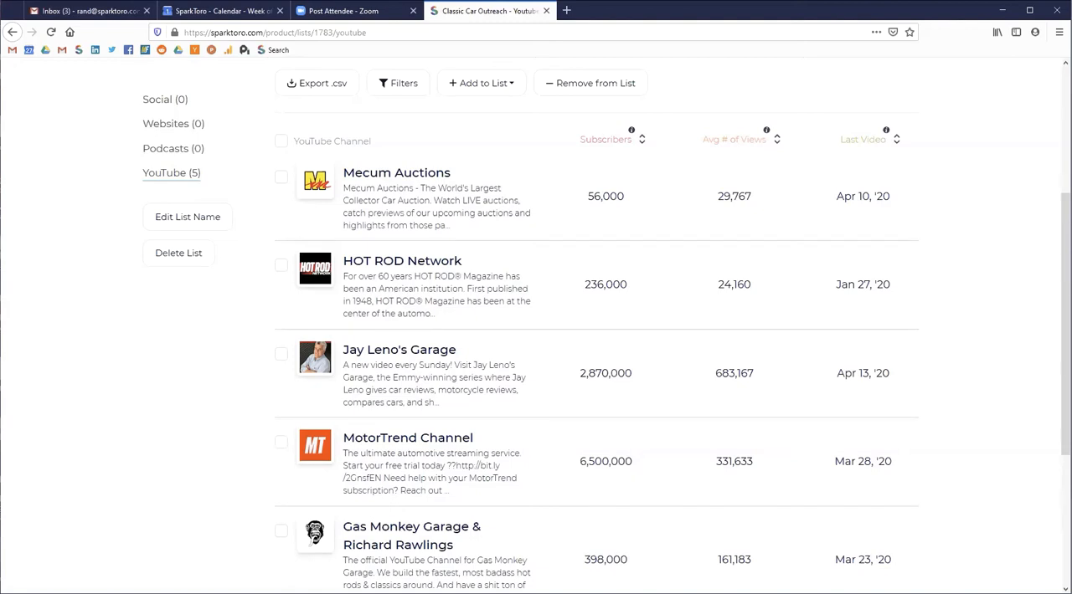
{"action": "scroll", "scroll_direction": "up", "scroll_amount": 3}
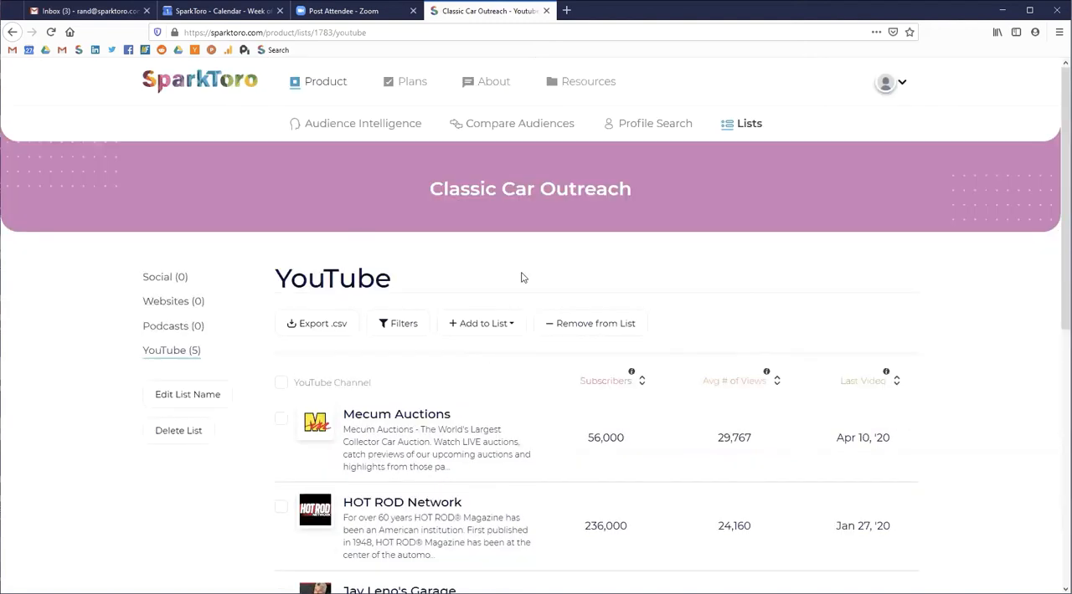
{"action": "mouse_move", "coordinate": [540, 261]}
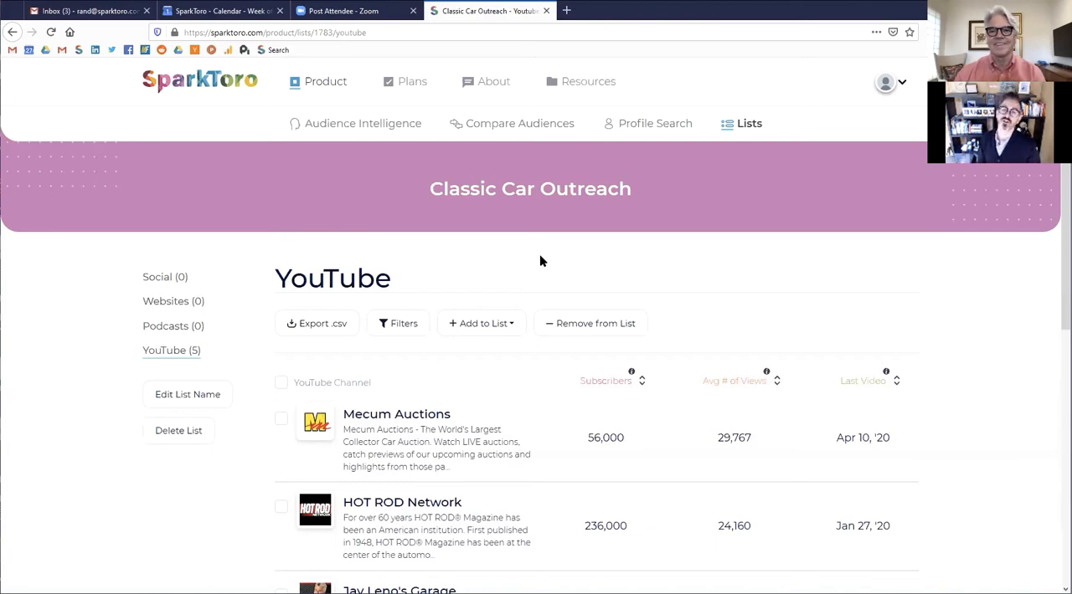
{"action": "mouse_move", "coordinate": [548, 260]}
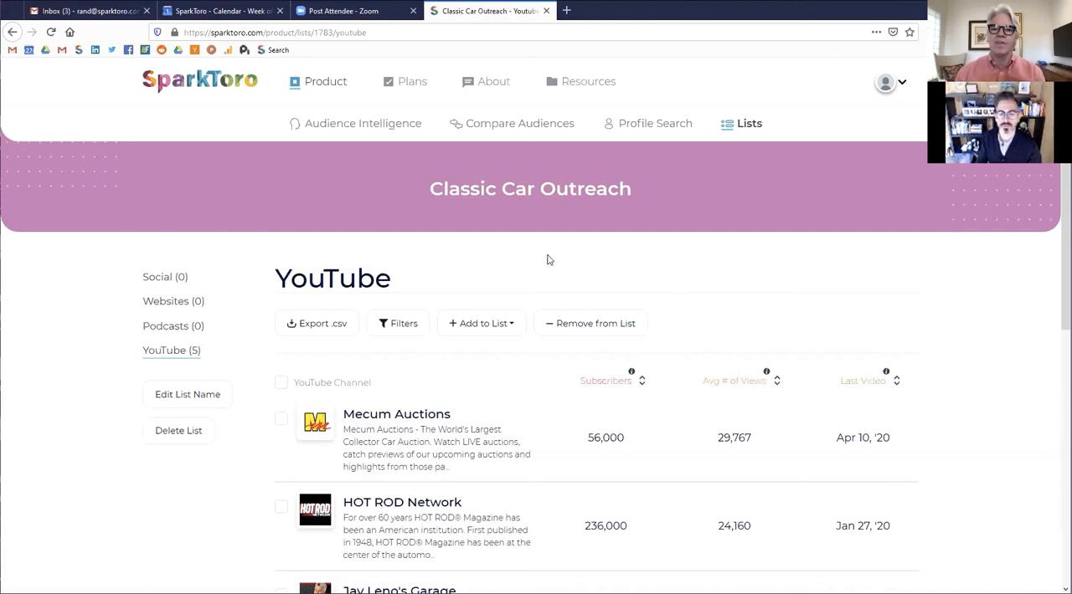
{"action": "mouse_move", "coordinate": [552, 129]}
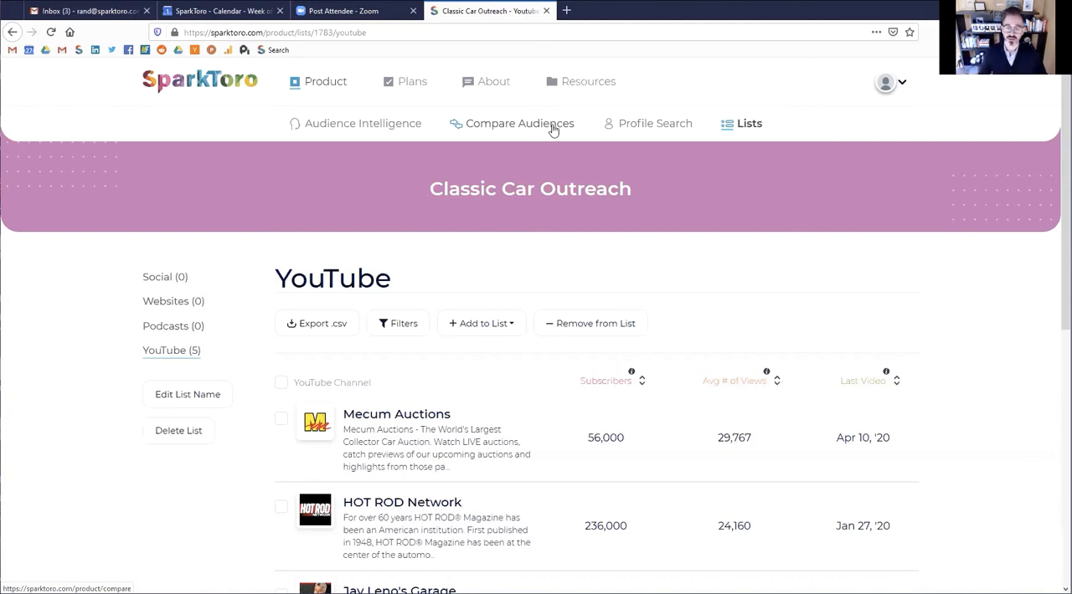
{"action": "mouse_move", "coordinate": [403, 128]}
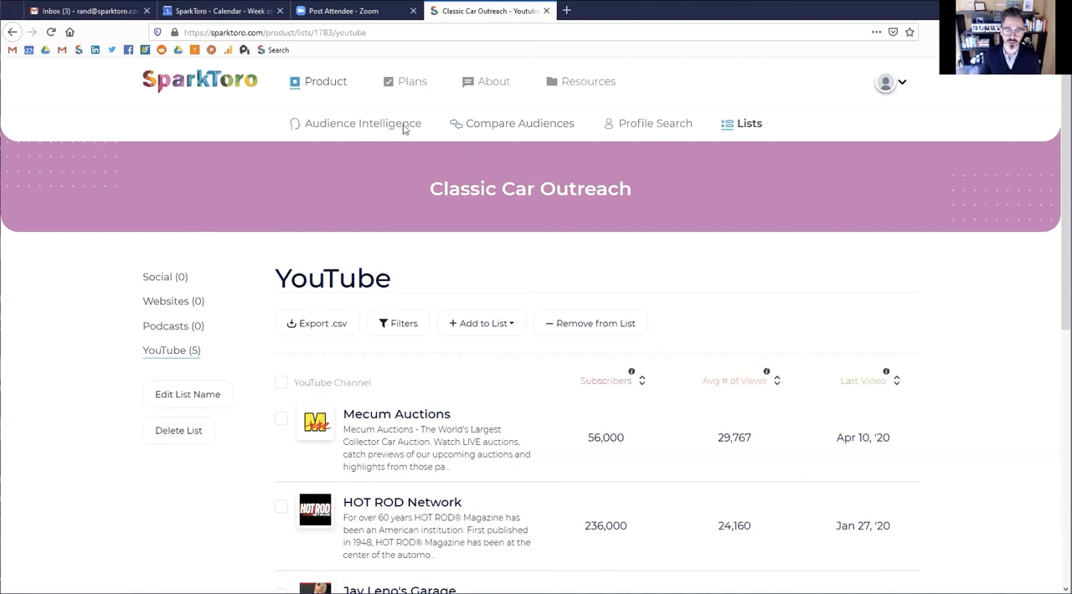
Step: Search profiles containing 'architect', returning 36,694 sources led by ArchDaily and Dezeen
{"action": "left_click", "coordinate": [365, 123]}
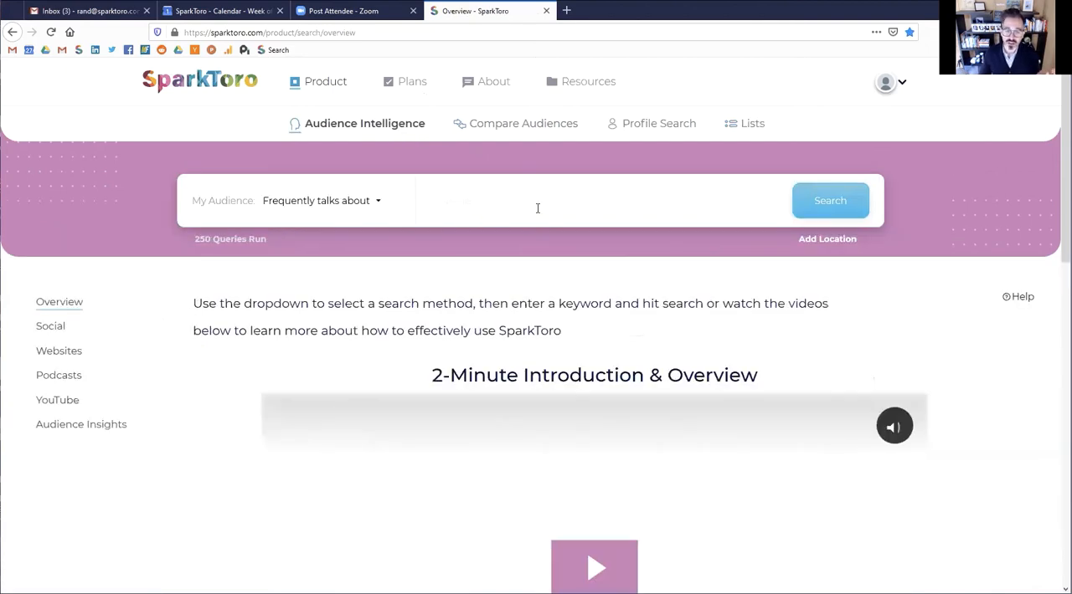
{"action": "type", "text": "archite"}
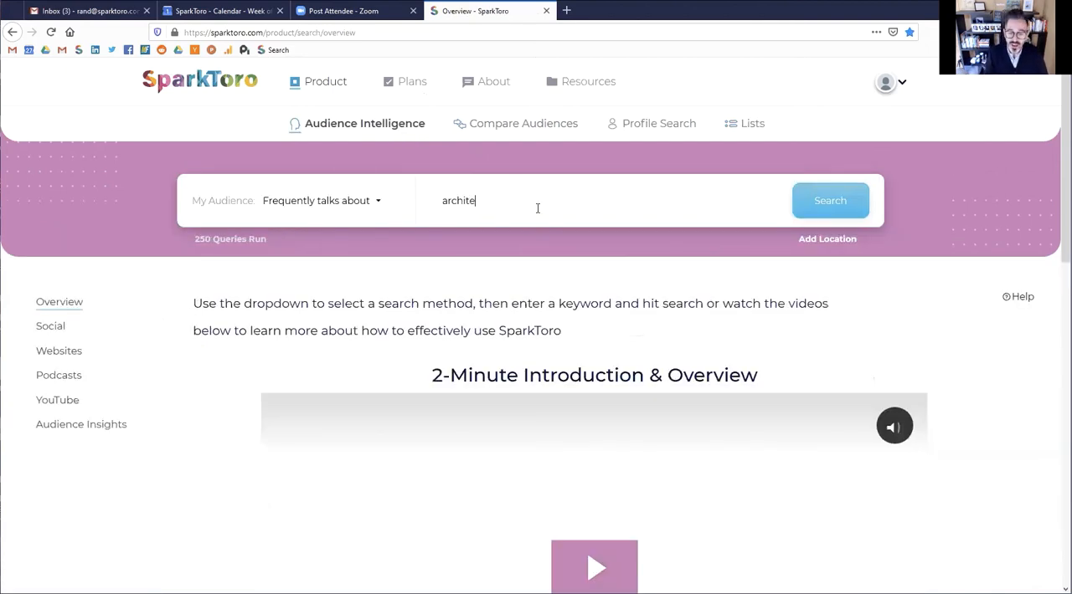
{"action": "left_click", "coordinate": [829, 200]}
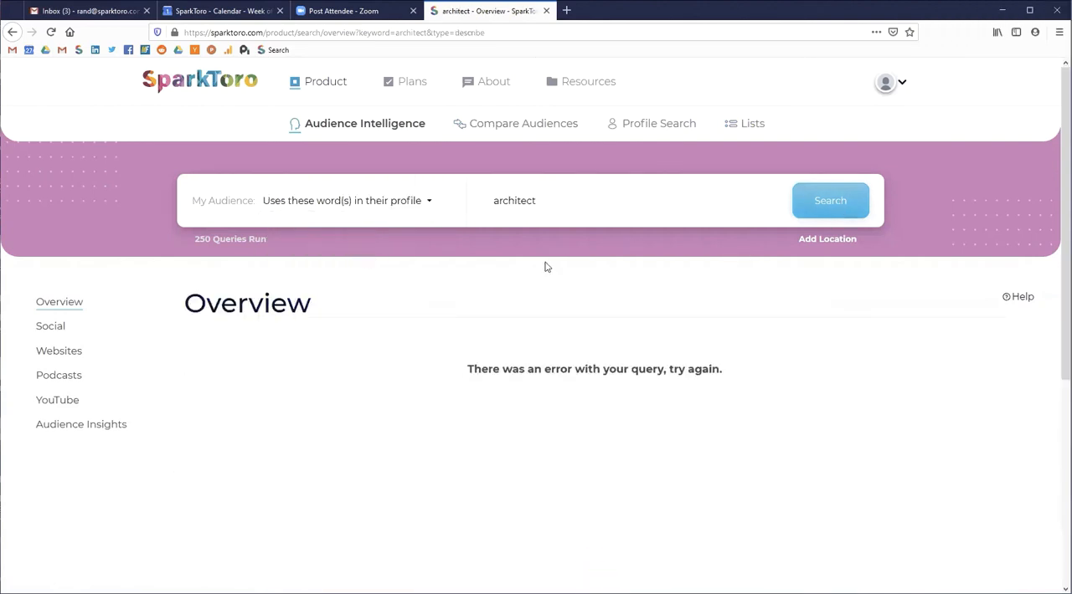
{"action": "left_click", "coordinate": [829, 200]}
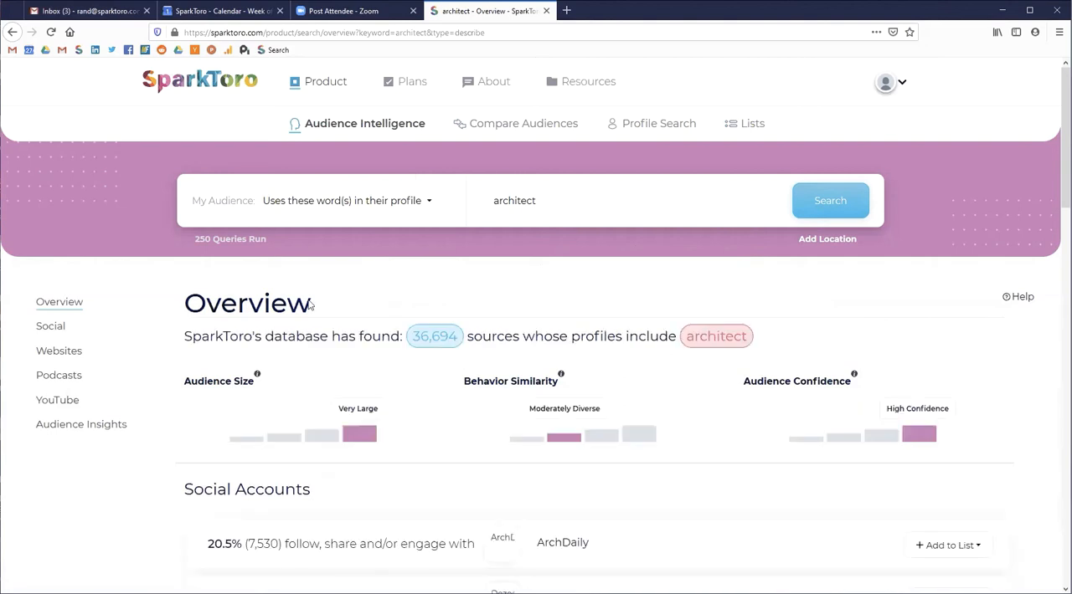
{"action": "scroll", "scroll_direction": "down", "scroll_amount": 3}
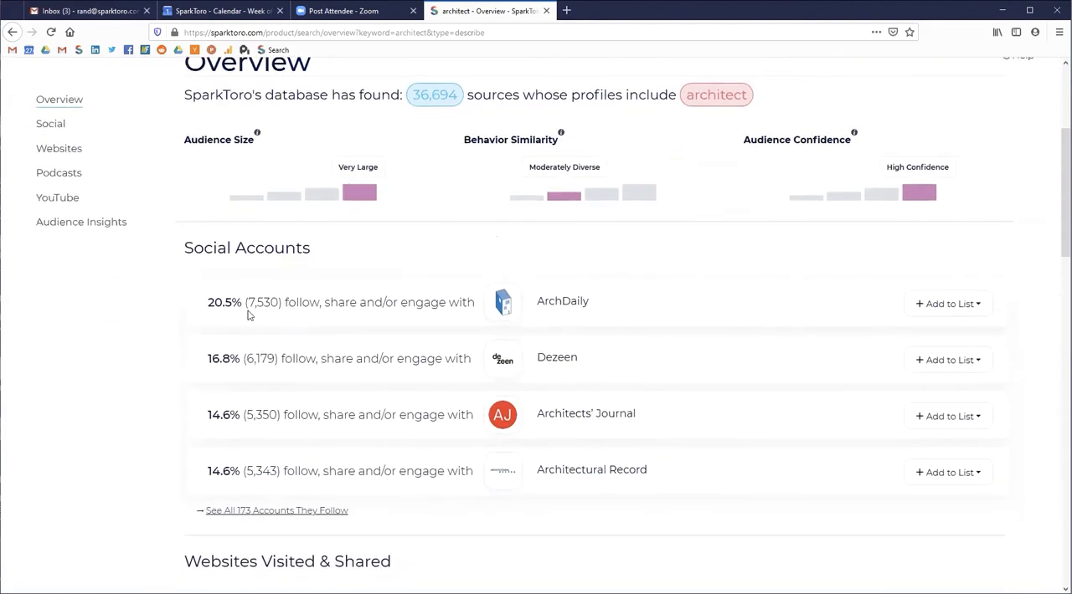
{"action": "mouse_move", "coordinate": [435, 94]}
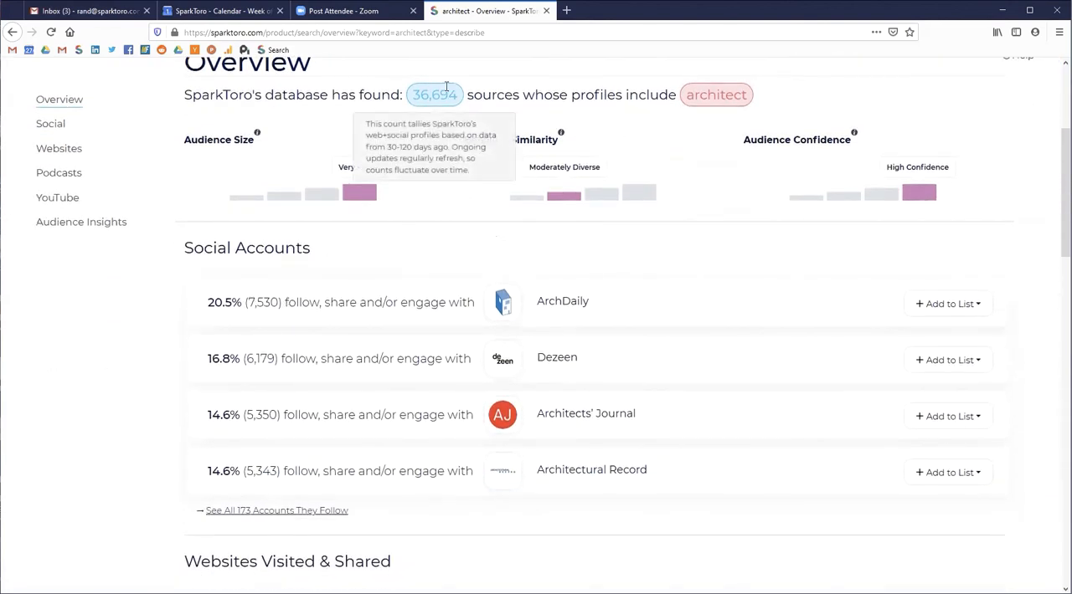
{"action": "mouse_move", "coordinate": [524, 94]}
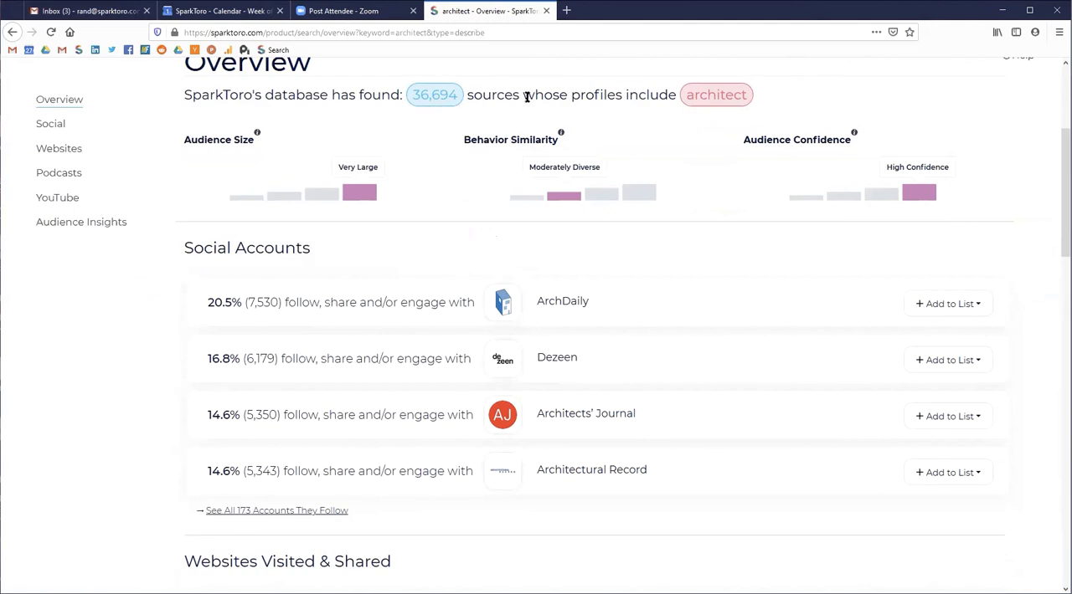
{"action": "mouse_move", "coordinate": [562, 301]}
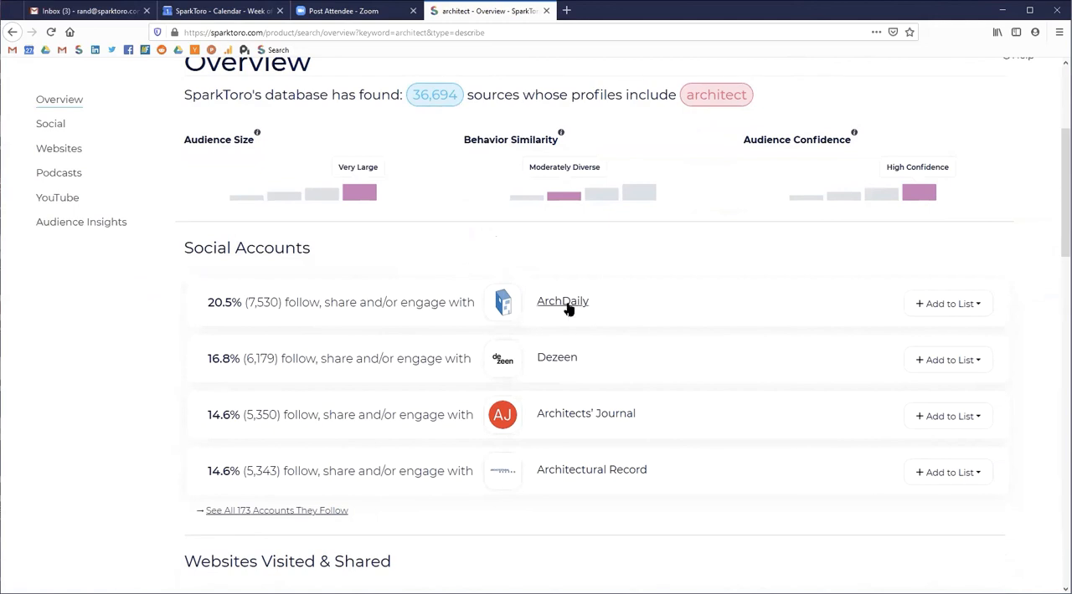
{"action": "mouse_move", "coordinate": [561, 301]}
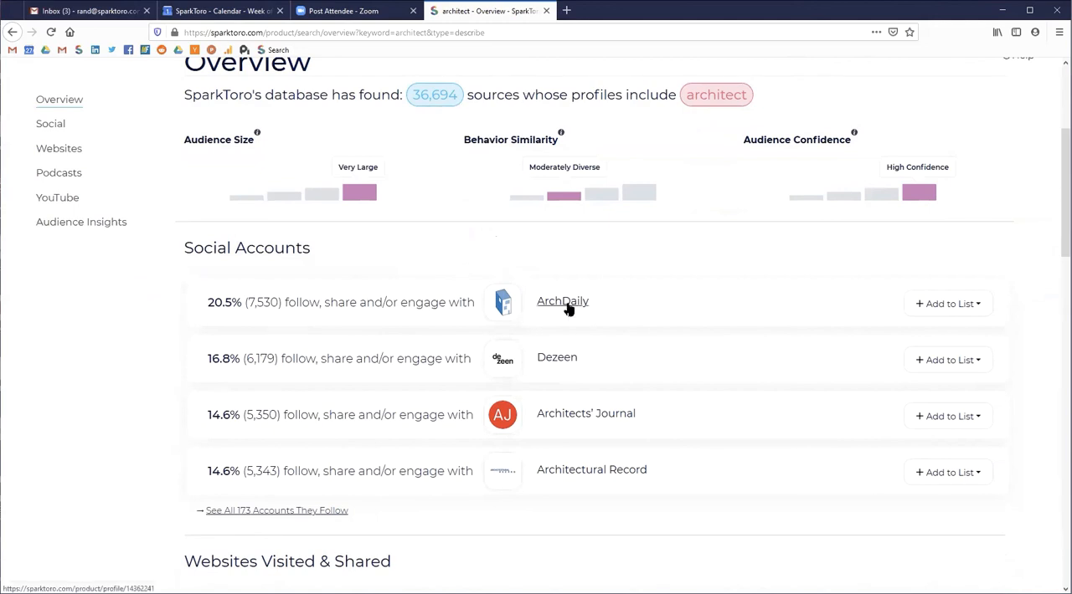
{"action": "mouse_move", "coordinate": [611, 274]}
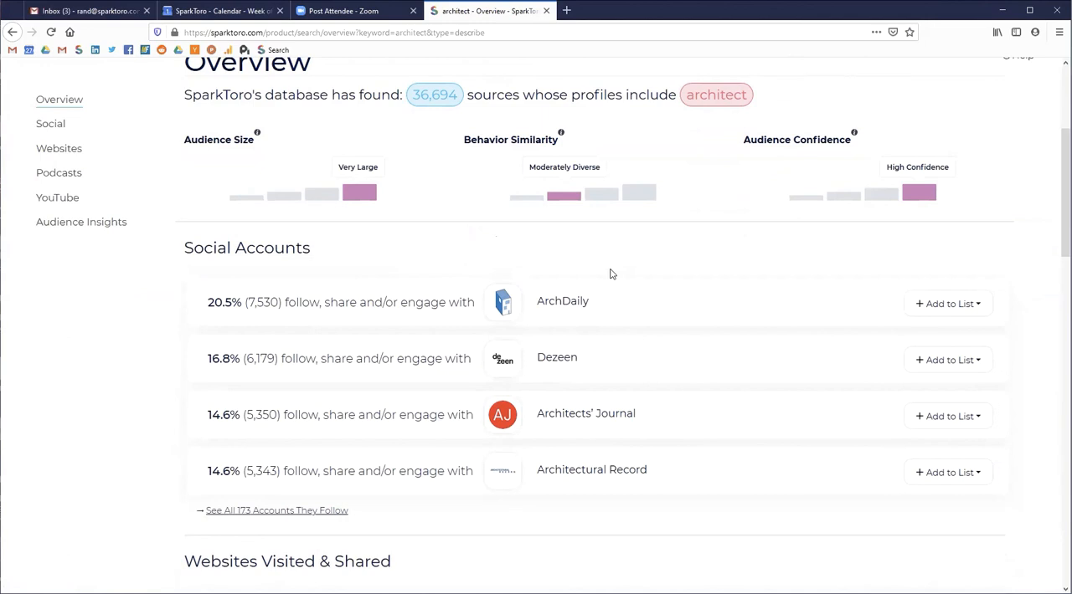
{"action": "mouse_move", "coordinate": [622, 273]}
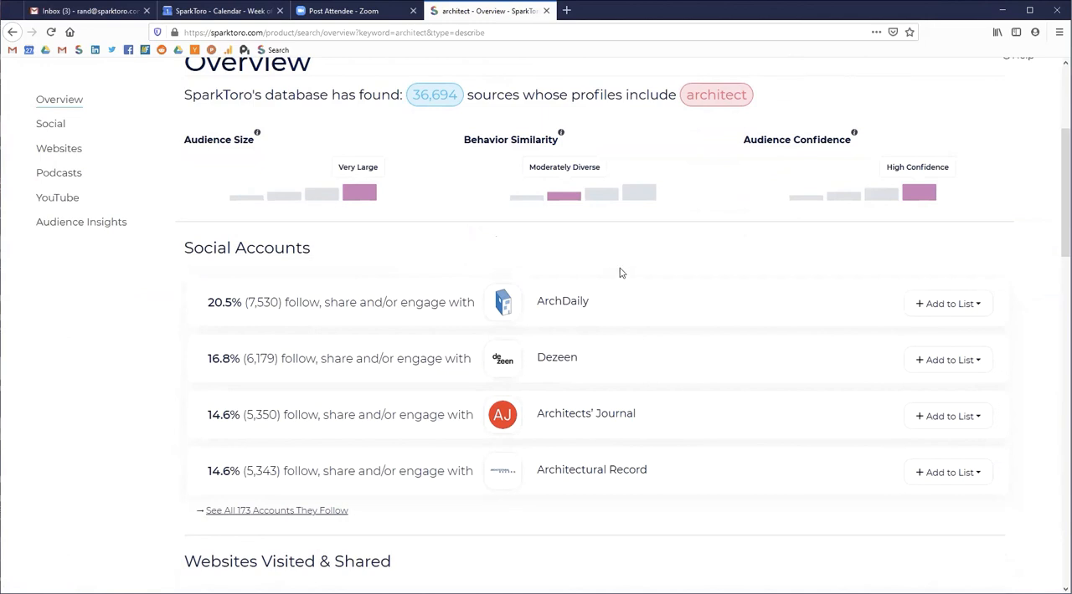